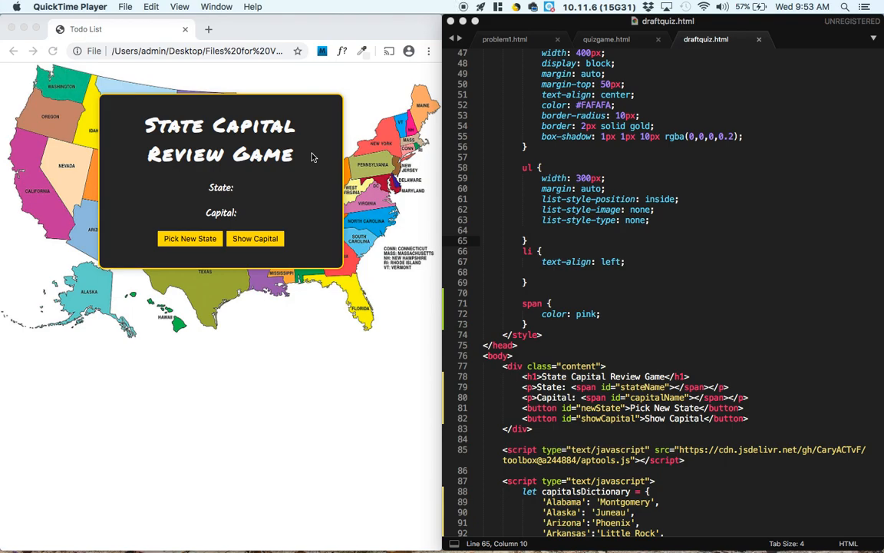
mouse_move(587, 237)
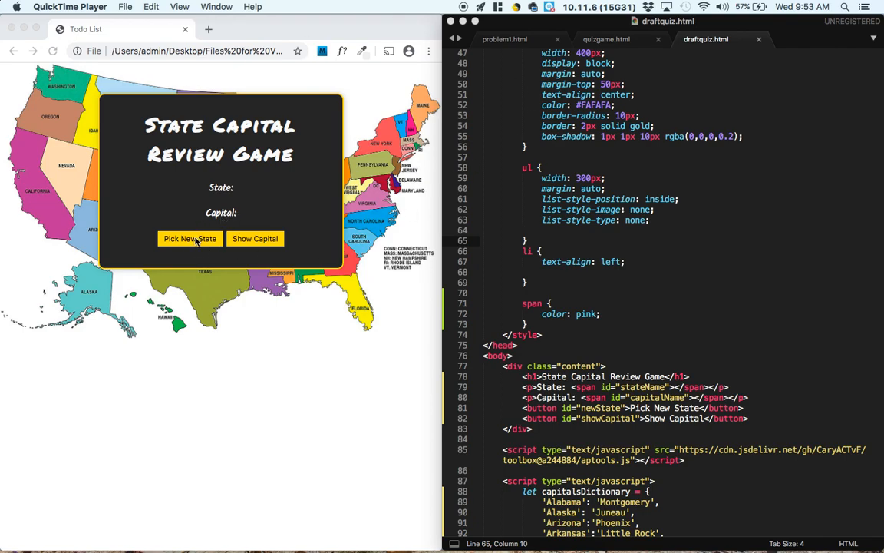
- Draw three random states in the quiz and reveal the capitals of Connecticut, Wisconsin and Ohio
click(190, 238)
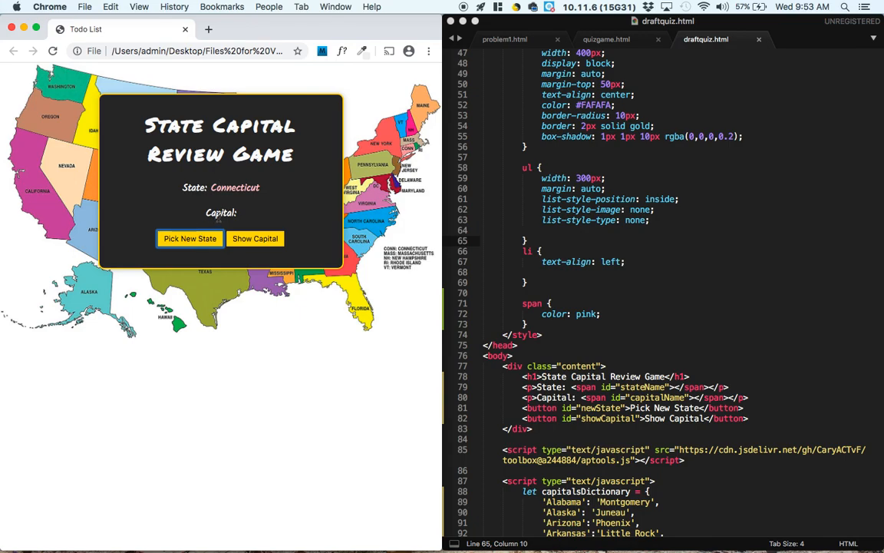
mouse_move(254, 238)
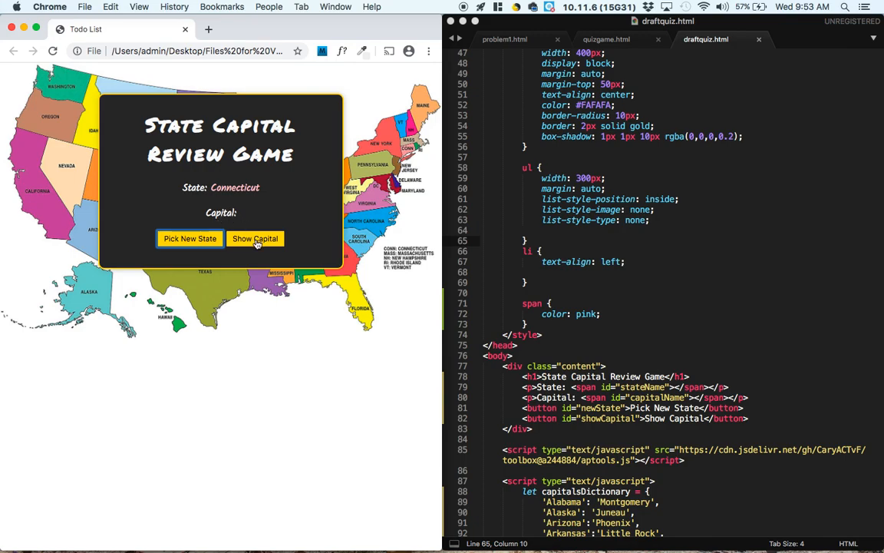
click(255, 238)
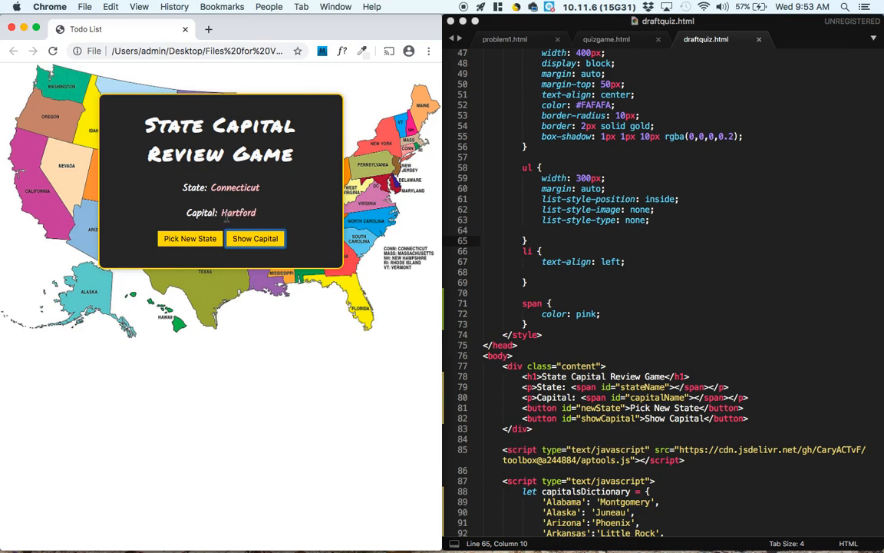
click(190, 238)
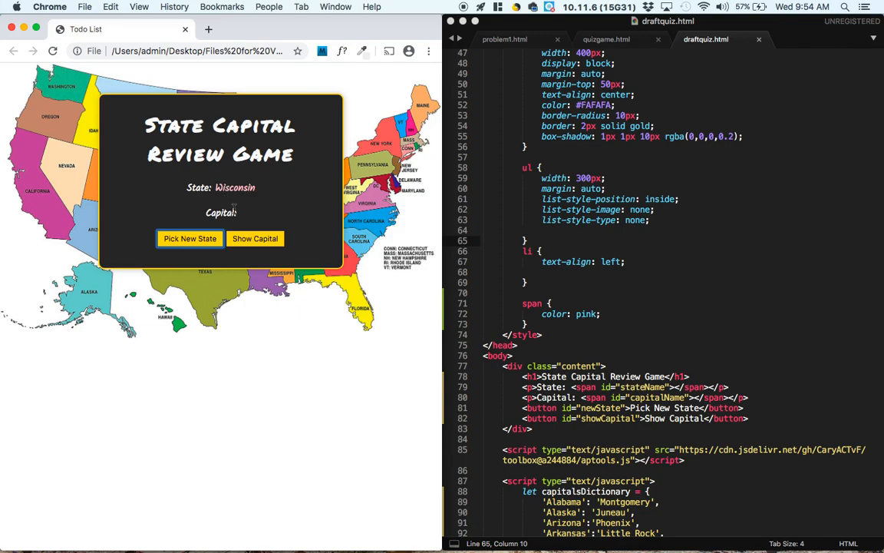
click(255, 238)
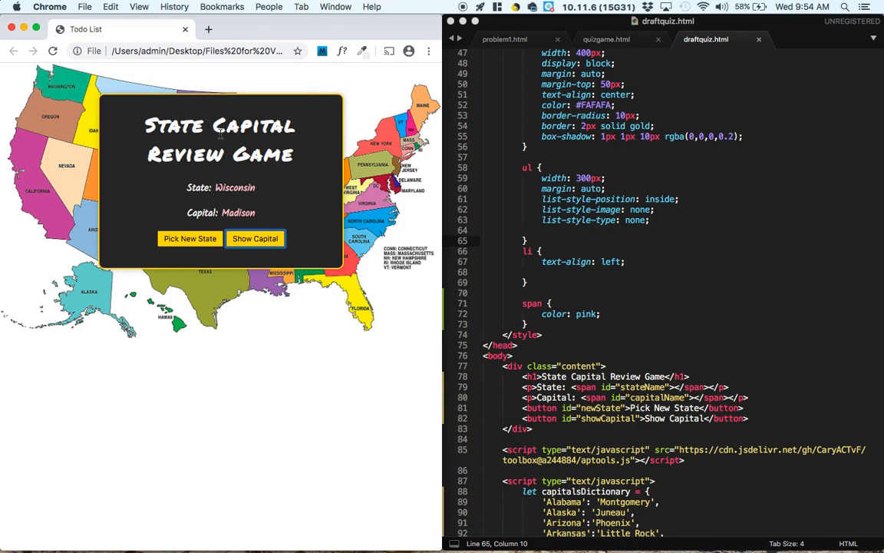
mouse_move(190, 239)
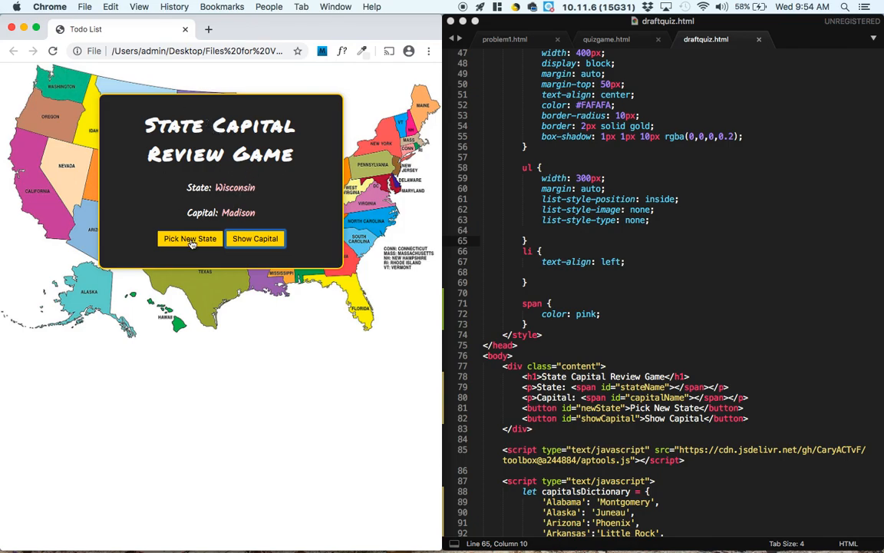
click(189, 238)
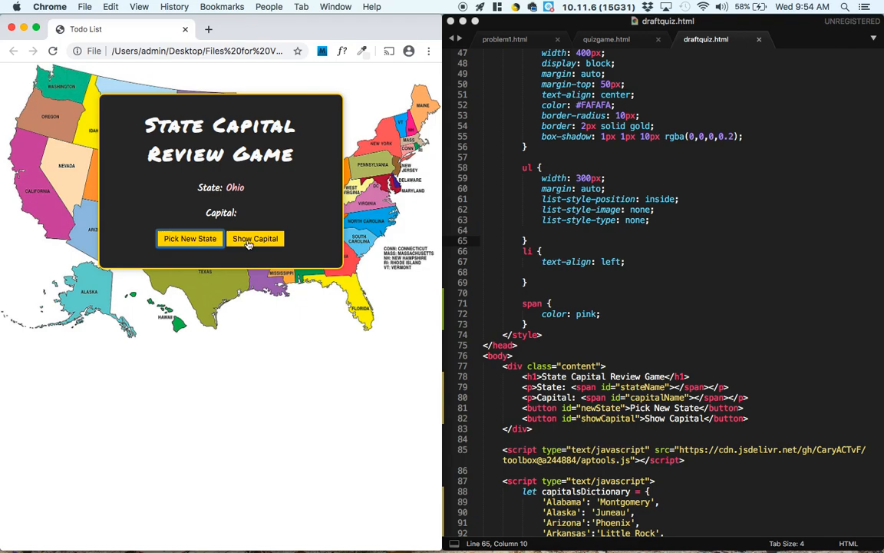
click(255, 239)
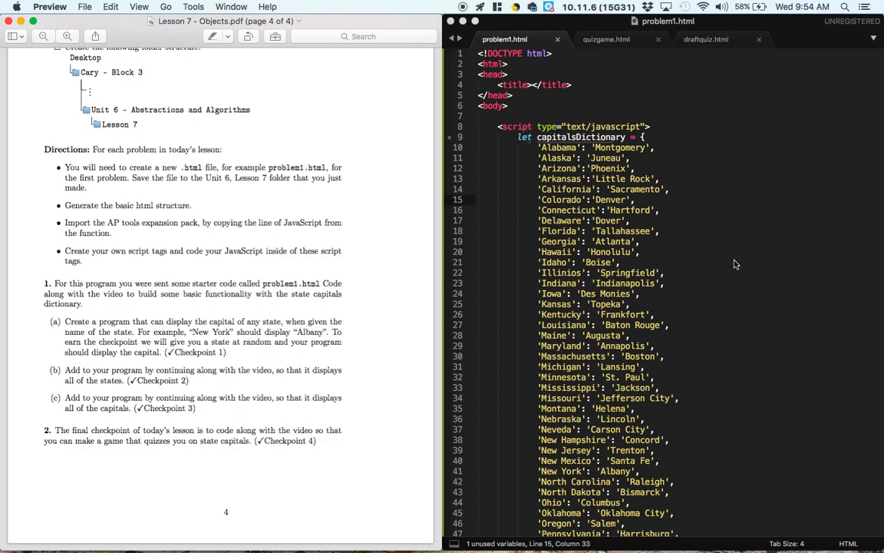
- Scroll the Lesson 7 PDF to the Getting Setup and problem 1 instructions
scroll(down, 3)
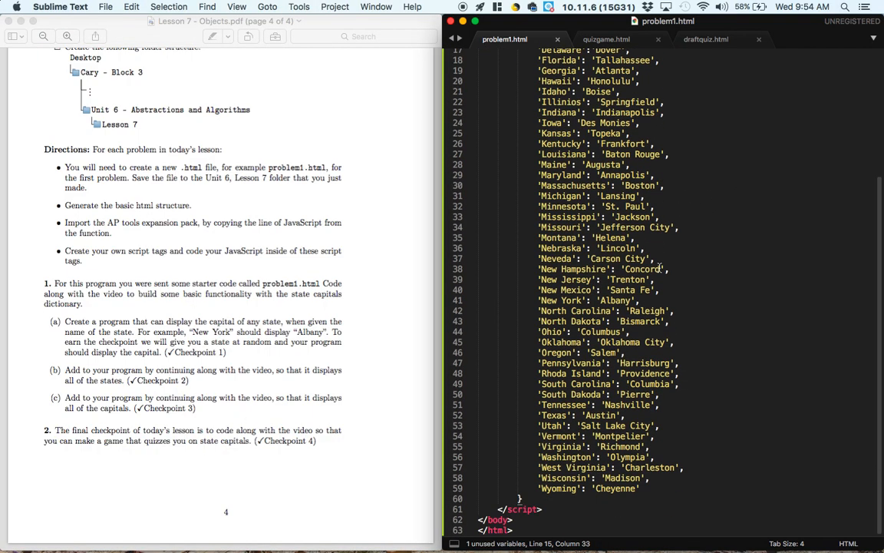
click(150, 300)
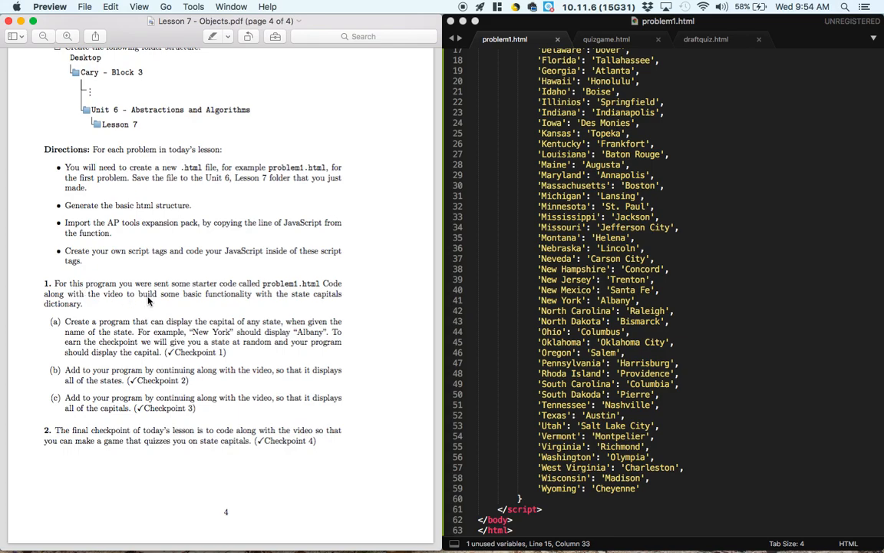
mouse_move(129, 298)
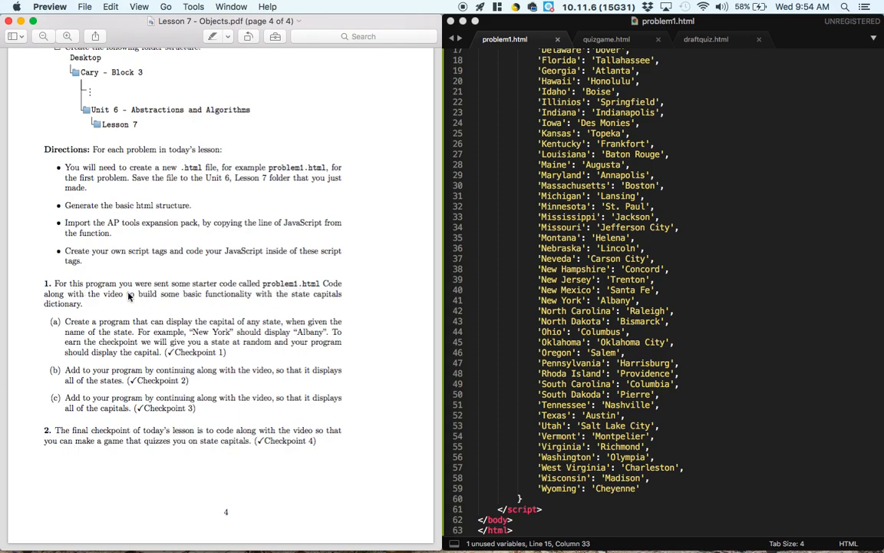
mouse_move(274, 312)
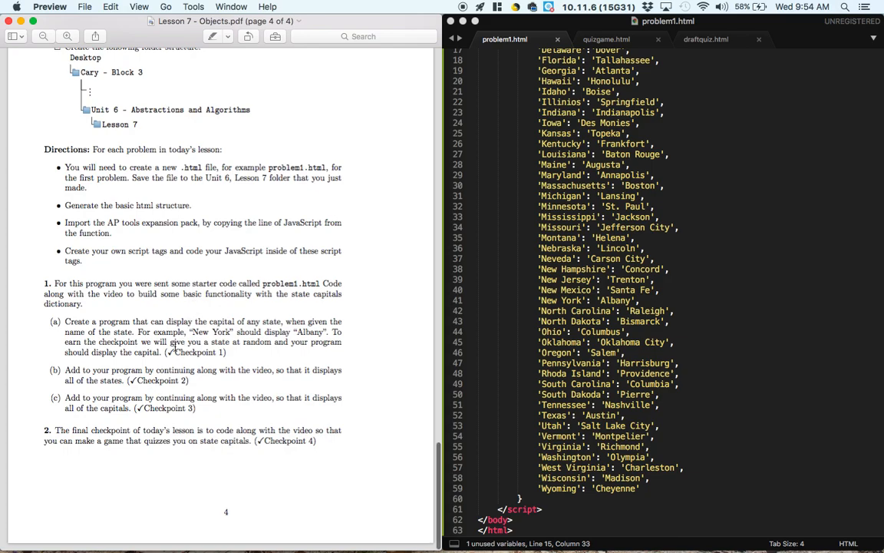
scroll(up, 3)
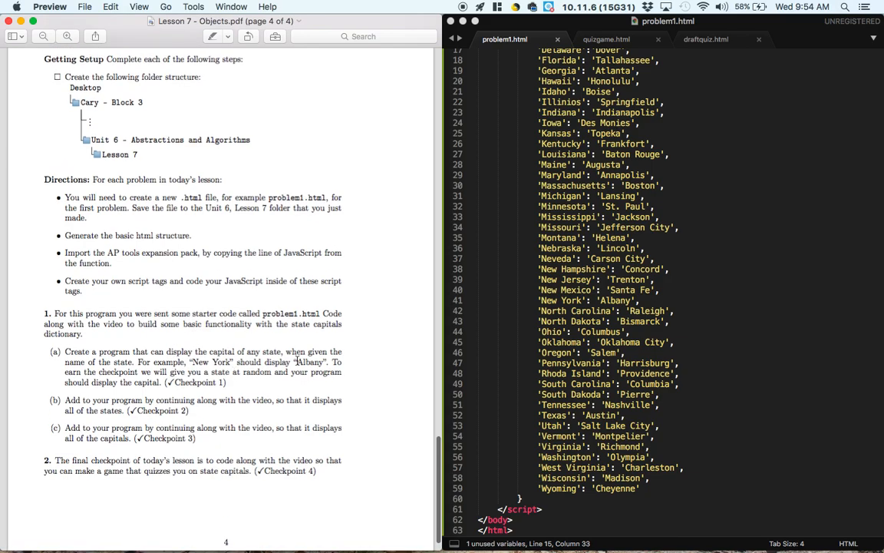
mouse_move(172, 352)
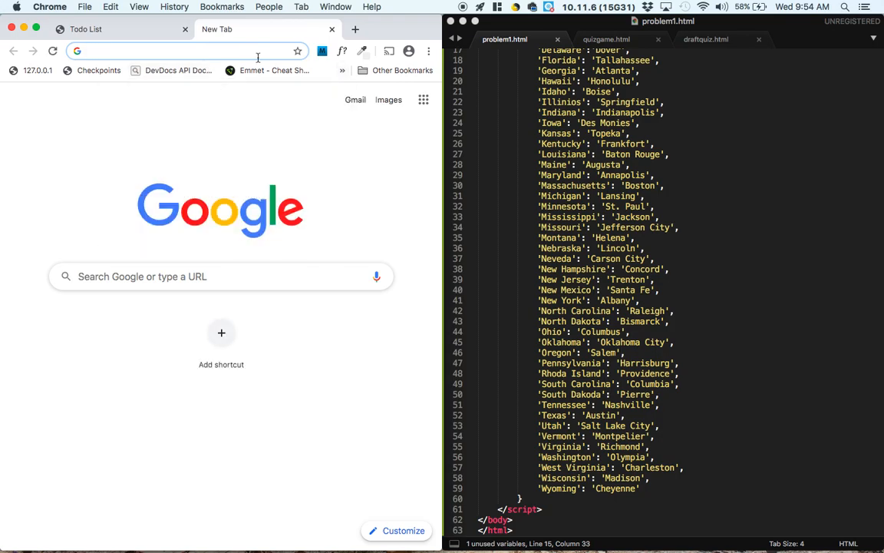
- Load //cdn.jsdelivr.net/gh/CaryACTvF/toolbox/aptools.js in a new tab and scroll through it
text(//cdn.jsdelivr.net/gh/CaryACTvF/toolbox/aptools.js)
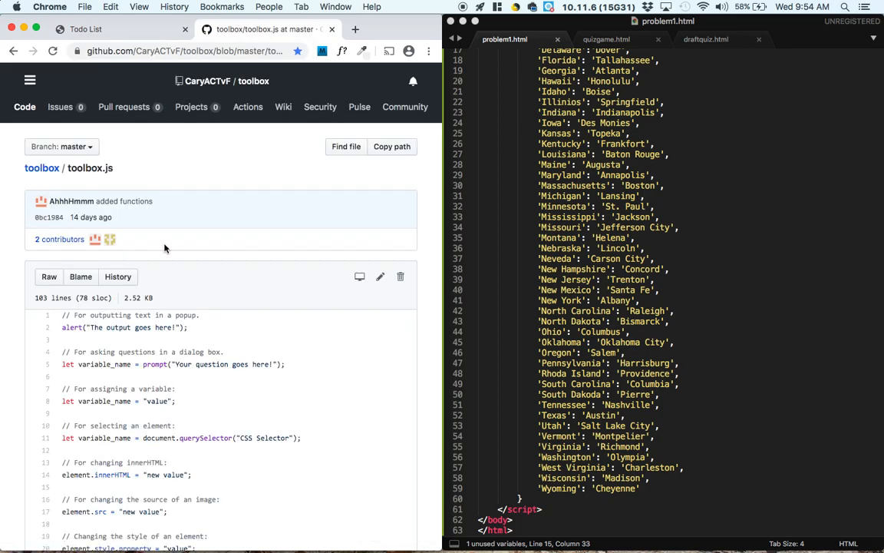
scroll(down, 3)
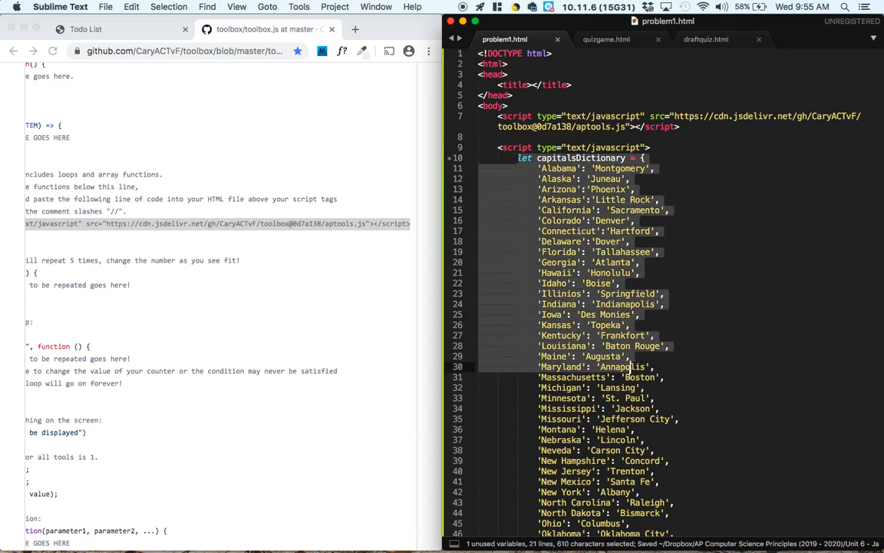
- Add display(capitalsDictionary["New York"]) to problem1.html and open it in the browser
scroll(down, 3)
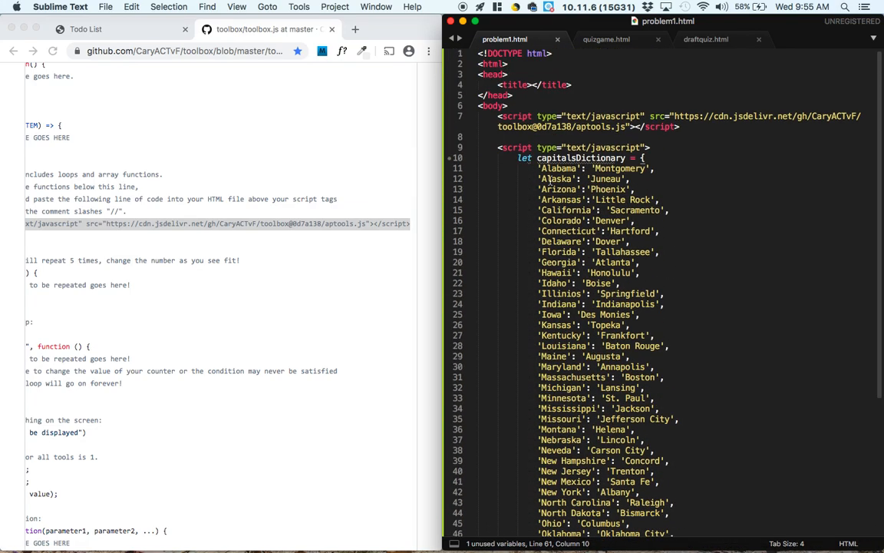
double_click(618, 168)
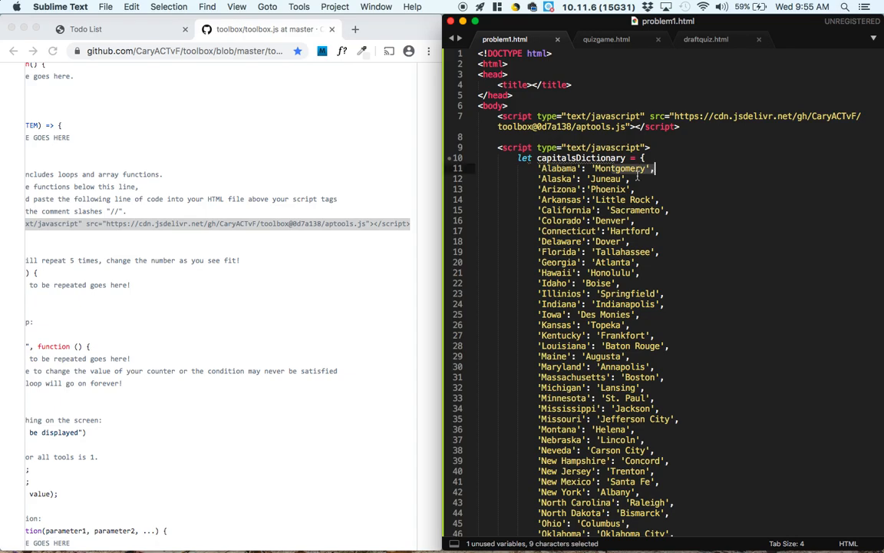
click(638, 168)
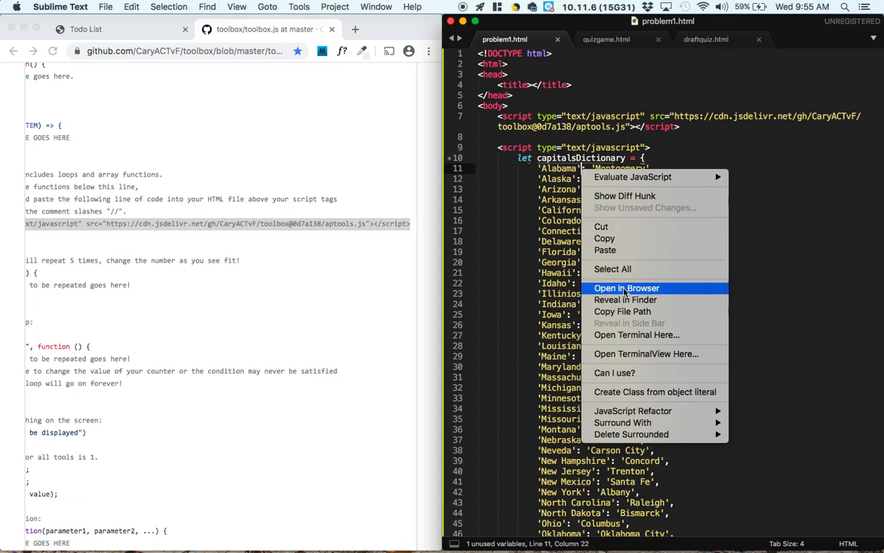
click(626, 288)
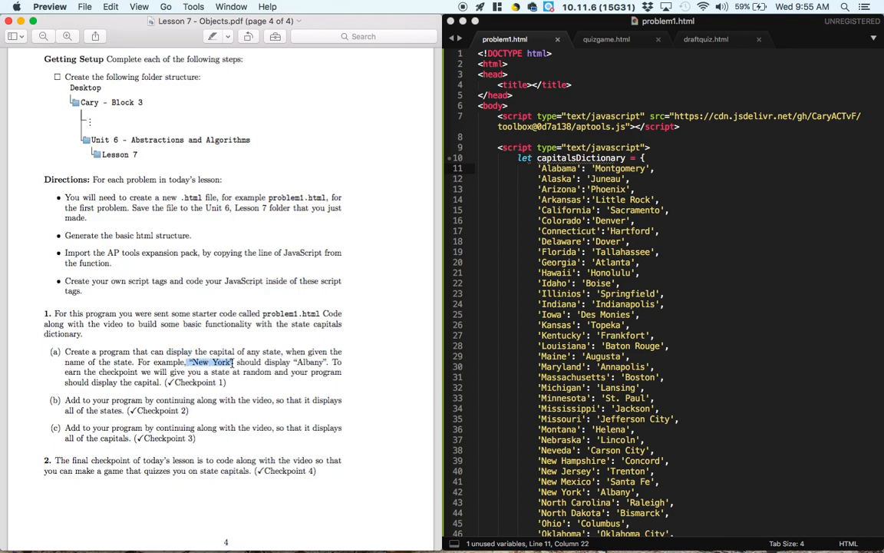
scroll(down, 3)
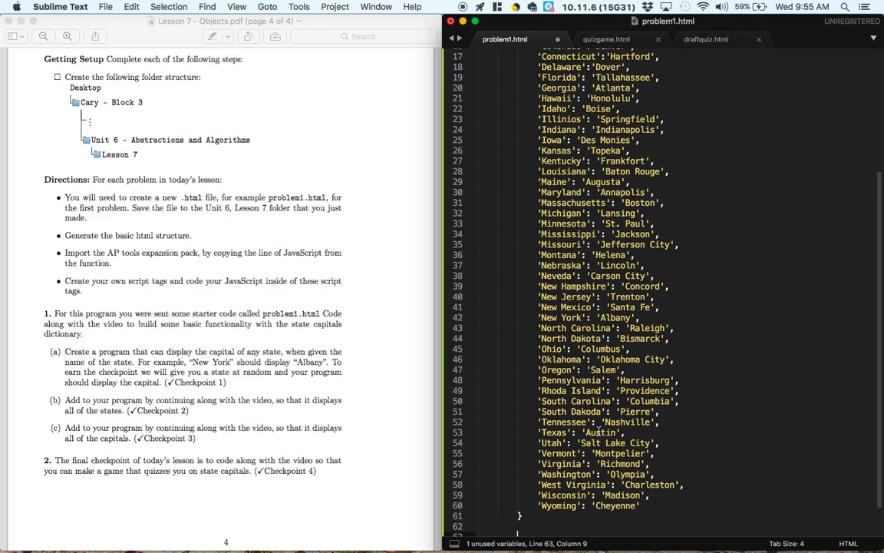
text(display)
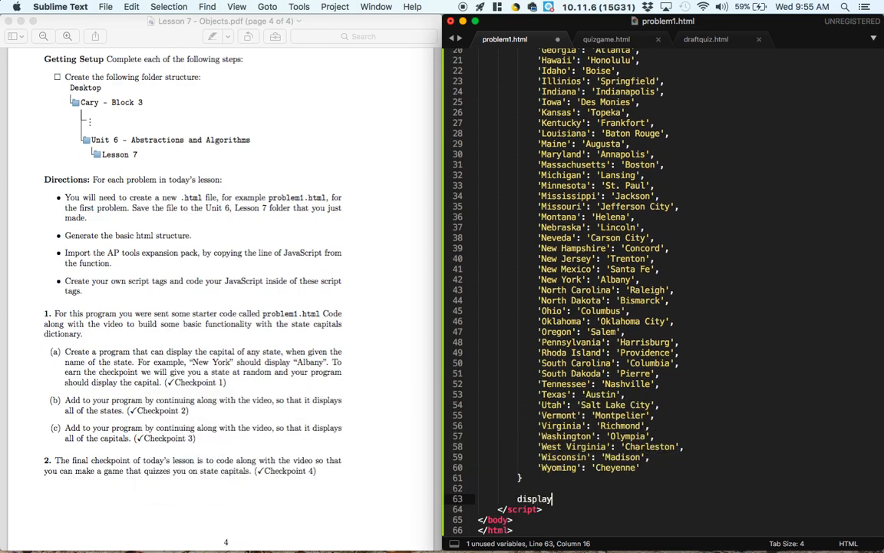
text(())
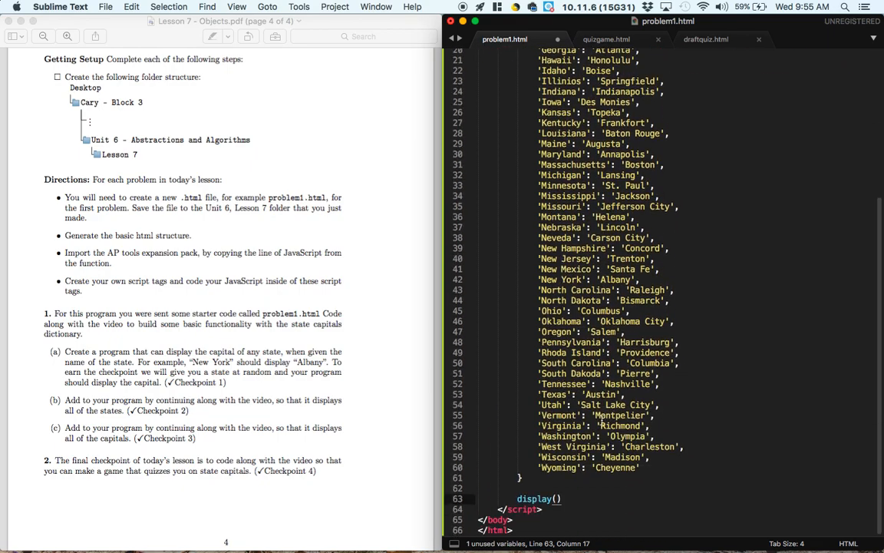
text(capitalsDictionary[)
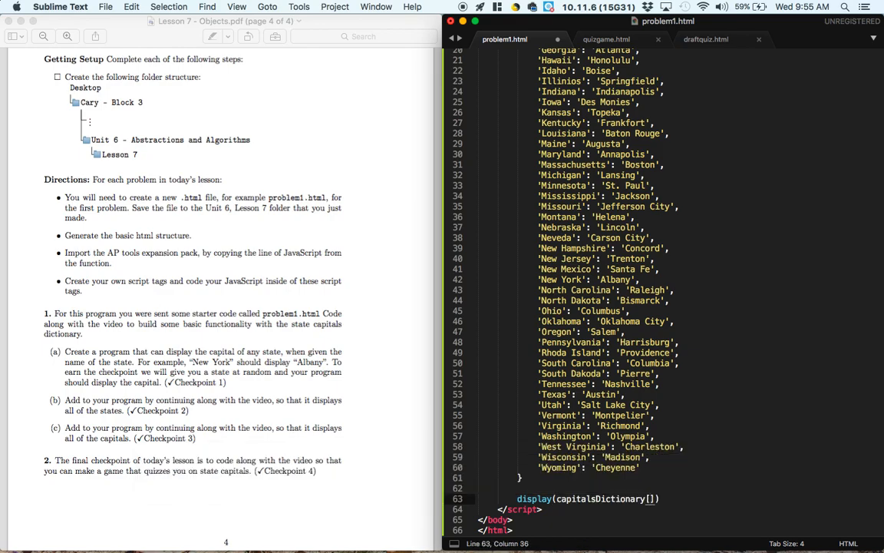
text(New ")
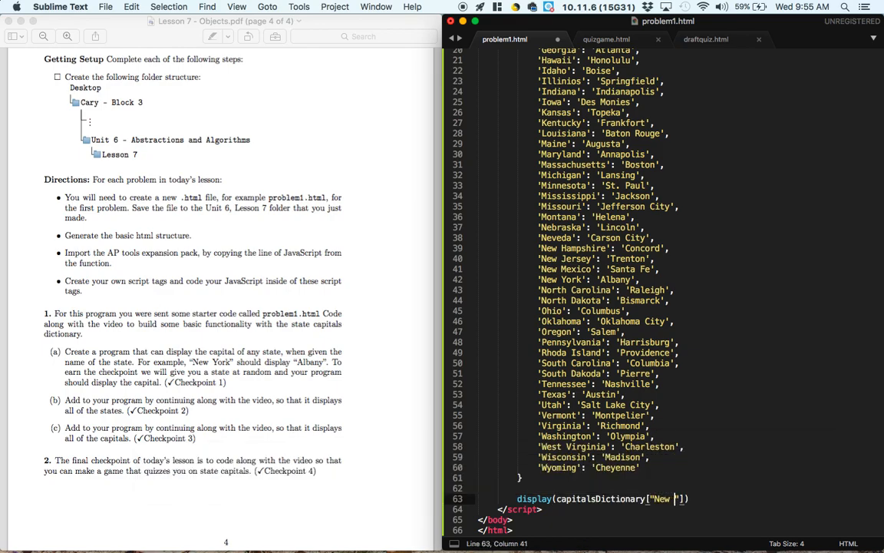
text(York)
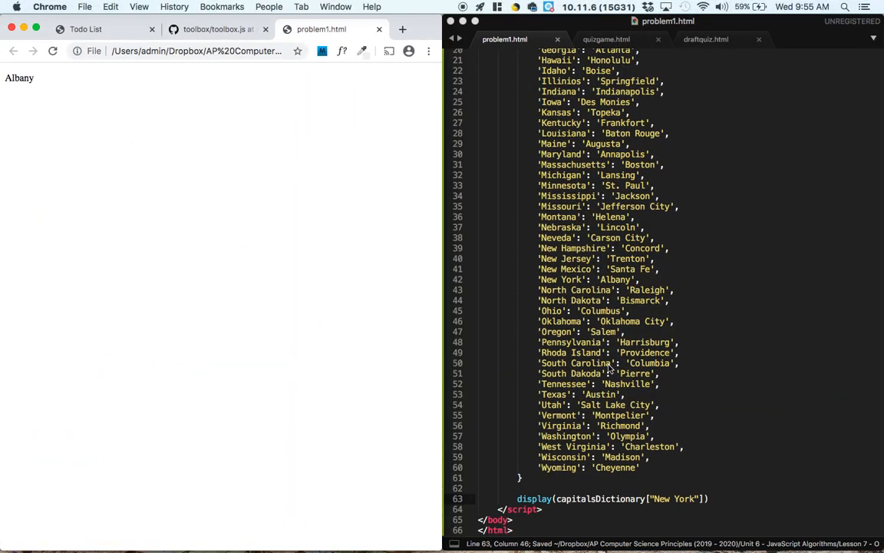
- Change the looked-up state from New York to Oregon so Salem displays
double_click(555, 331)
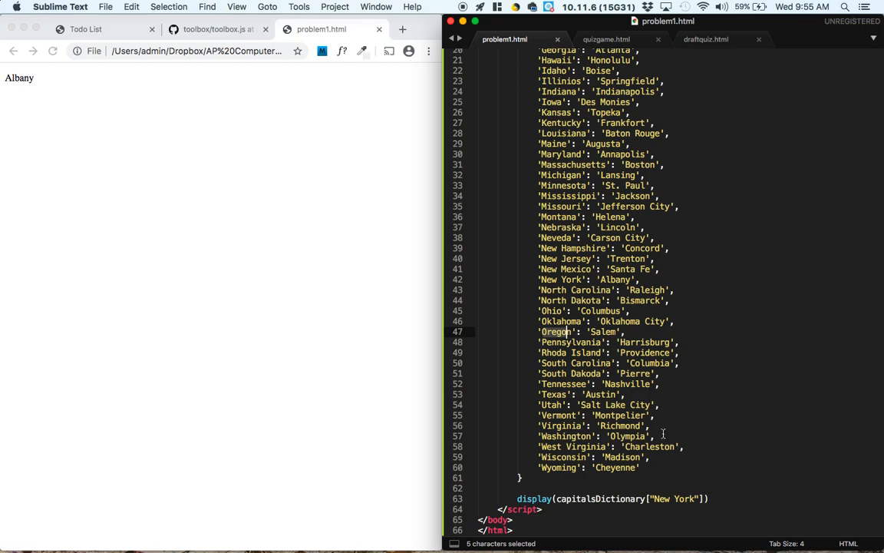
double_click(672, 499)
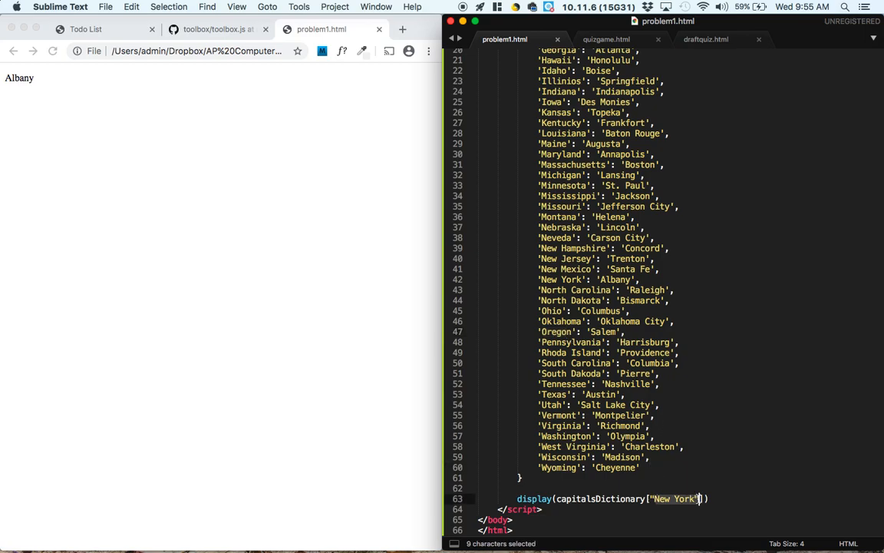
text(Oregon)
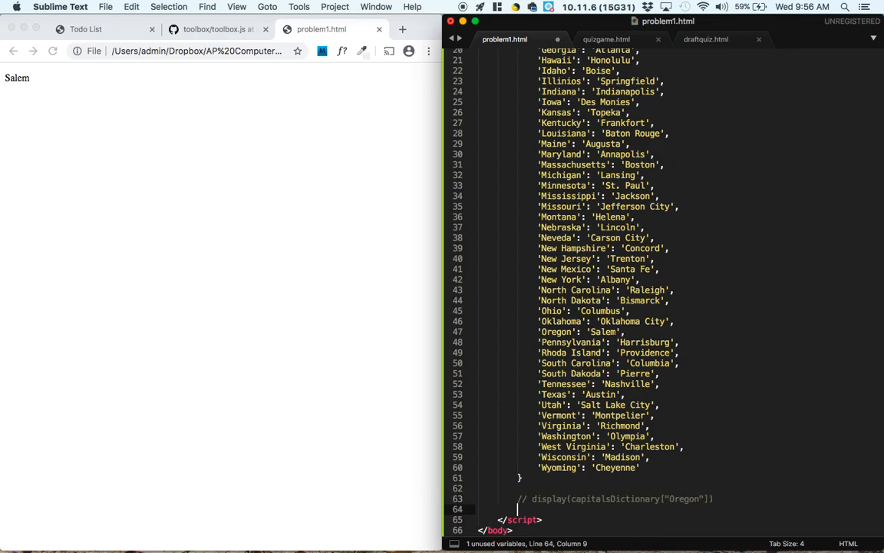
- Add display(Object.keys(capitalsDictionary)) on line 65 and check the Alabama–Wyoming list in Chrome
key(Return)
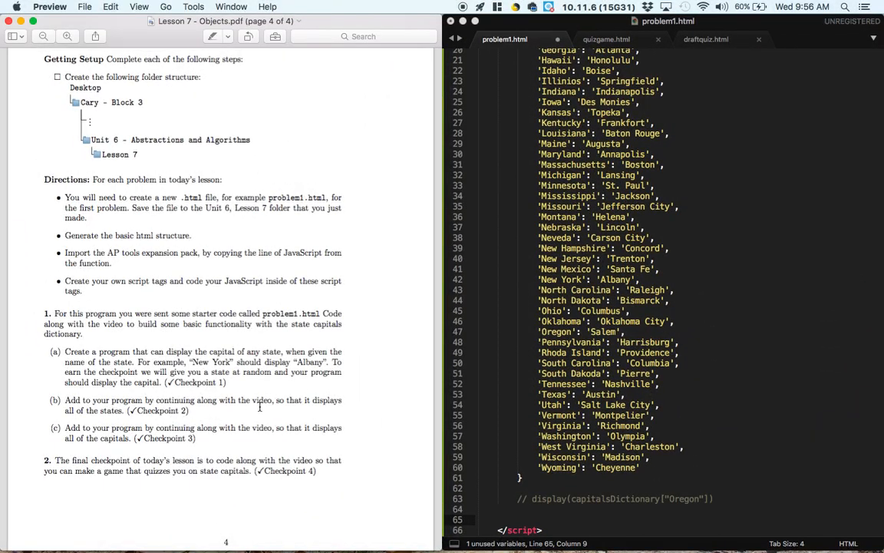
scroll(up, 3)
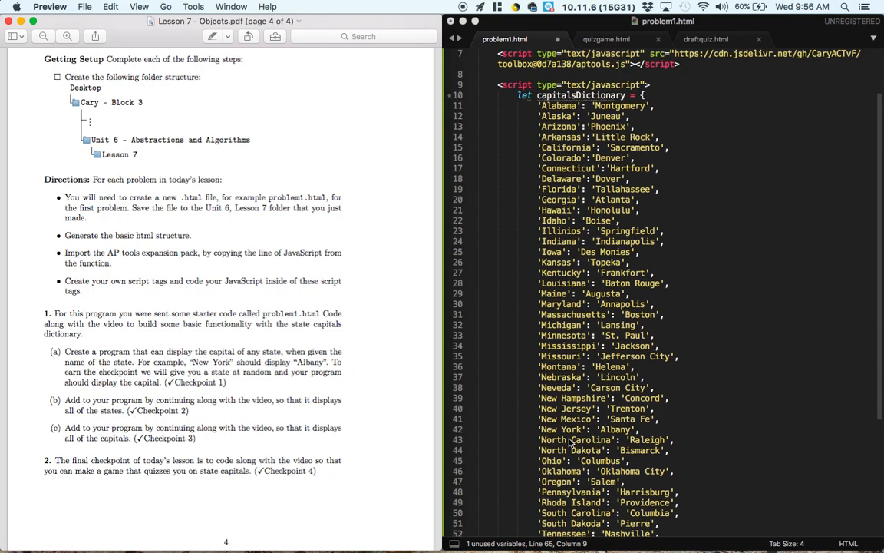
scroll(up, 3)
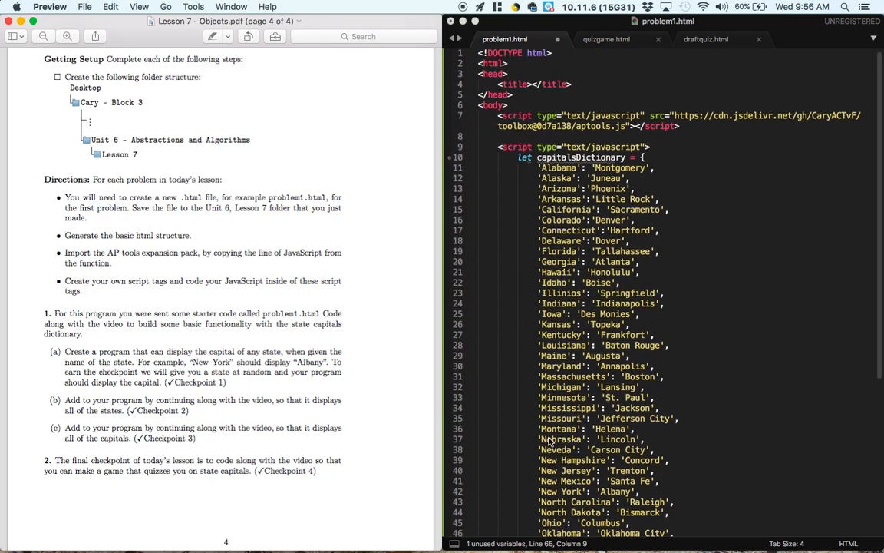
text(display()
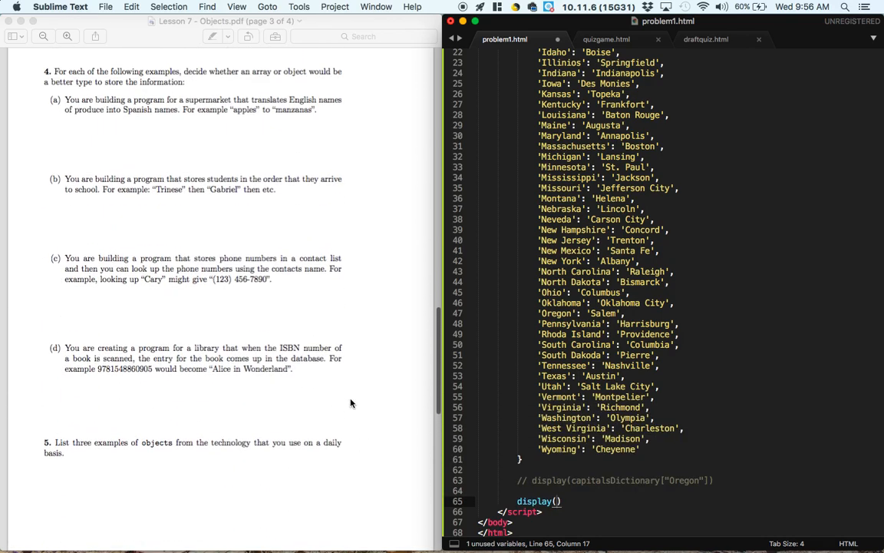
scroll(up, 3)
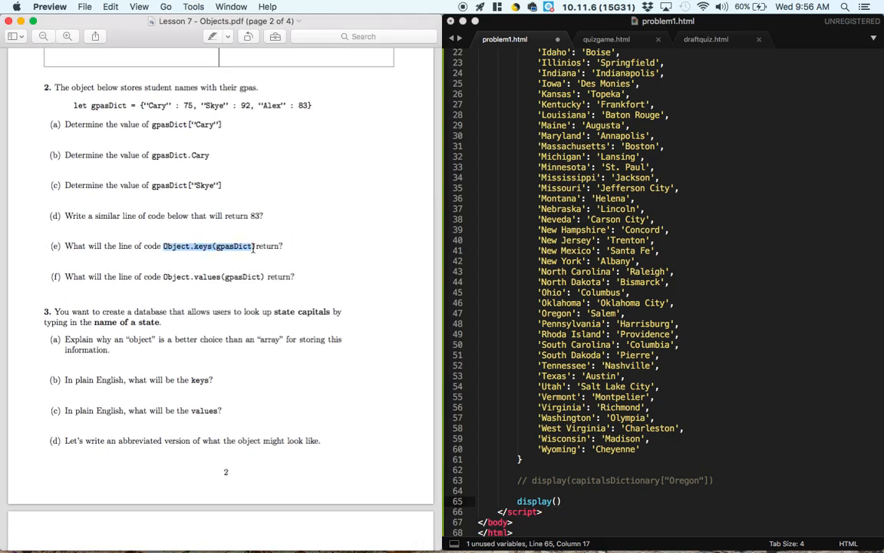
click(622, 509)
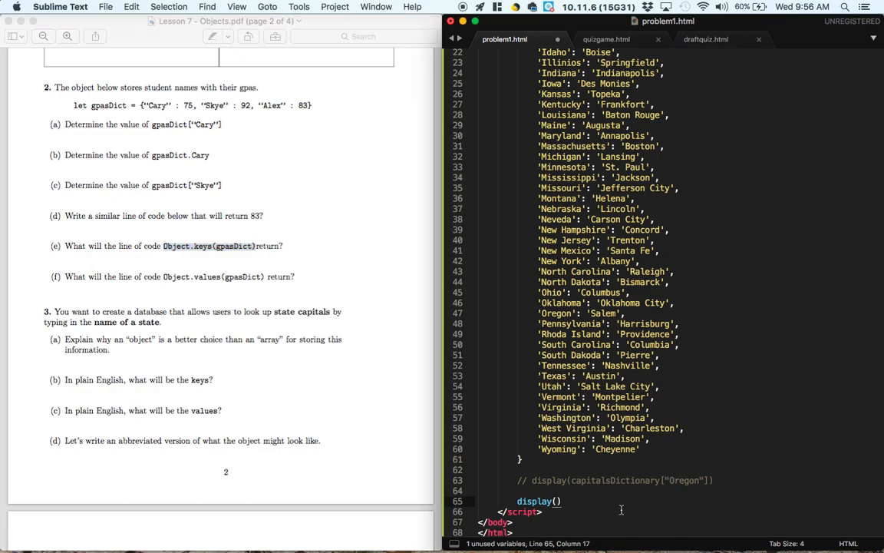
text(Object.keys()
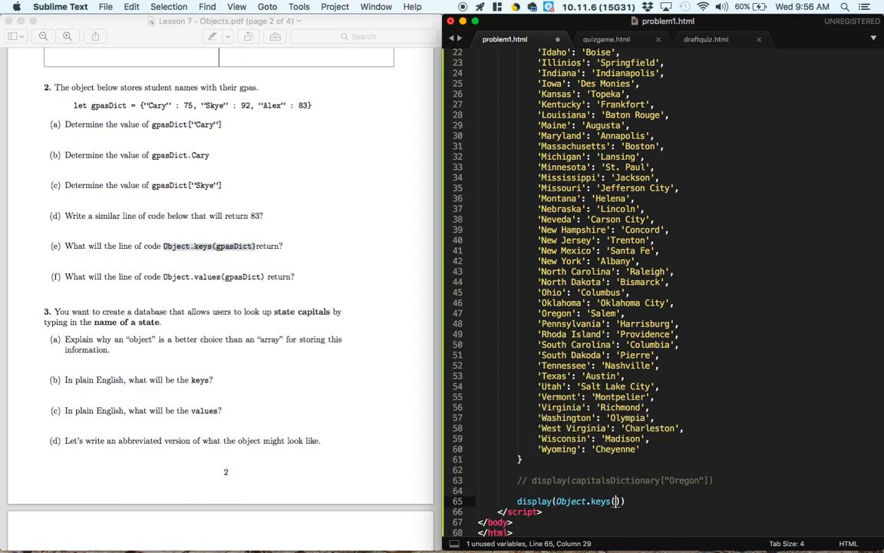
text(ca)
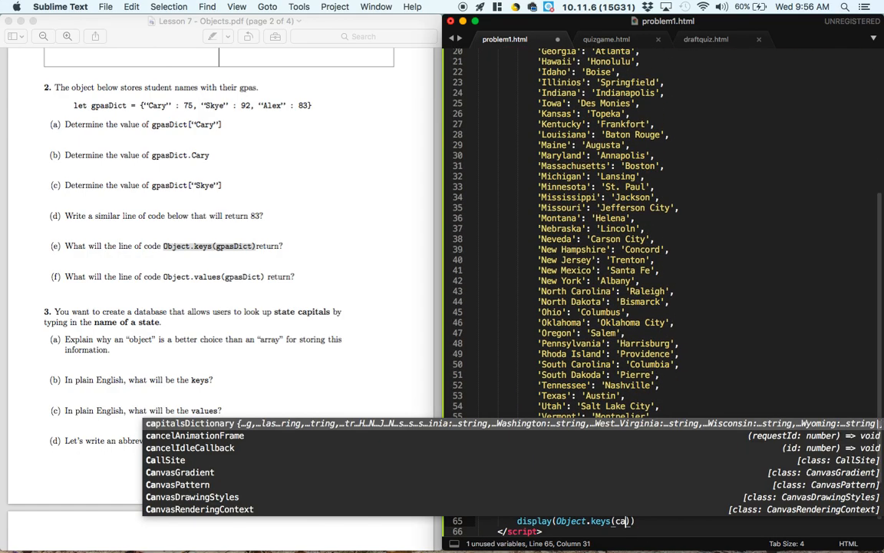
text(pitalsDictionary)
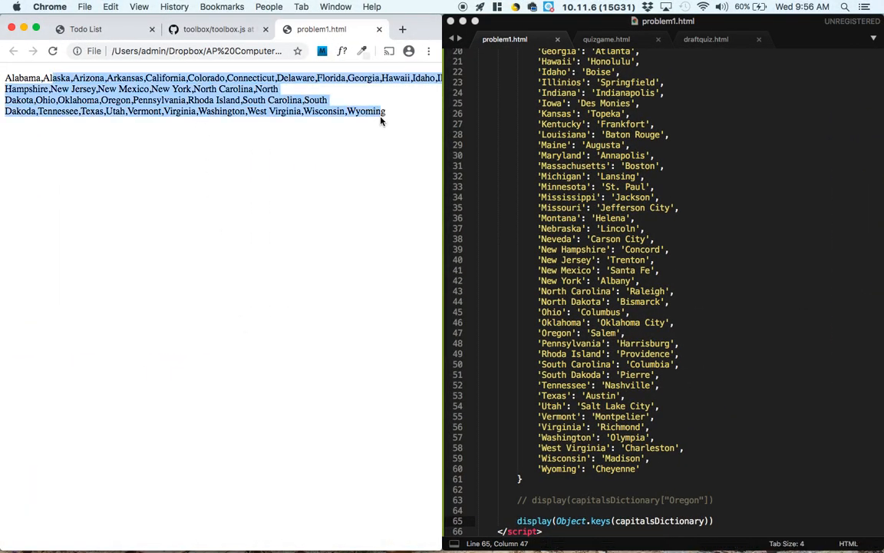
click(705, 521)
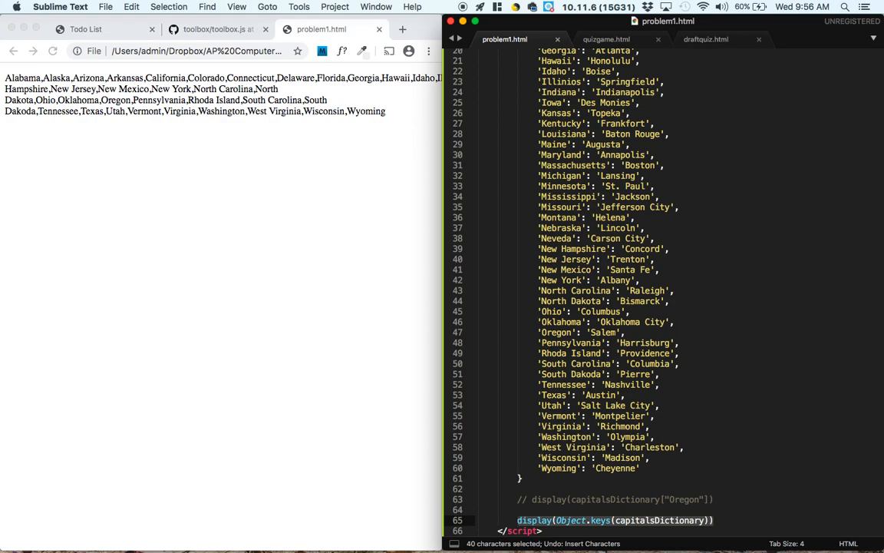
- Duplicate the keys display line, changing keys to values to list Montgomery through Cheyenne
click(714, 520)
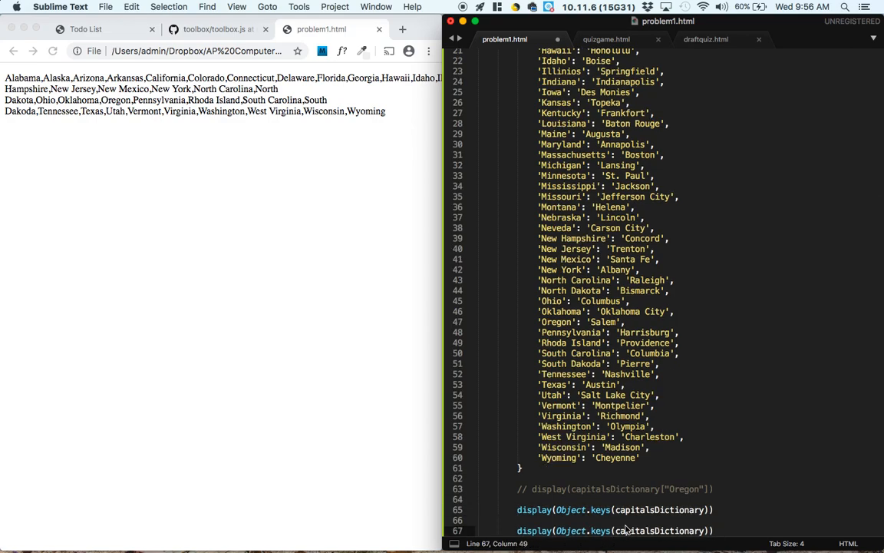
scroll(down, 3)
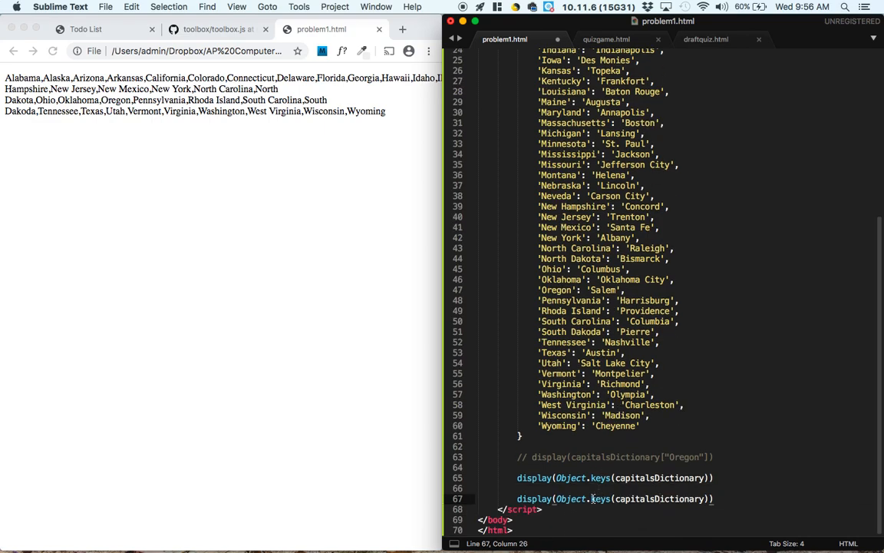
text(values)
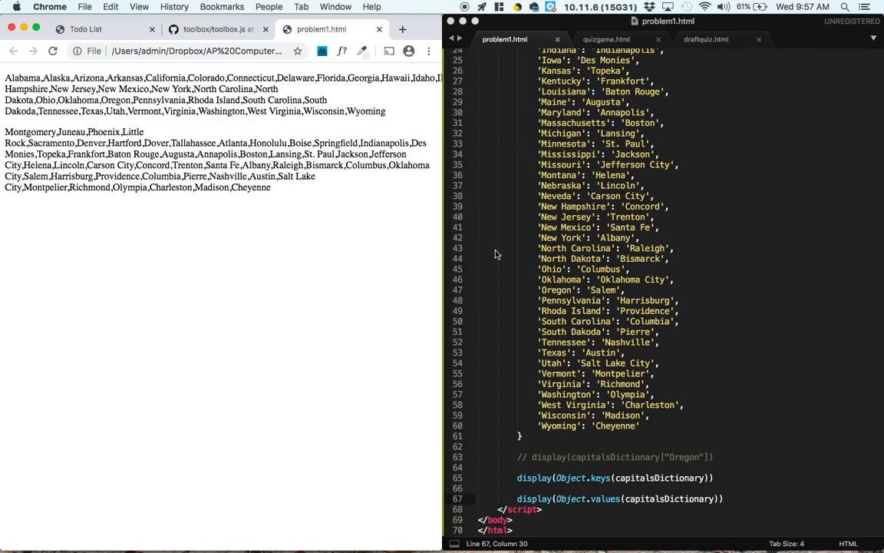
mouse_move(112, 24)
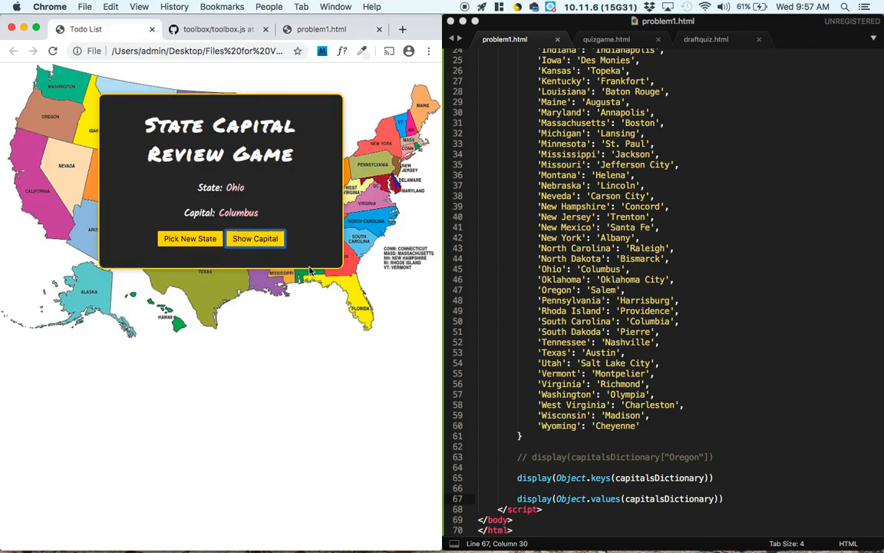
- Replace the Todo List title with 'State Capital Quiz' in quizgame.html and draftquiz.html
key(F3)
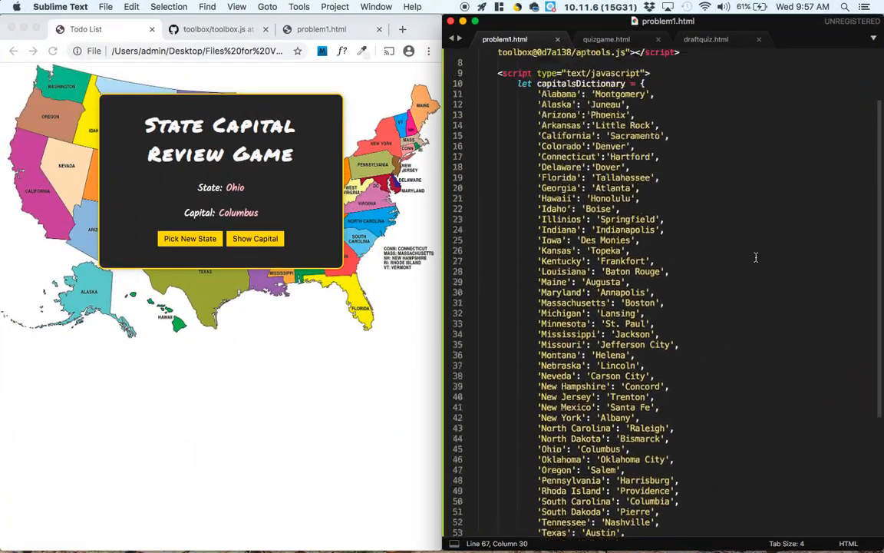
click(607, 39)
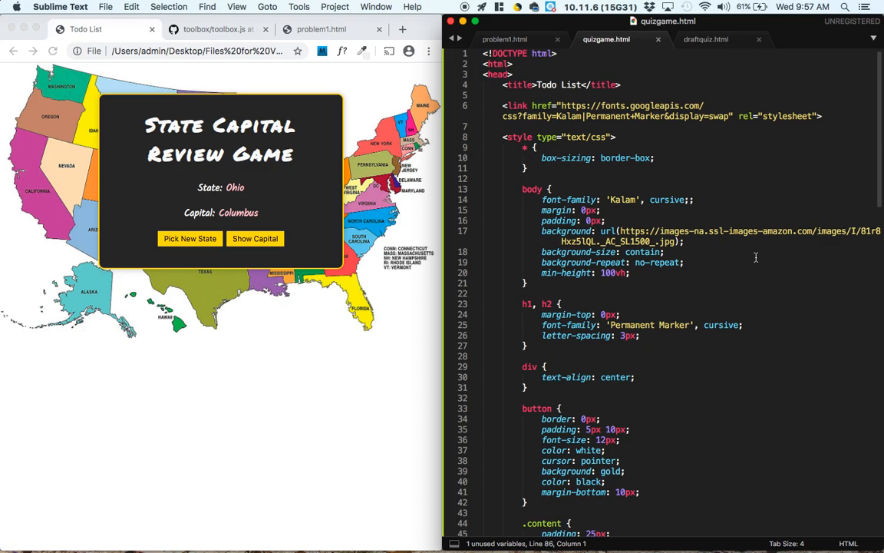
double_click(555, 84)
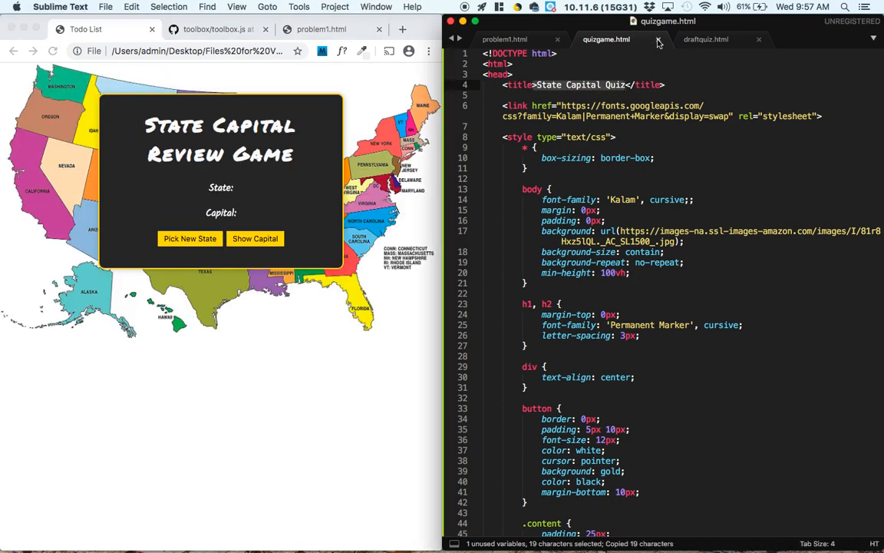
click(704, 39)
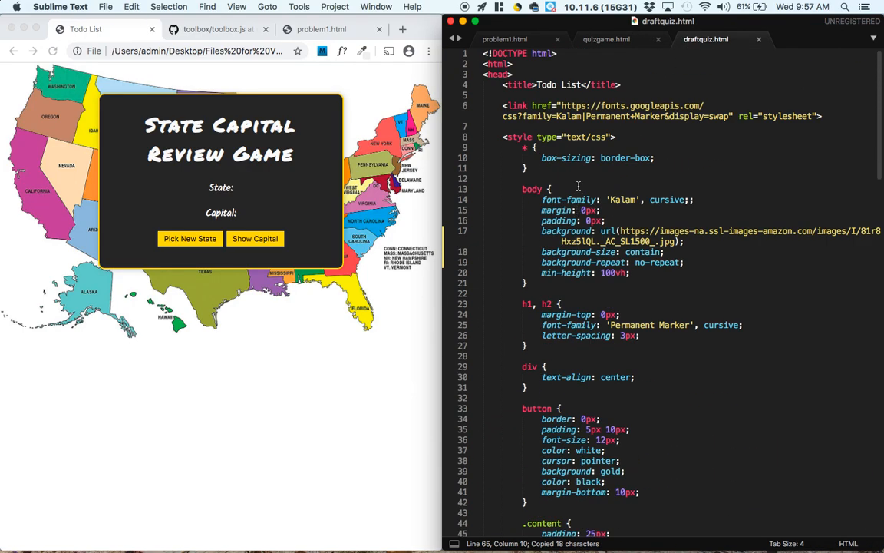
text(State Capital Quiz)
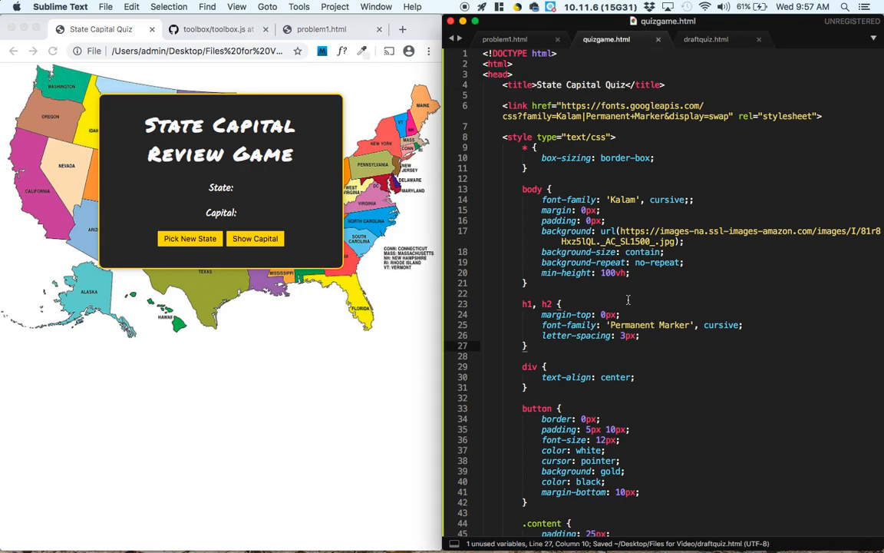
click(706, 39)
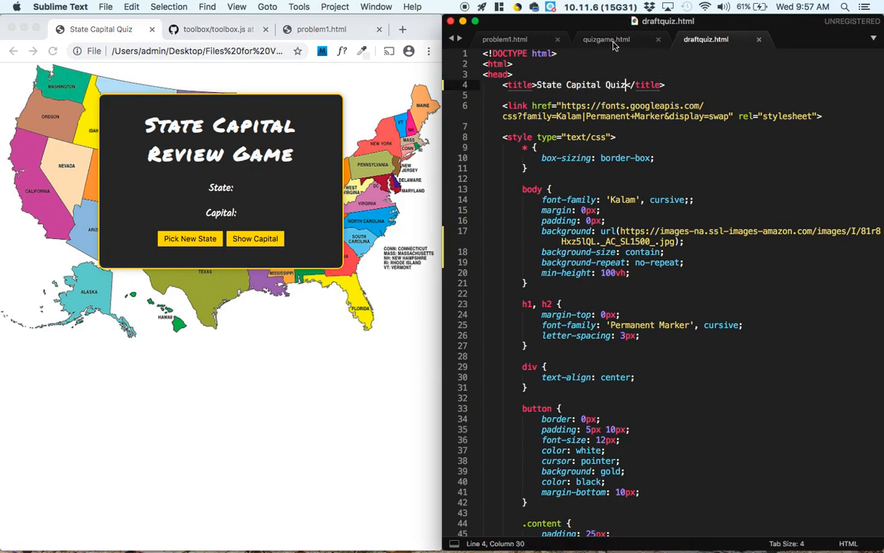
click(606, 39)
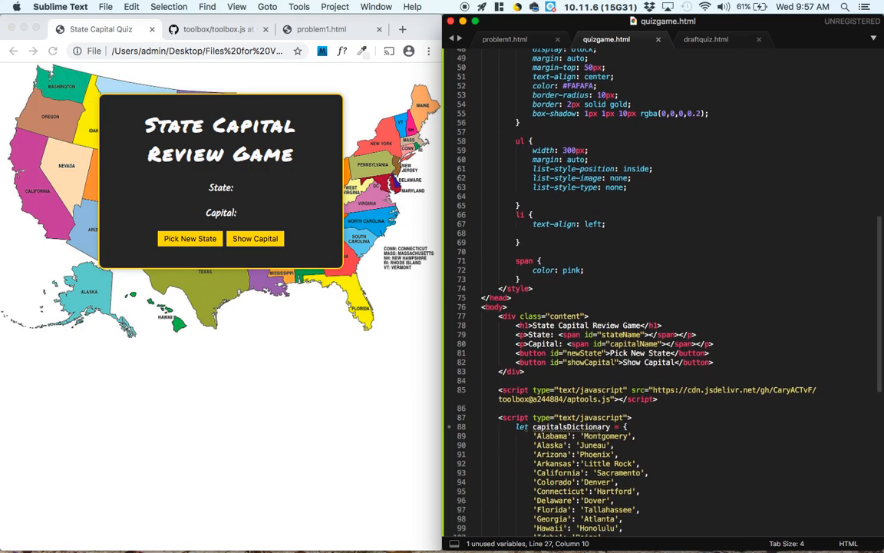
scroll(down, 3)
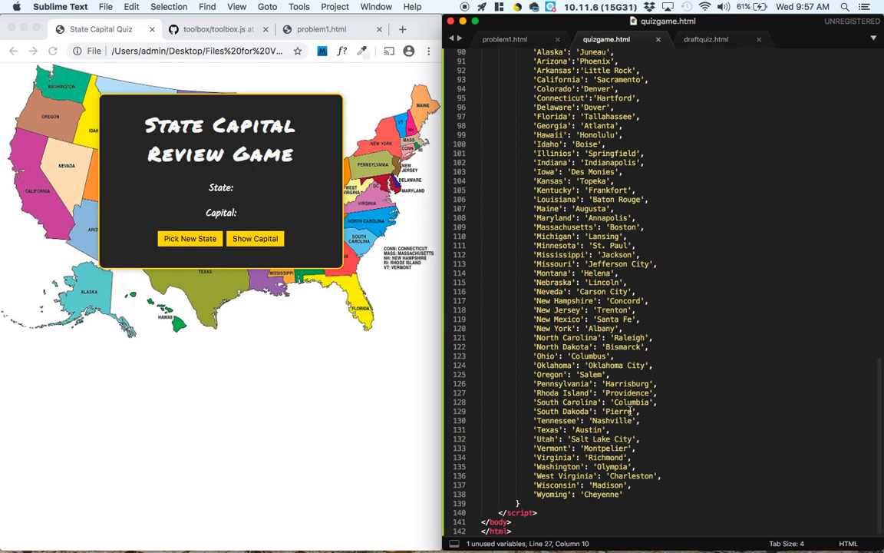
scroll(up, 3)
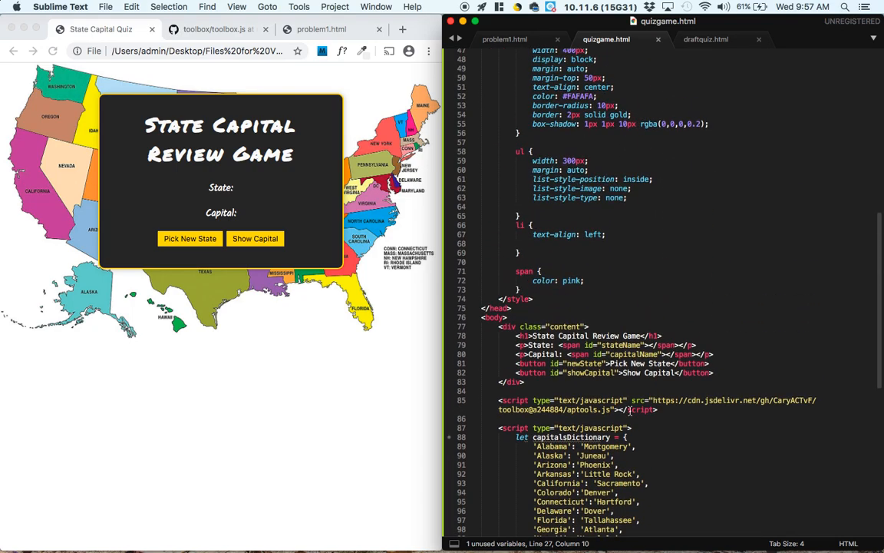
scroll(down, 3)
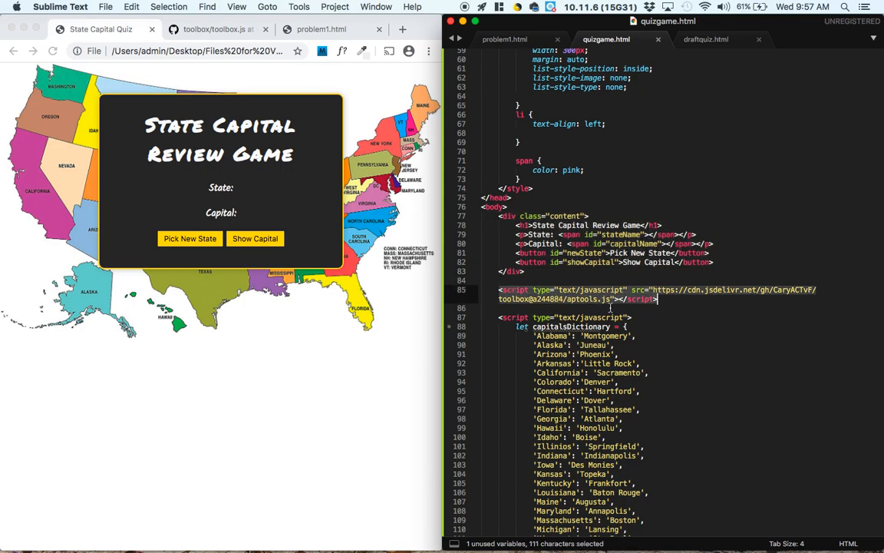
scroll(down, 3)
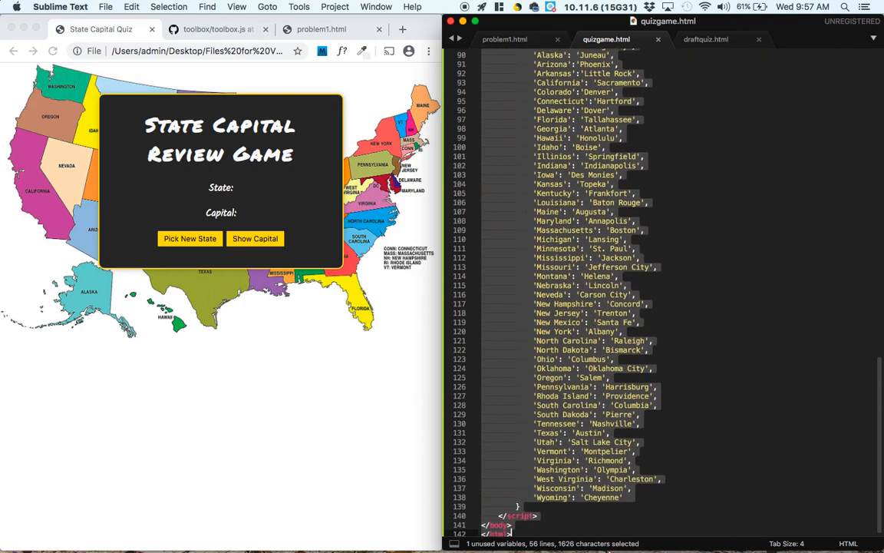
click(640, 494)
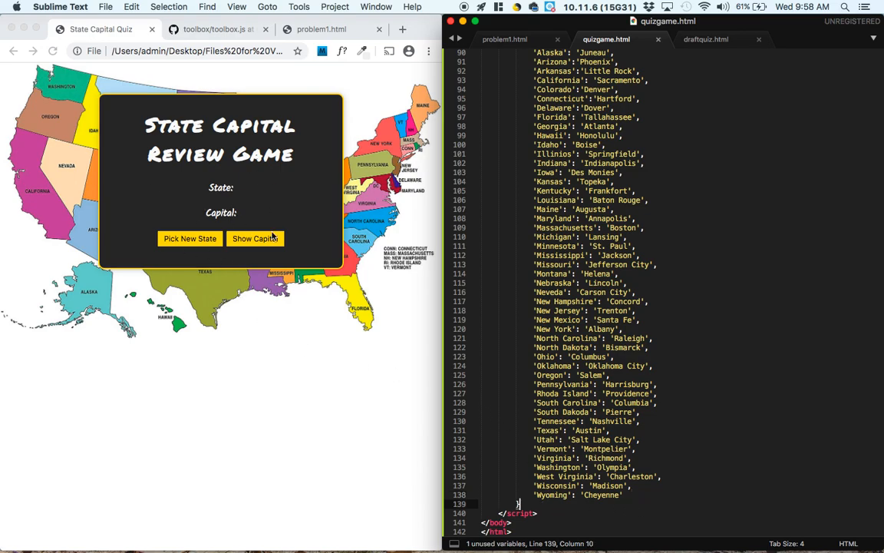
mouse_move(195, 197)
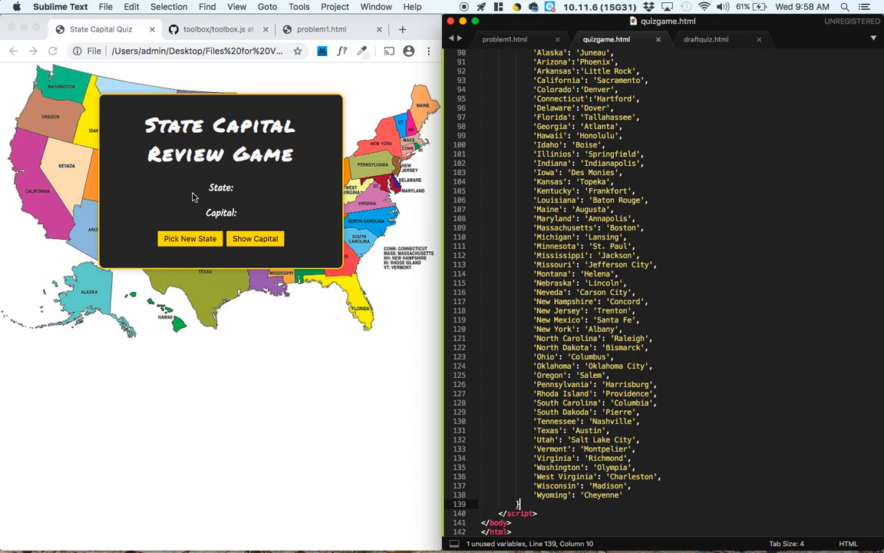
mouse_move(232, 187)
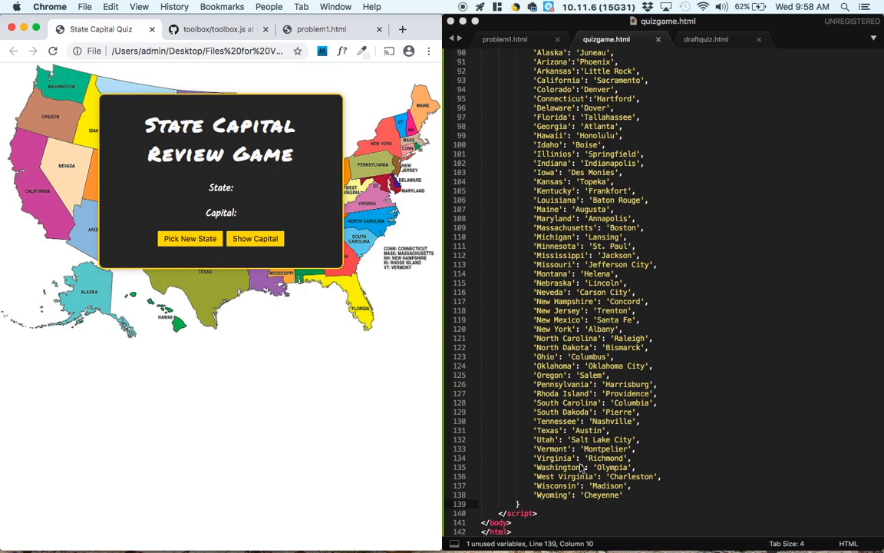
- Write let newState = document.querySelector("#newState"); after the capitals dictionary
click(521, 513)
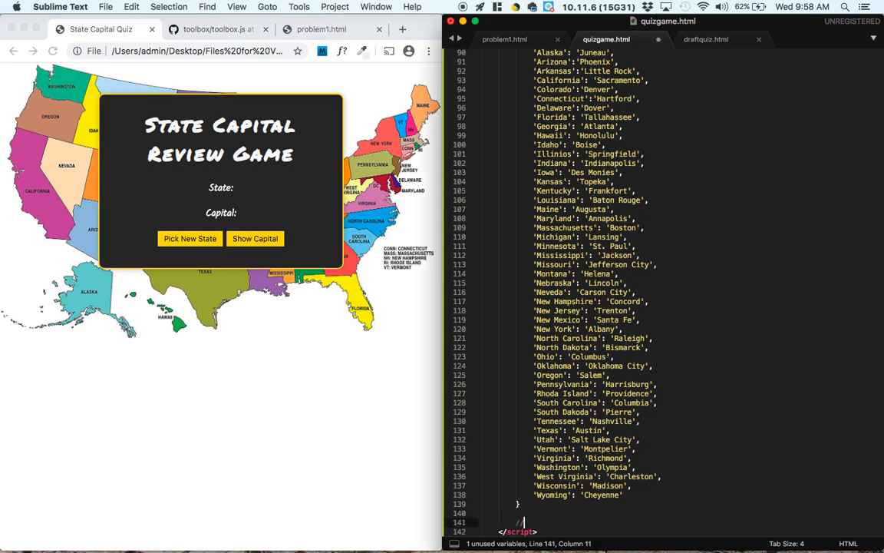
scroll(down, 3)
text( Select impor)
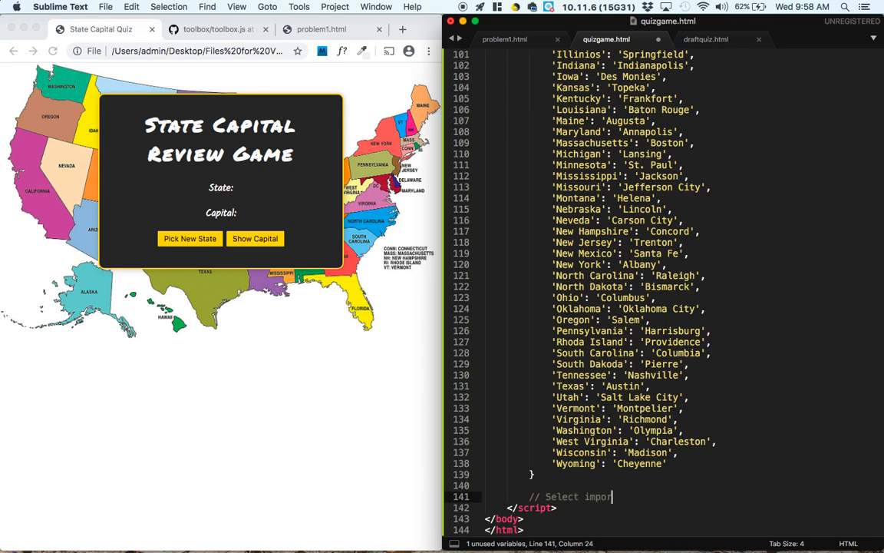
text(tant elements)
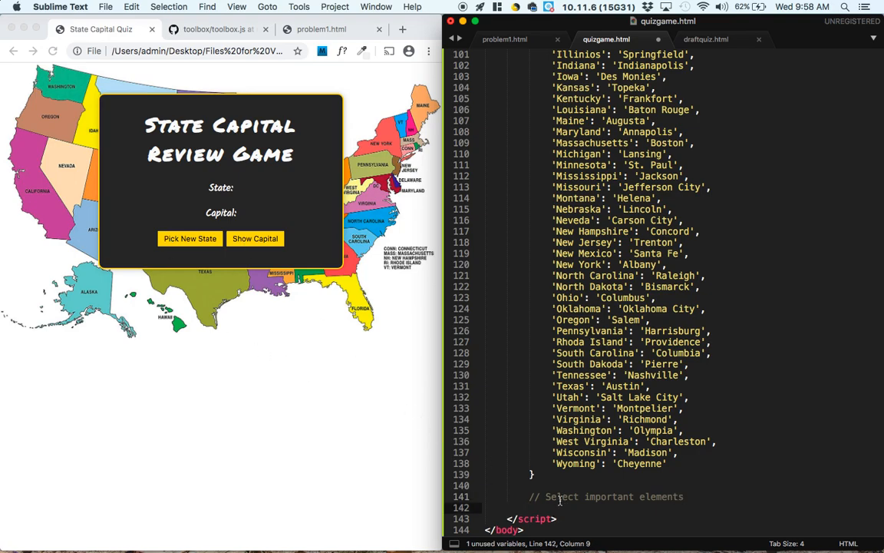
text(let document.querySelect)
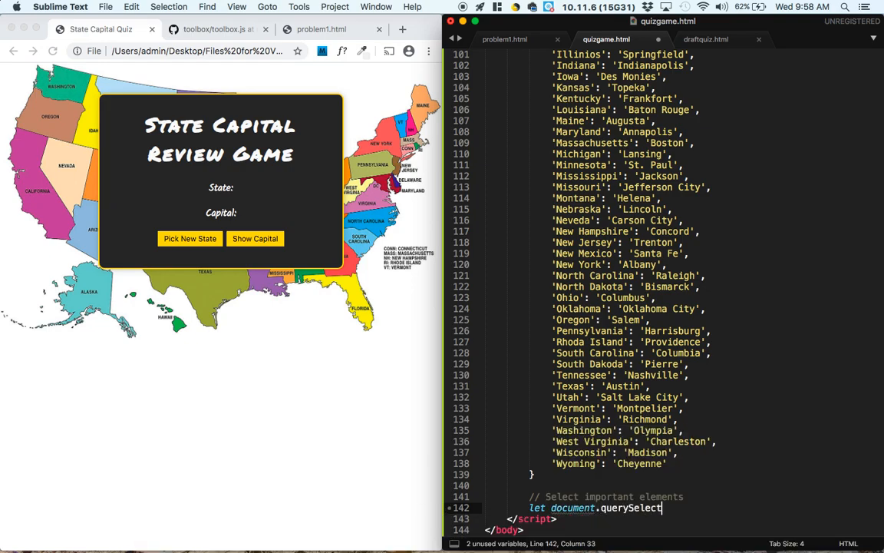
scroll(up, 3)
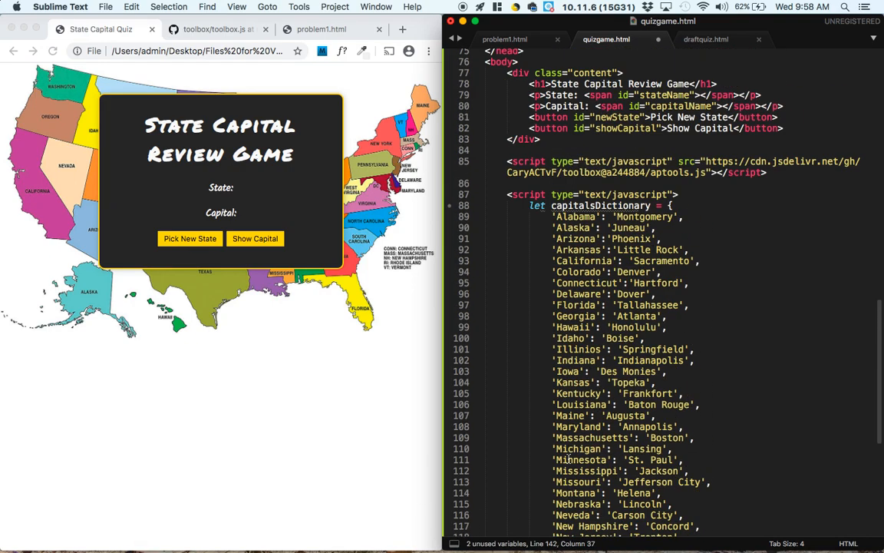
scroll(up, 3)
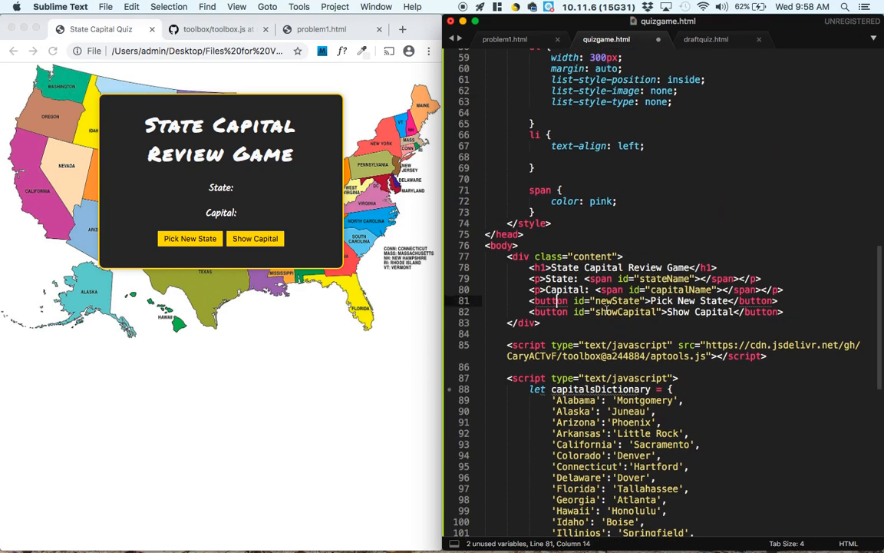
scroll(down, 3)
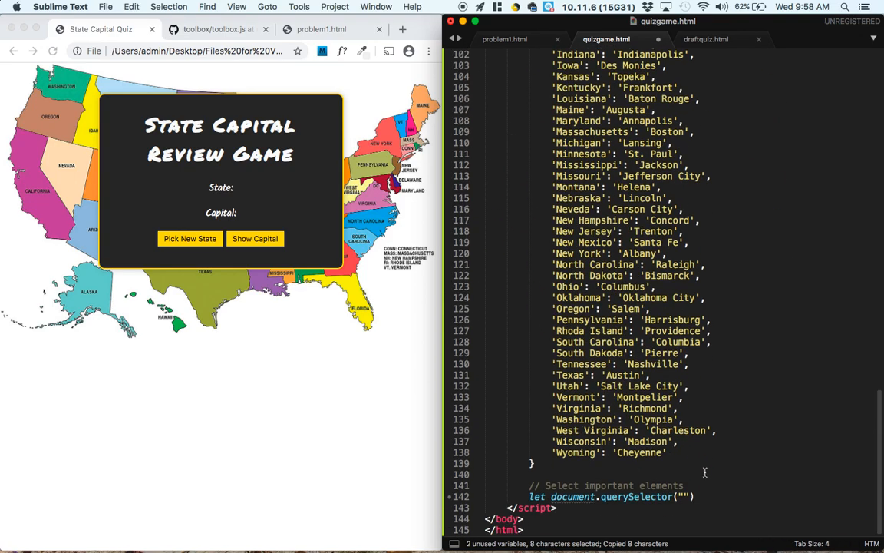
text(newState)
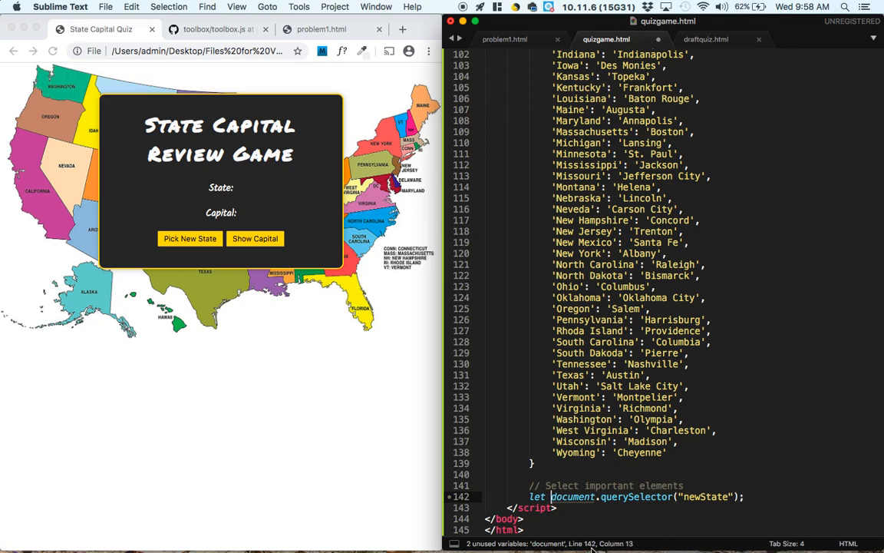
text(newState =)
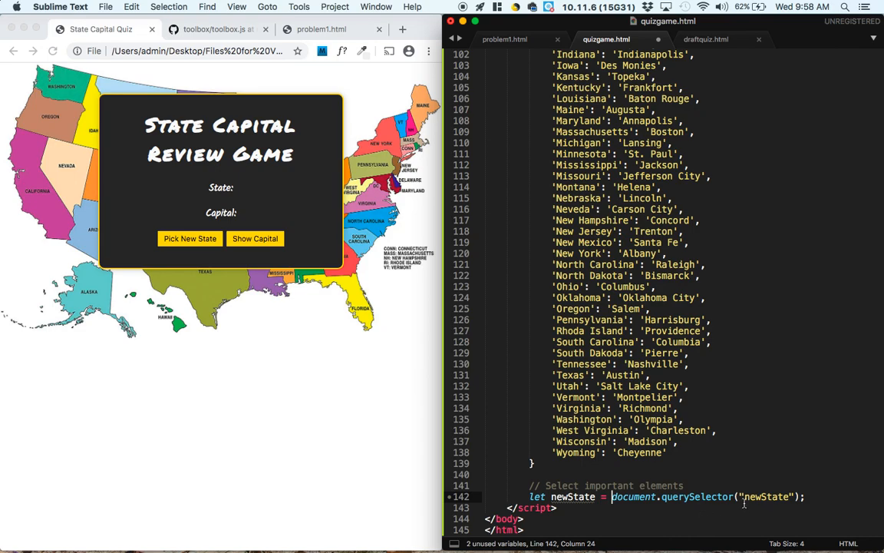
click(743, 497)
text(#)
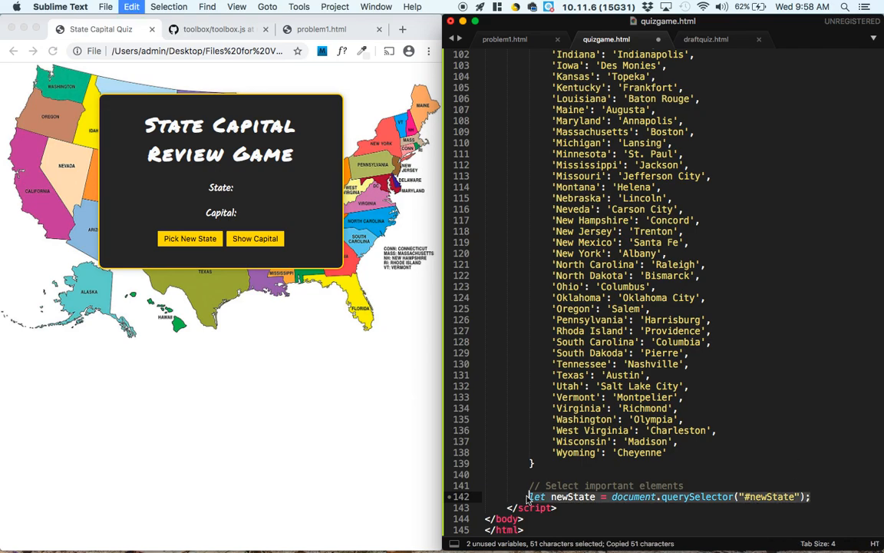
- Confirm the #showCapital button id in the markup and add the showCapital querySelector line
scroll(up, 3)
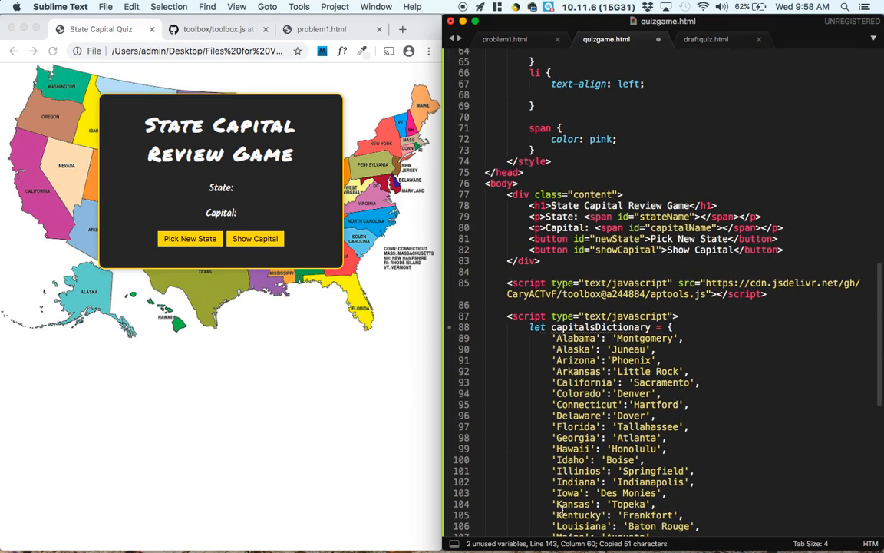
click(595, 249)
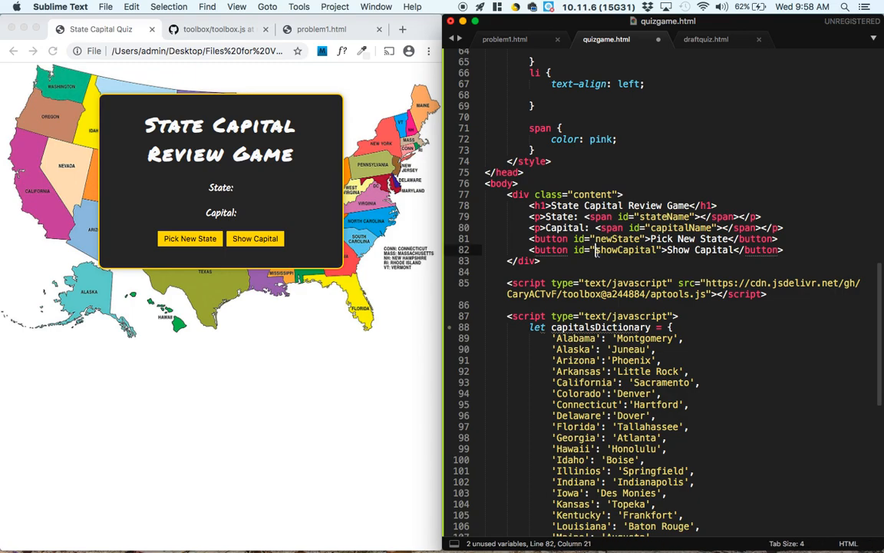
scroll(down, 3)
text(let showCapital = document.querySelector("#showCapital");)
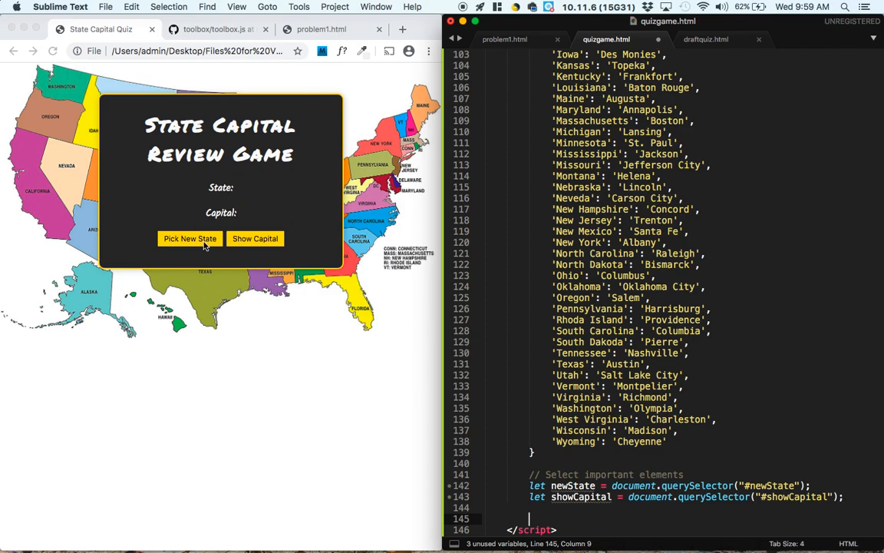
mouse_move(253, 221)
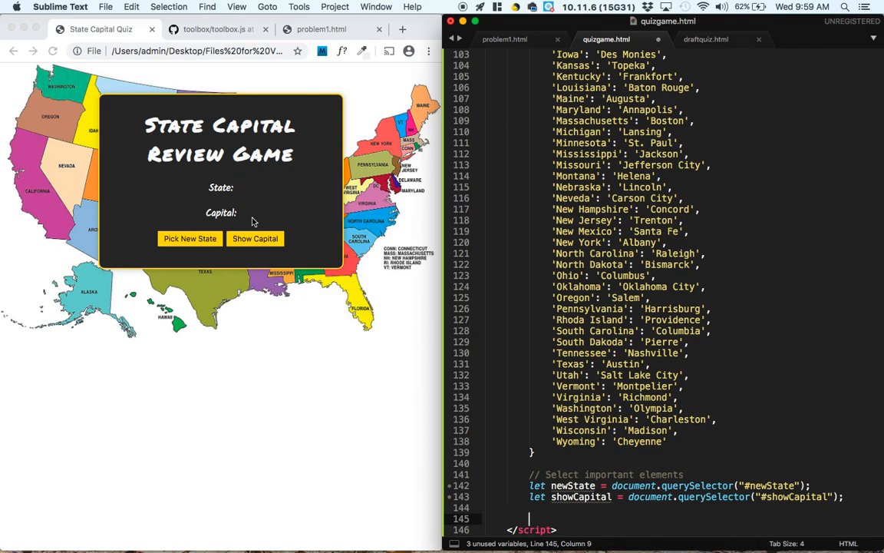
- Pick a new state in the Chrome quiz and reveal Pennsylvania's capital, Harrisburg
click(190, 238)
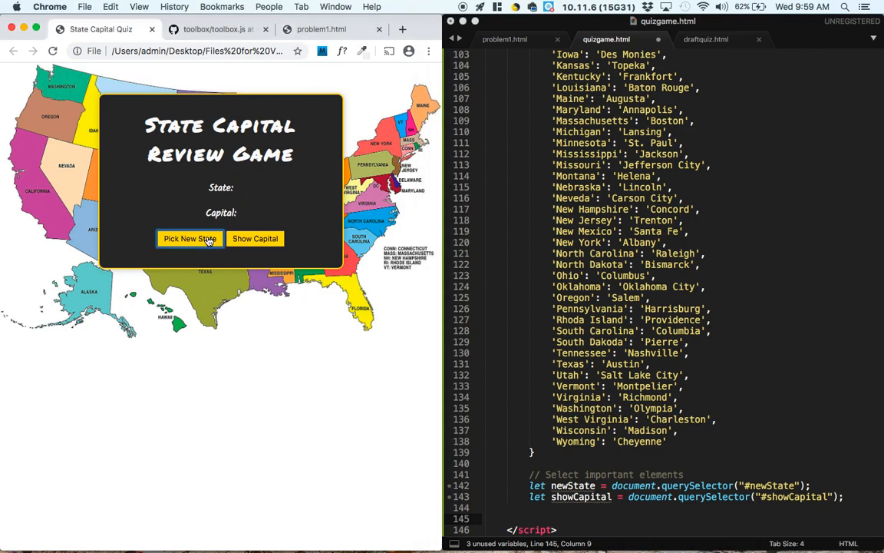
click(189, 238)
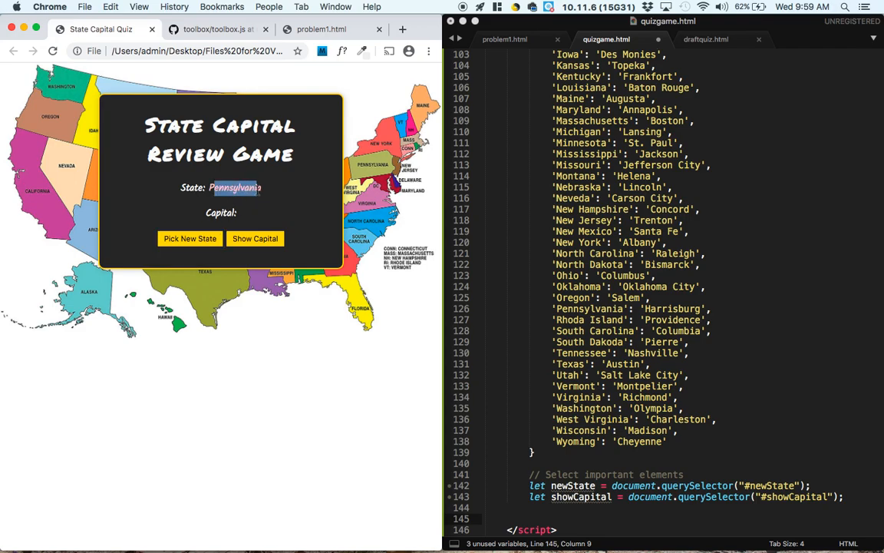
click(255, 238)
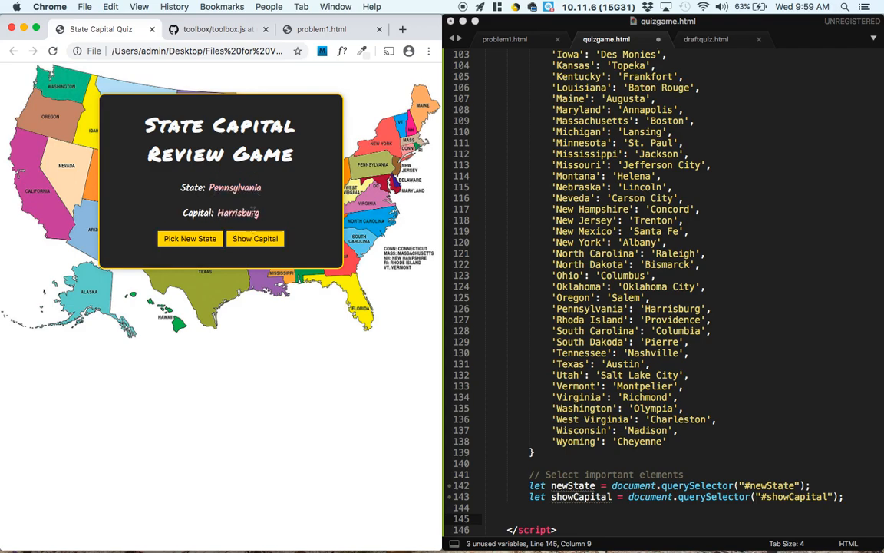
scroll(up, 3)
text(let)
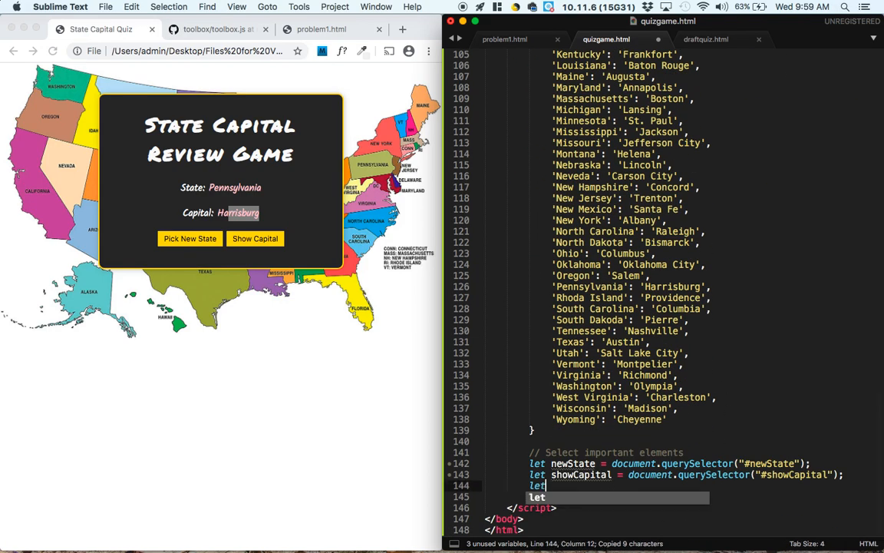
- Store #stateName and #capitalName elements in stateName and capitalName variables, then start a '// Create a' comment
text(stateName =)
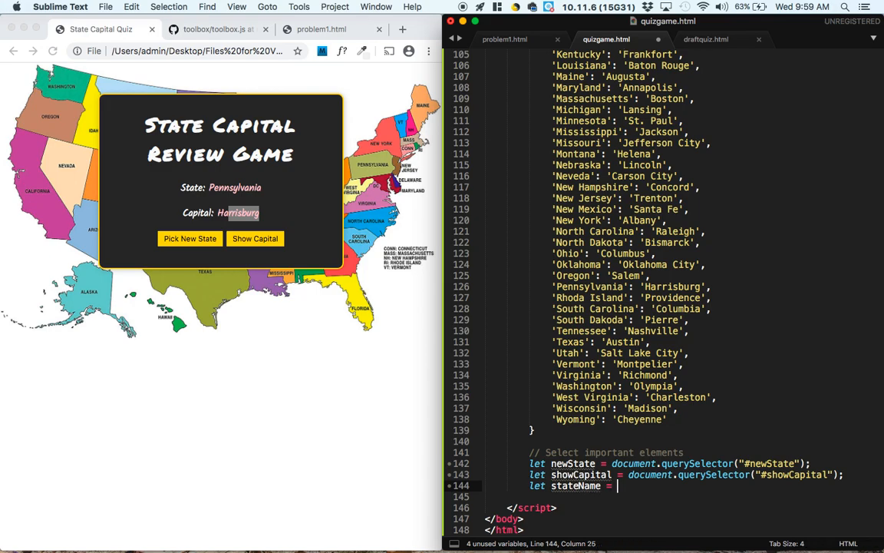
text(document.querySelector("#)
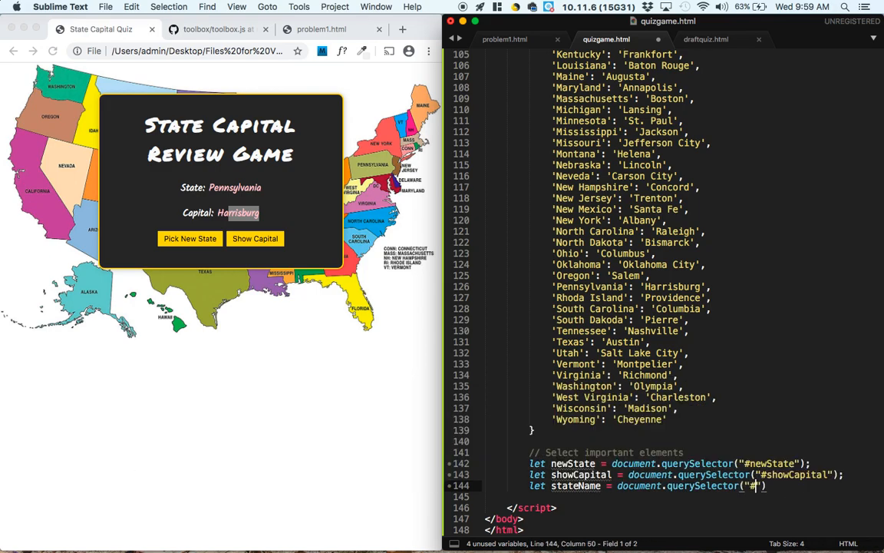
text(stateName");)
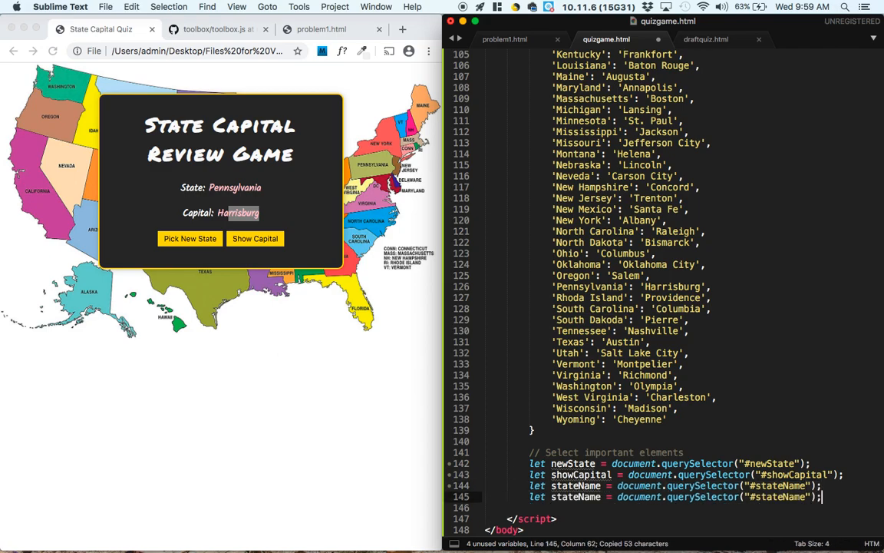
double_click(575, 485)
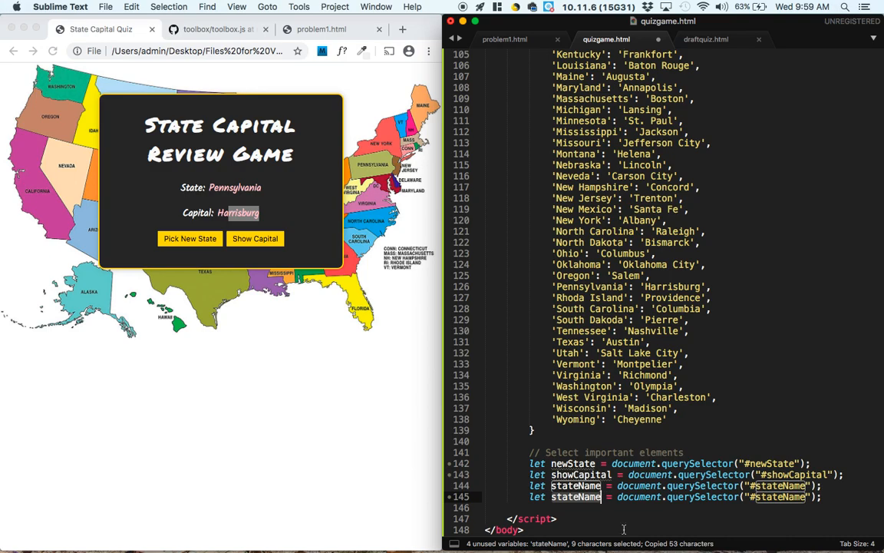
text(capital)
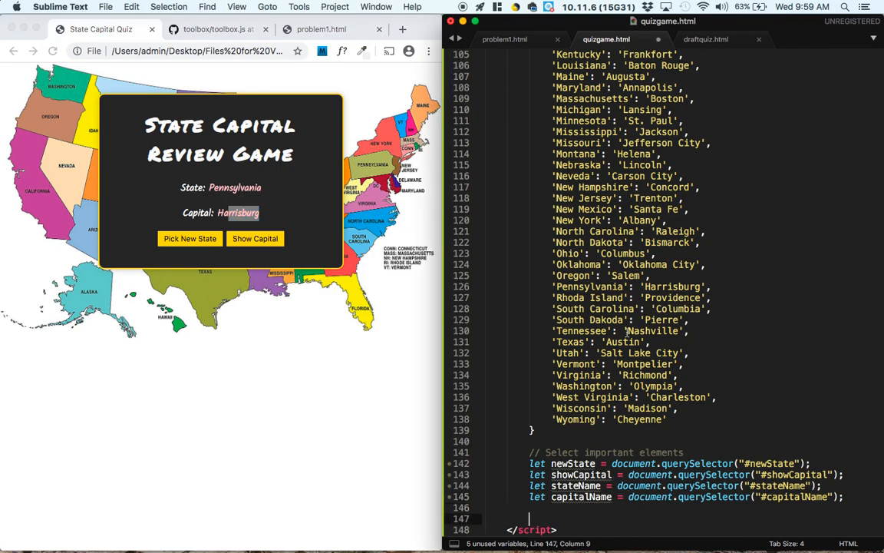
click(656, 320)
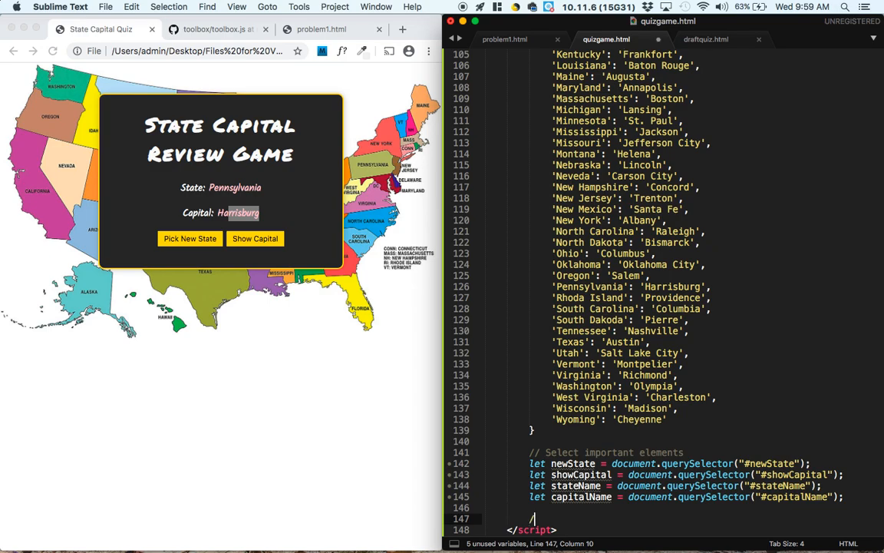
text(// Create a list of the states)
text(let)
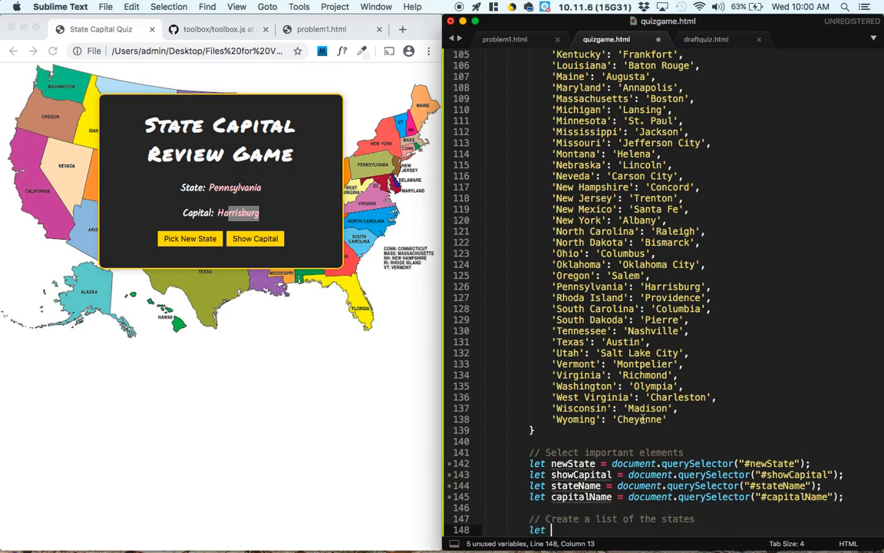
- Define states as Object.keys(capitalsDictionary) after reviewing the dictionary entries
scroll(up, 3)
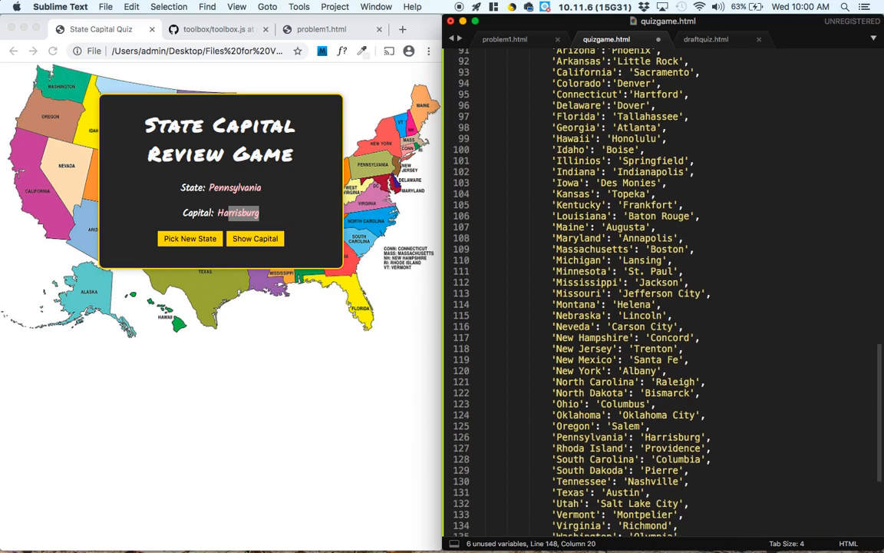
scroll(up, 3)
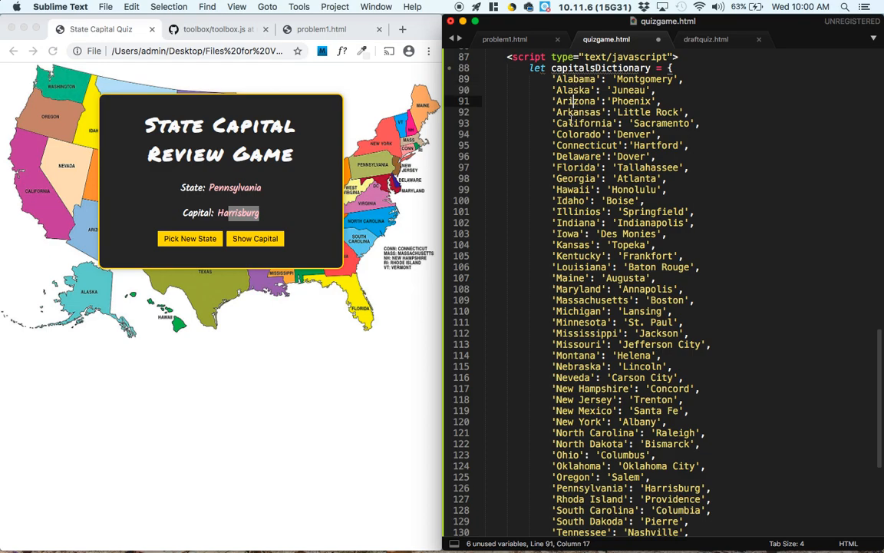
click(572, 201)
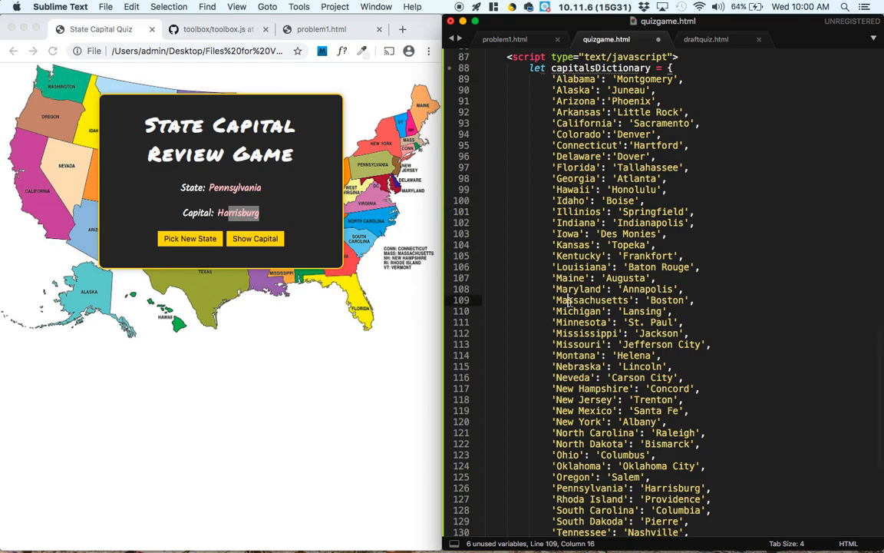
scroll(down, 3)
text(let states)
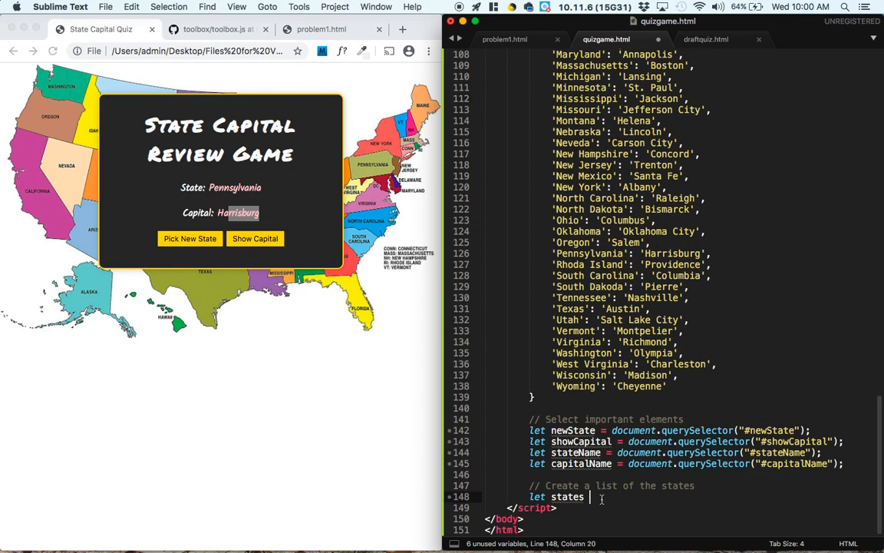
text(= Object.)
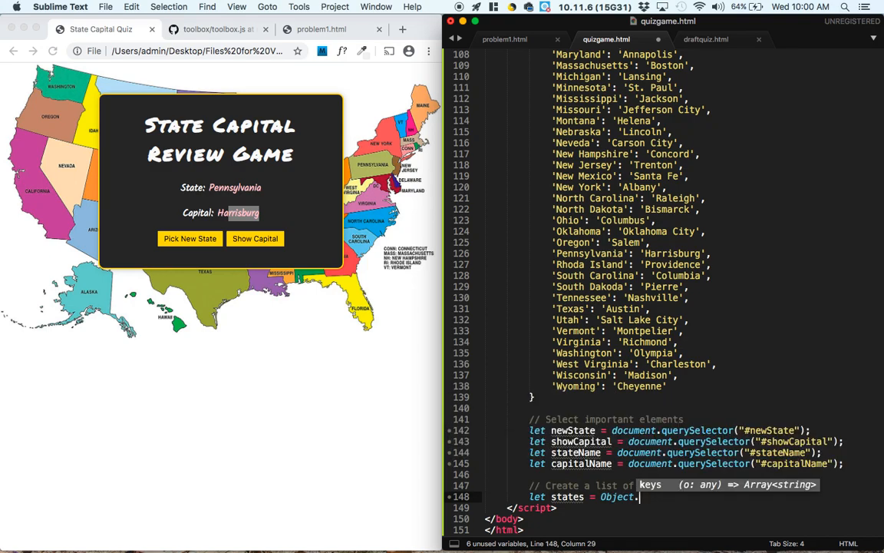
text(keys())
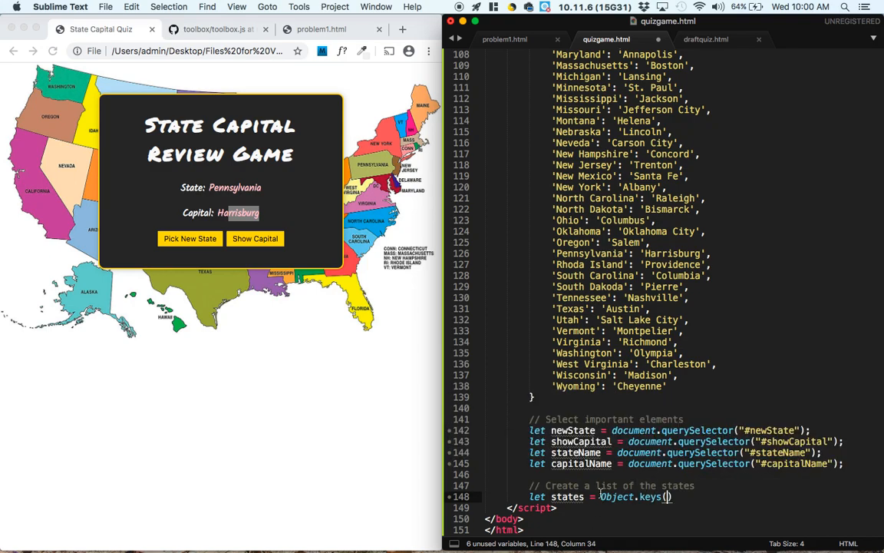
scroll(up, 3)
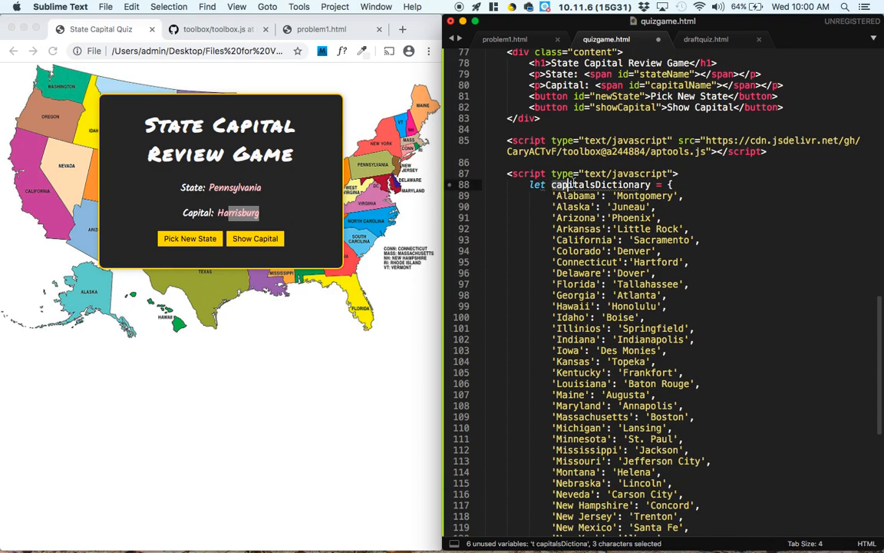
scroll(down, 3)
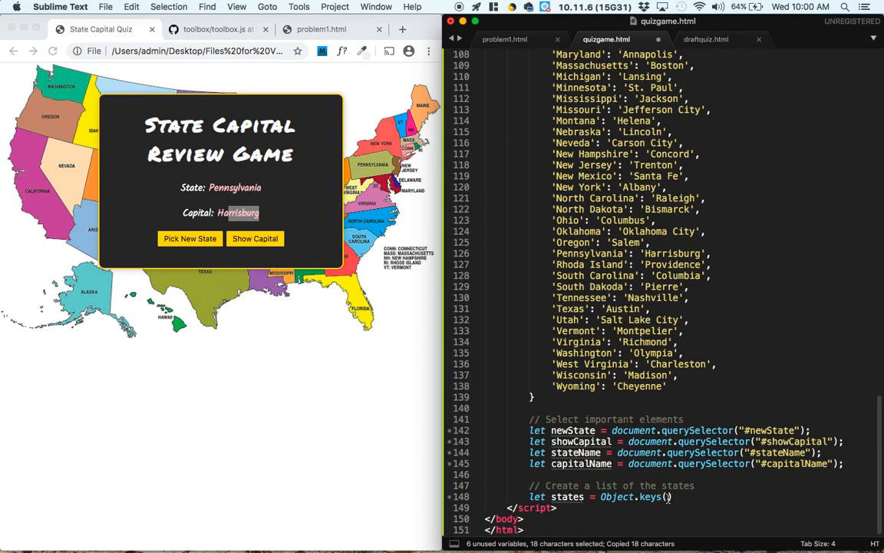
text(capitalsDictionary)
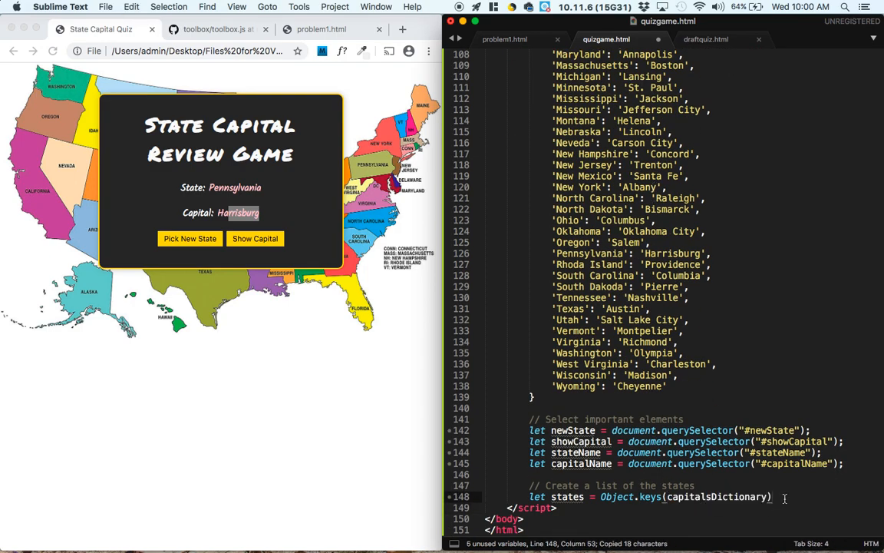
- Add console.log(states) to print the states list
text(consol)
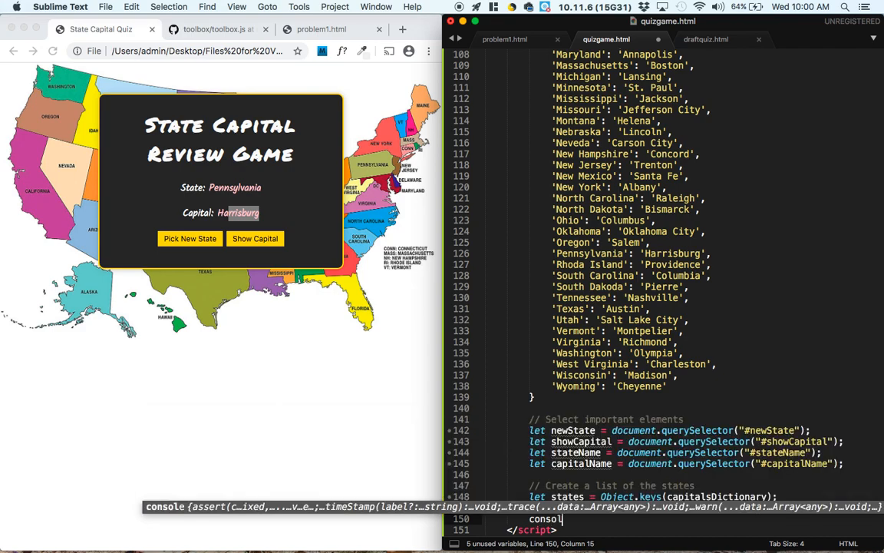
text(e.log(states);)
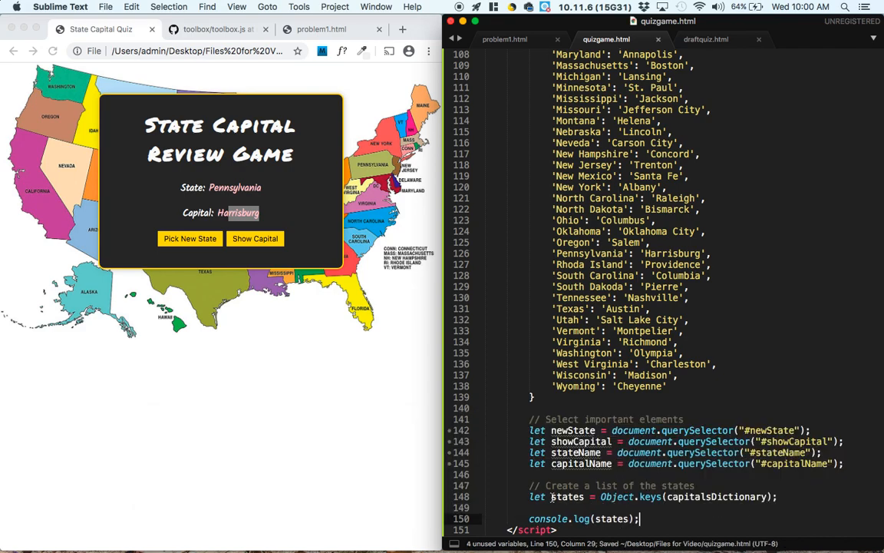
click(307, 431)
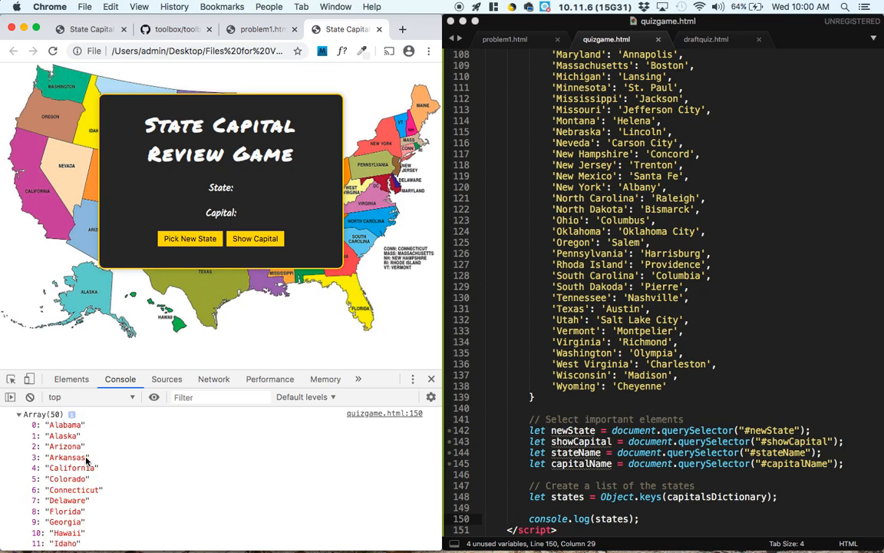
- Scroll through the console's logged array of 50 states
scroll(down, 3)
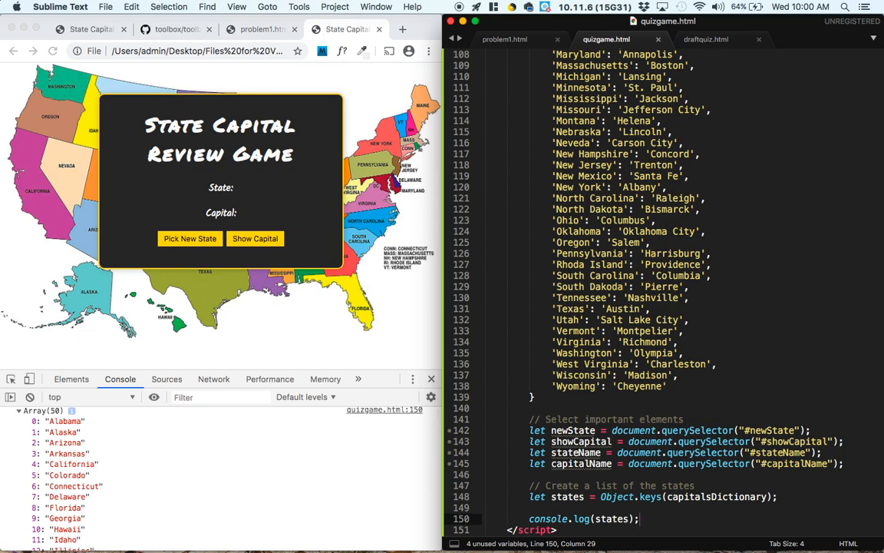
click(612, 463)
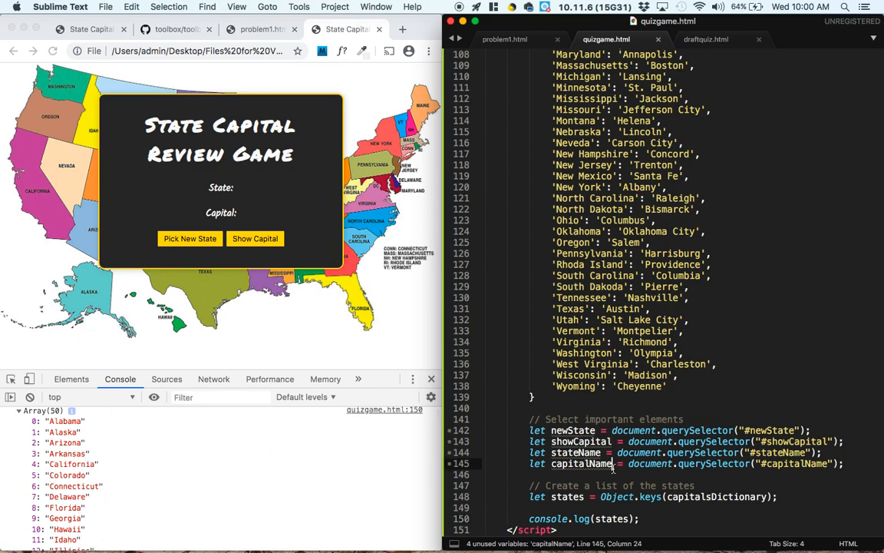
scroll(down, 3)
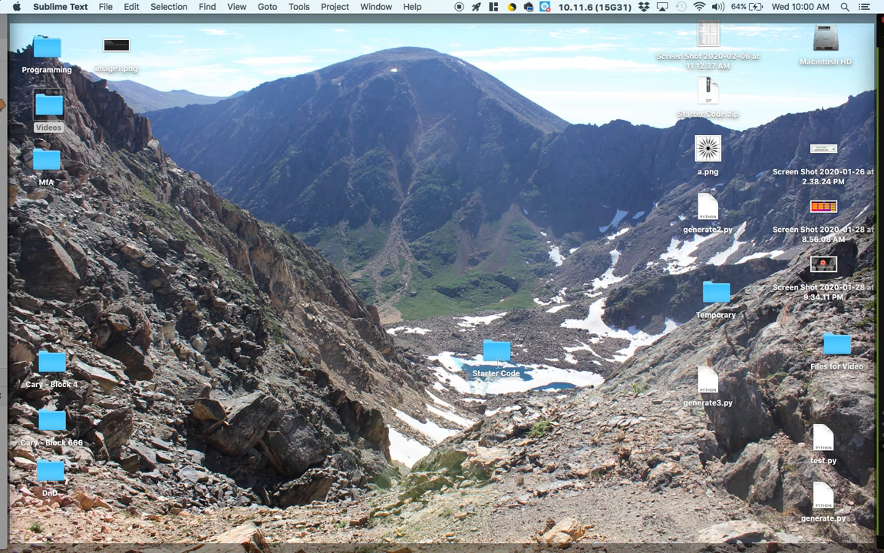
- Open the desktop Temporary folder and browse problem1.html for its generateRandom function
double_click(496, 361)
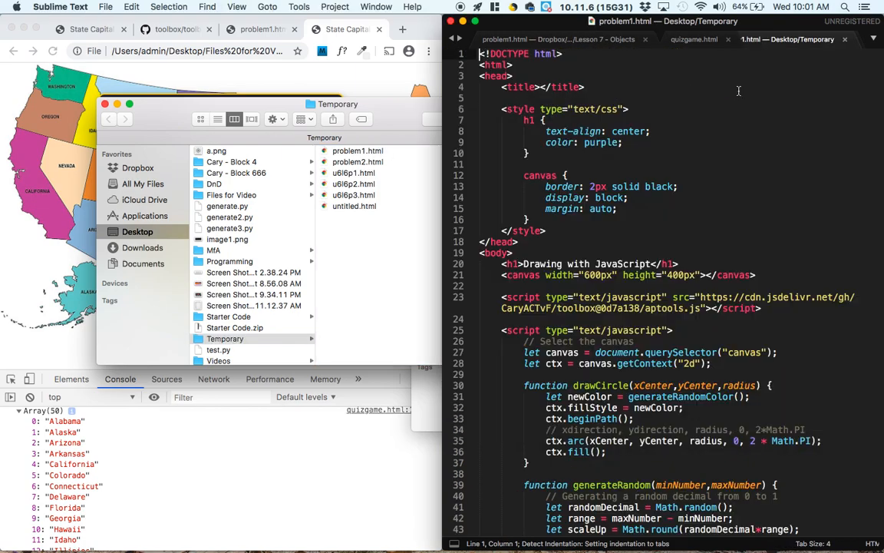
scroll(down, 3)
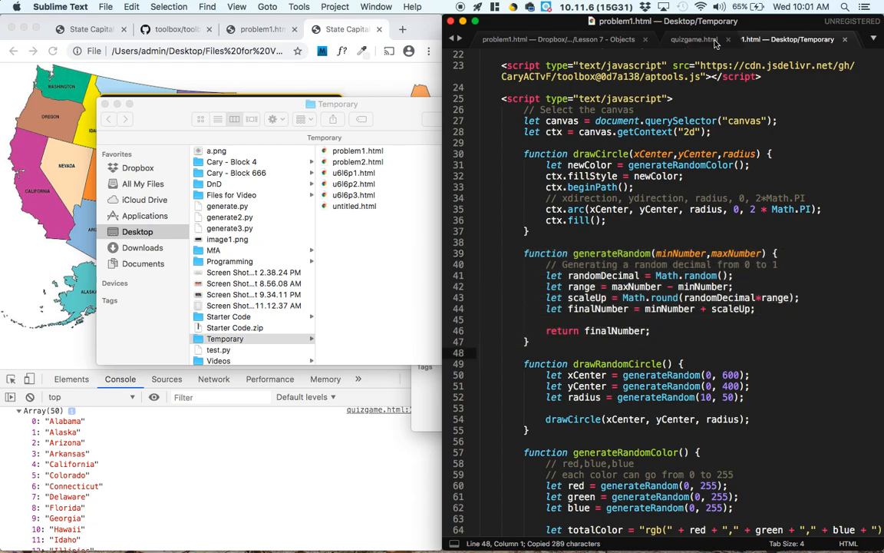
click(693, 39)
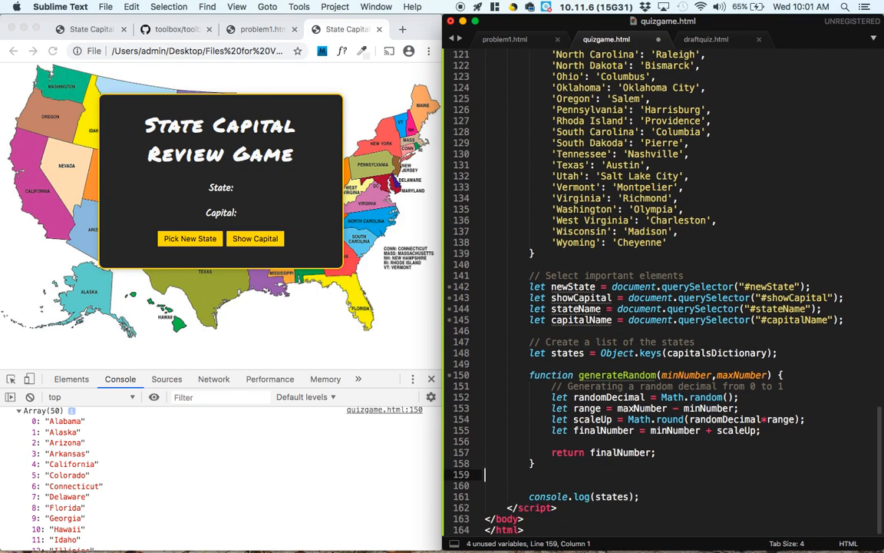
- Scroll up through quizgame.html's script after adding generateRandom and removing the states log
scroll(up, 3)
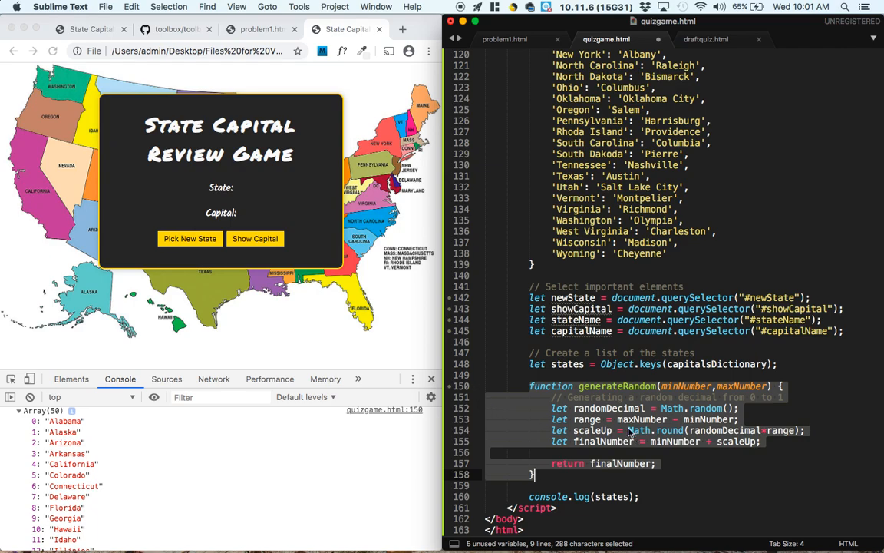
mouse_move(703, 396)
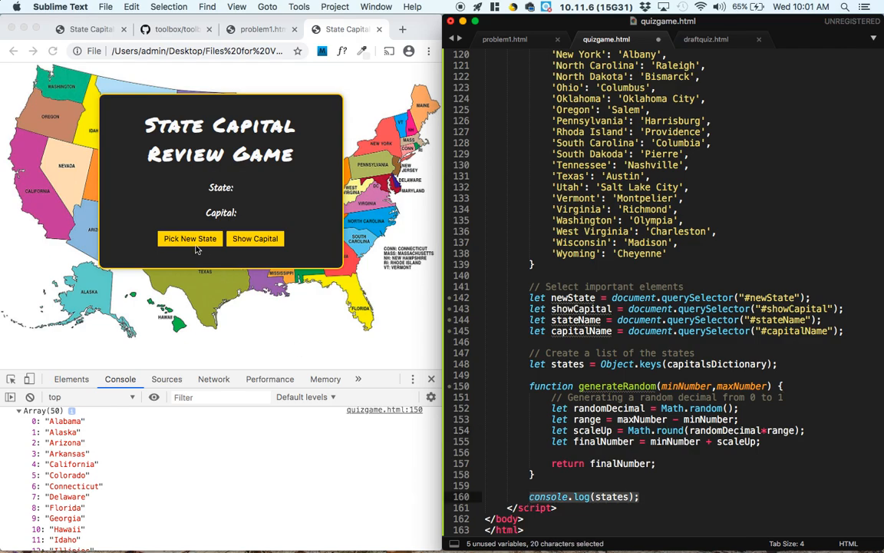
mouse_move(245, 187)
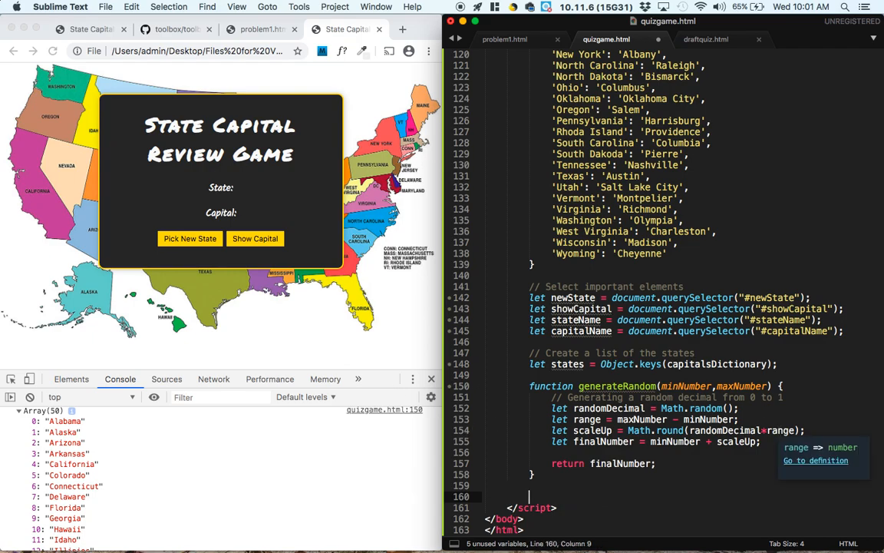
click(175, 29)
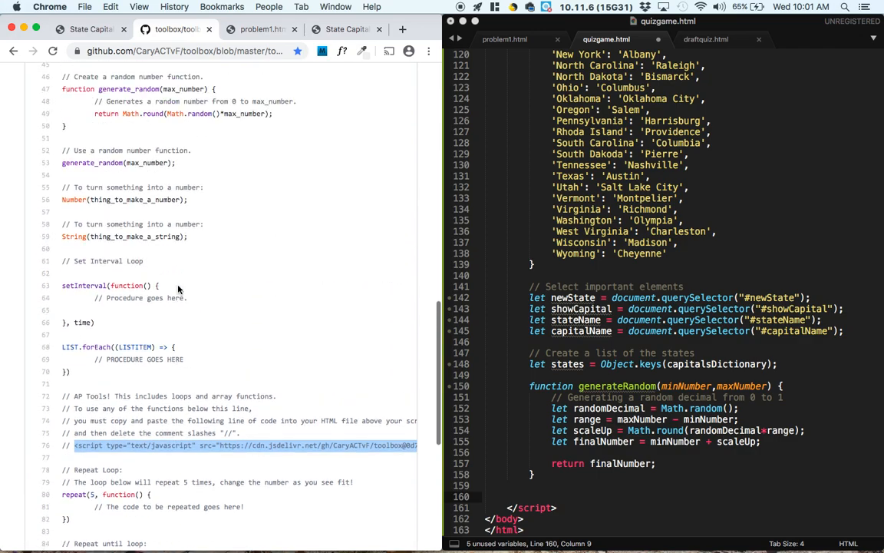
- Scroll through the toolbox.js snippets in Chrome for the event listener template
scroll(up, 3)
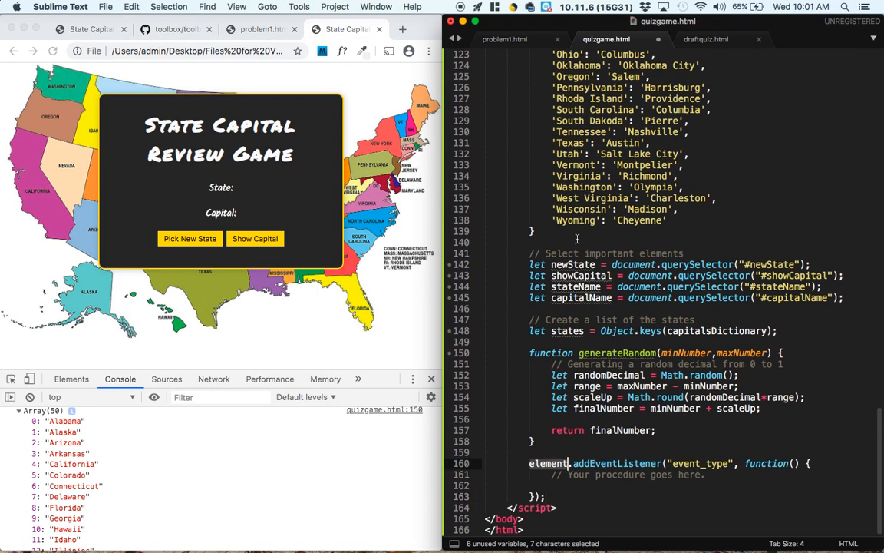
- Attach a click listener to newState that gets a random number from generateRandom
text(newState)
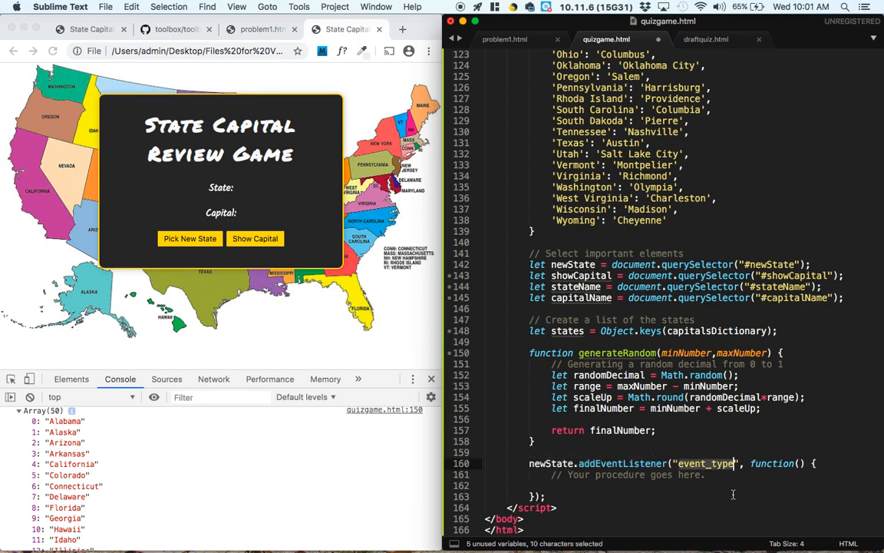
text(click)
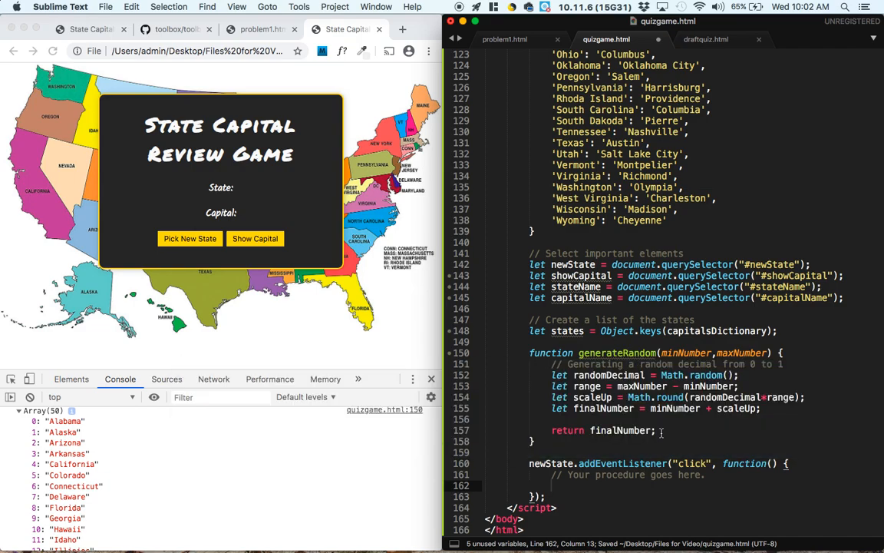
text(let randomNumber =)
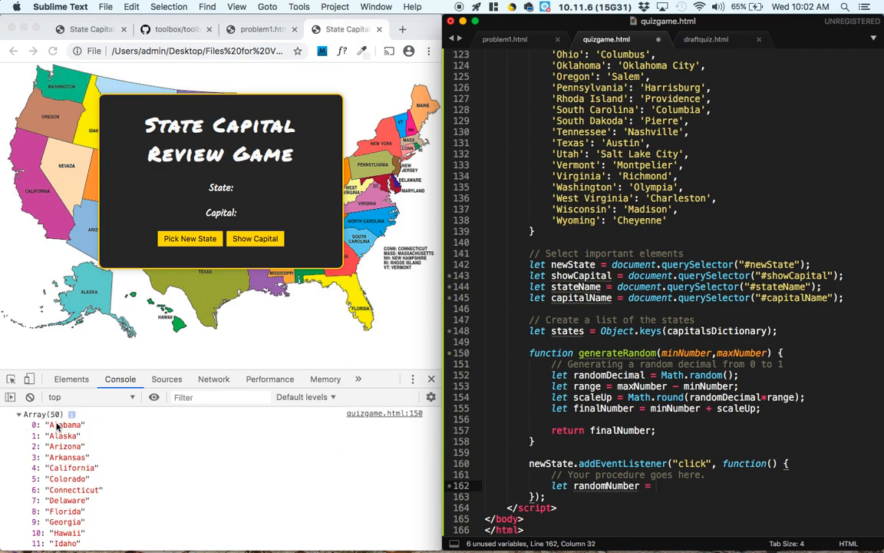
scroll(down, 3)
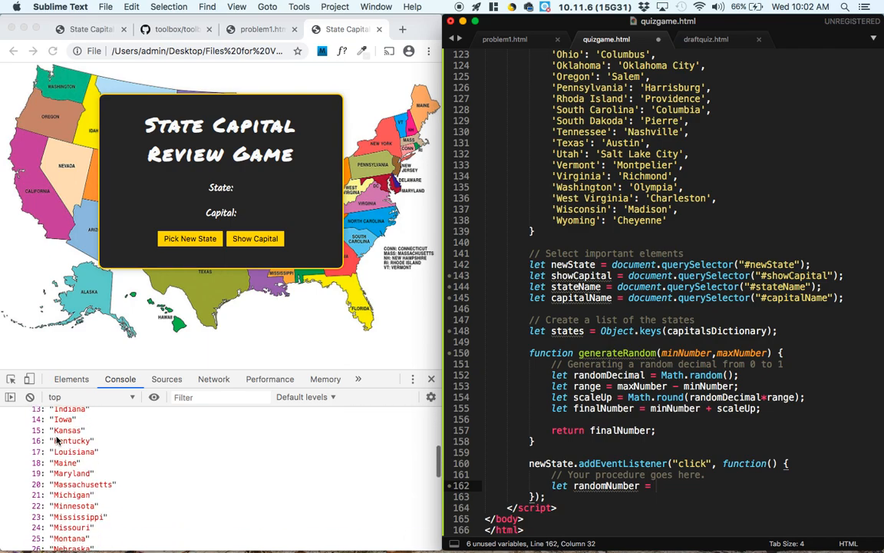
scroll(down, 3)
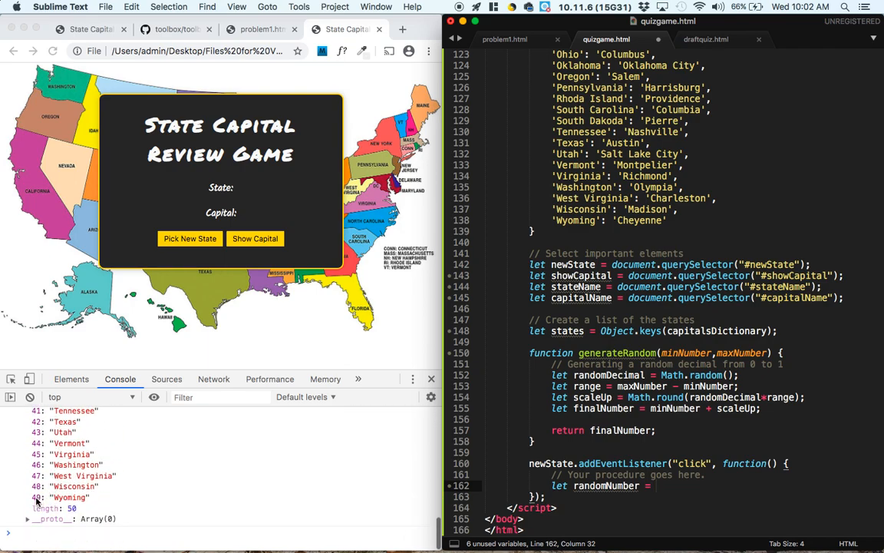
text(generate(0,49);)
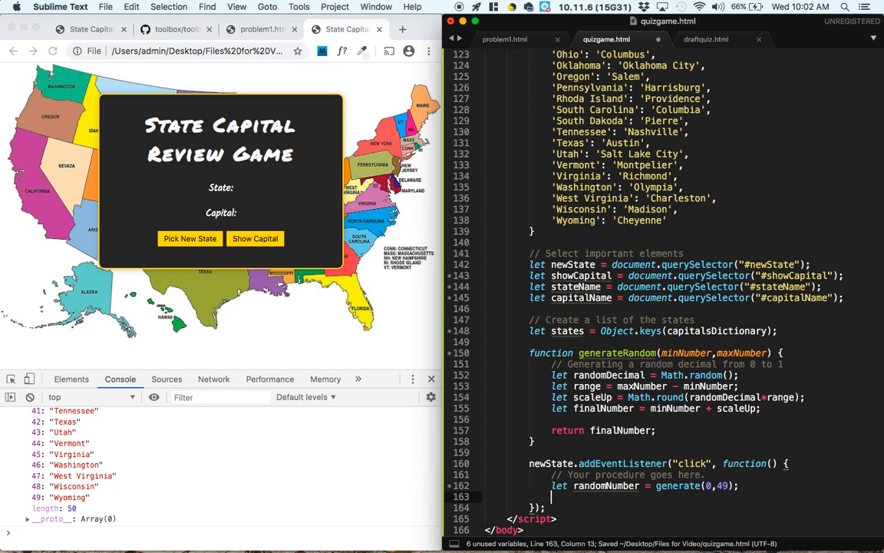
- Set state to states[randomNumber] and display it with stateName.innerHTML = state
text(let)
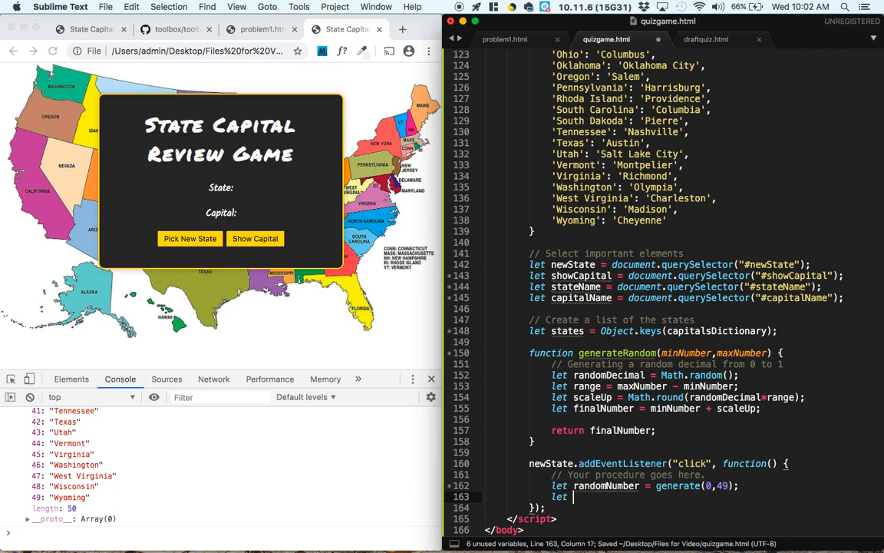
text(state =)
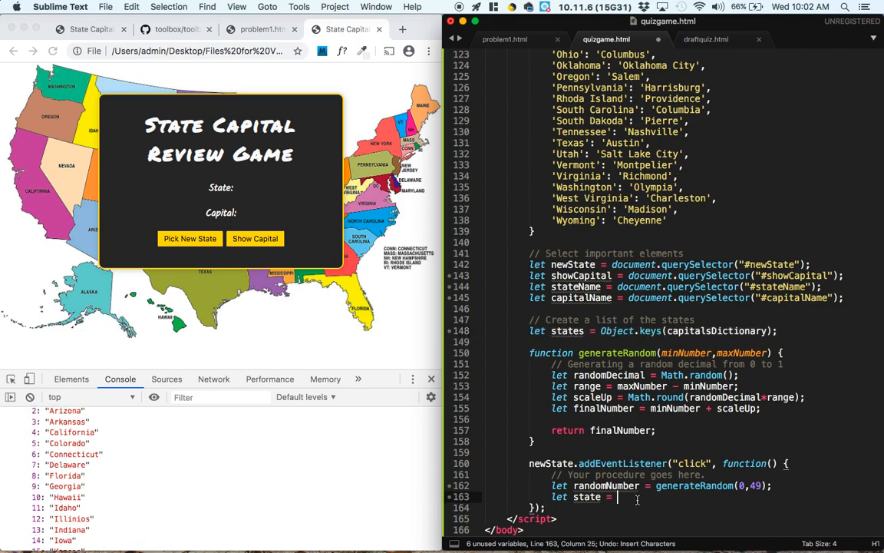
text(states[])
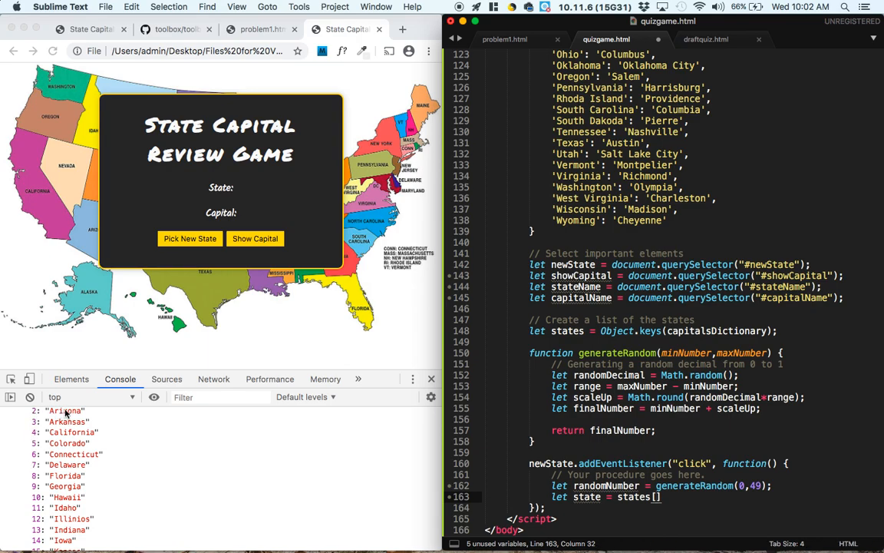
text(n)
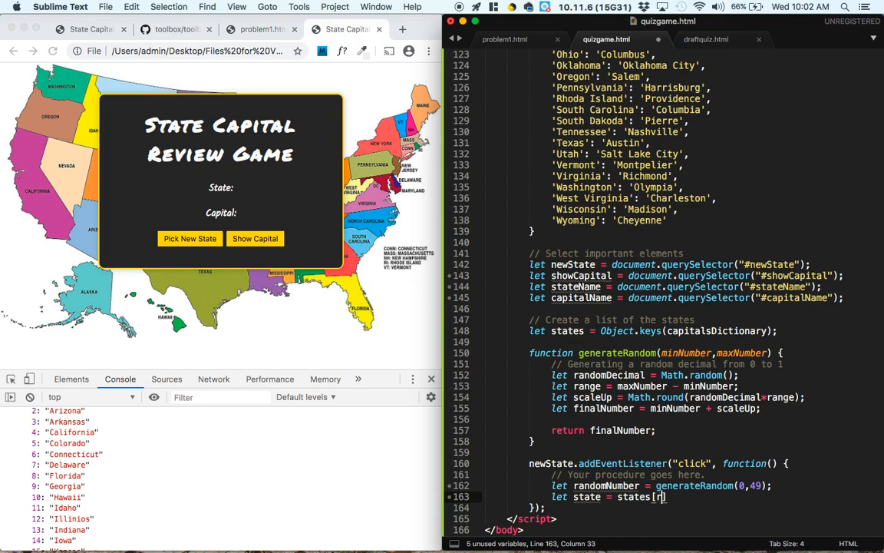
text(andomNumber])
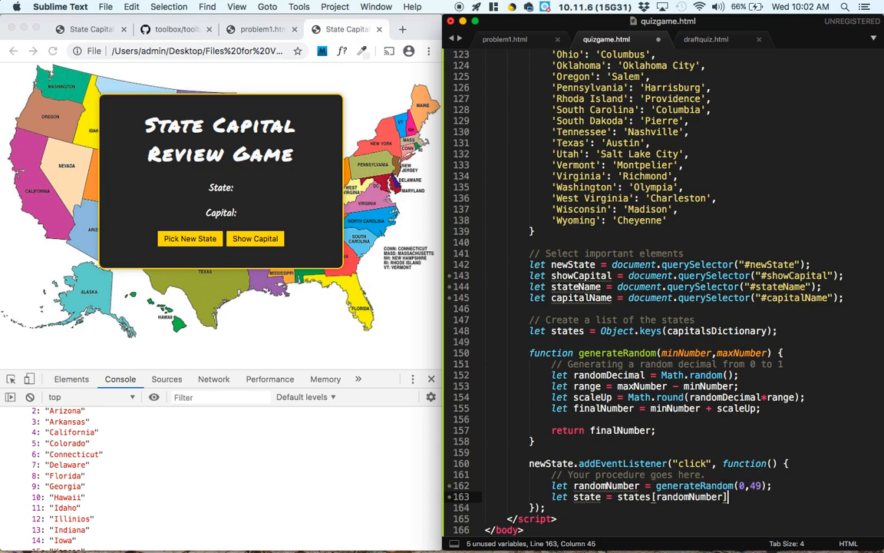
text(;)
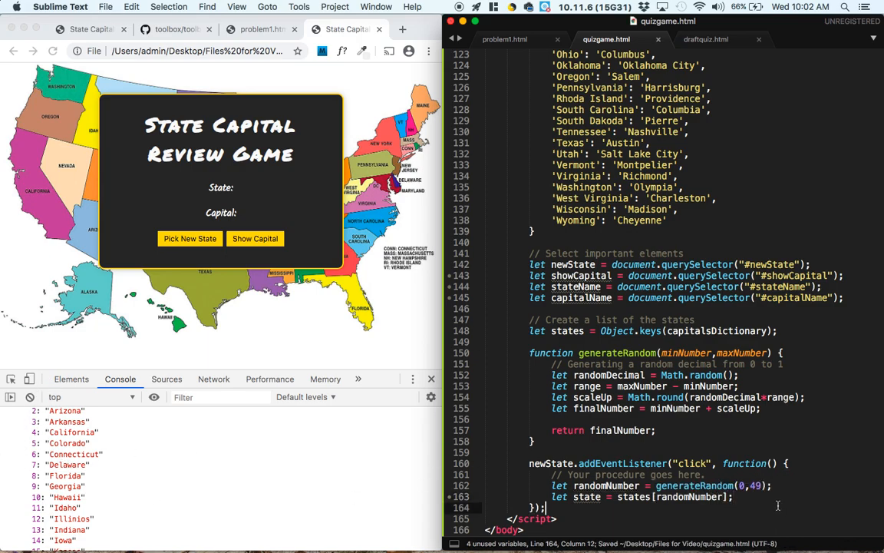
scroll(down, 3)
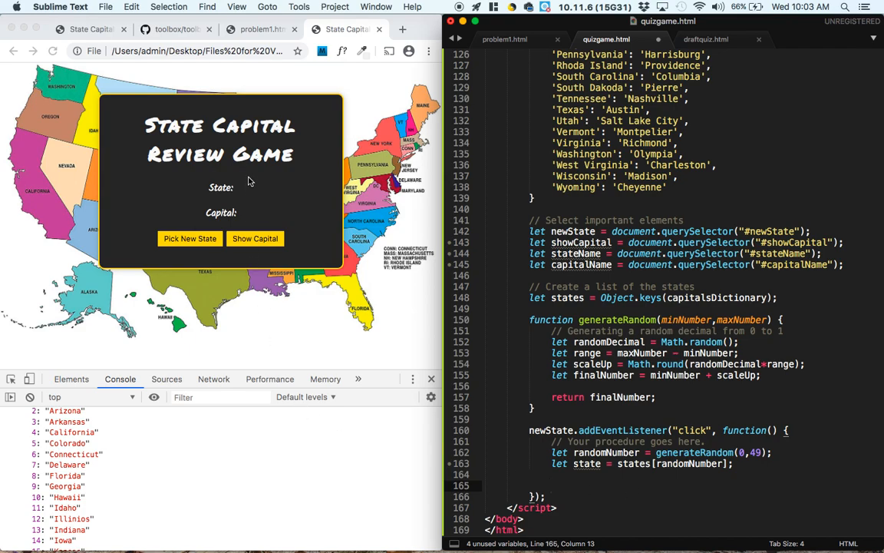
mouse_move(276, 177)
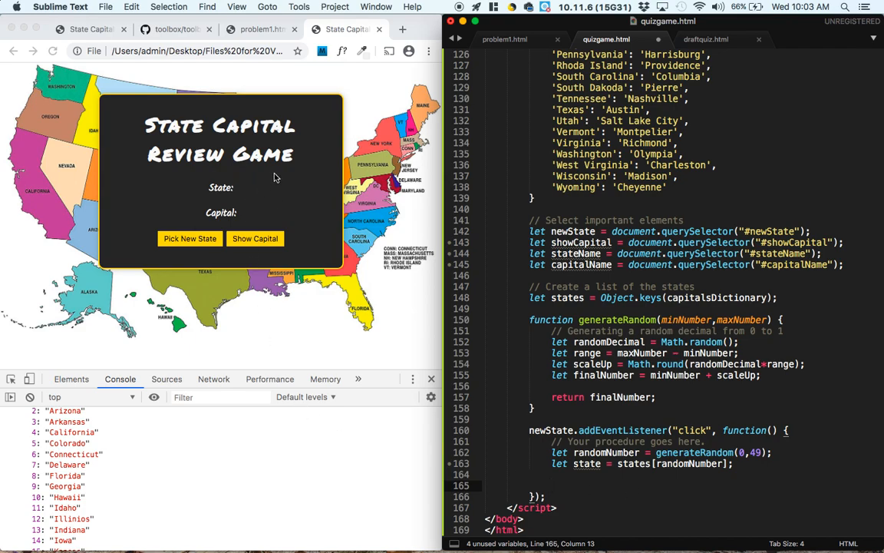
double_click(578, 253)
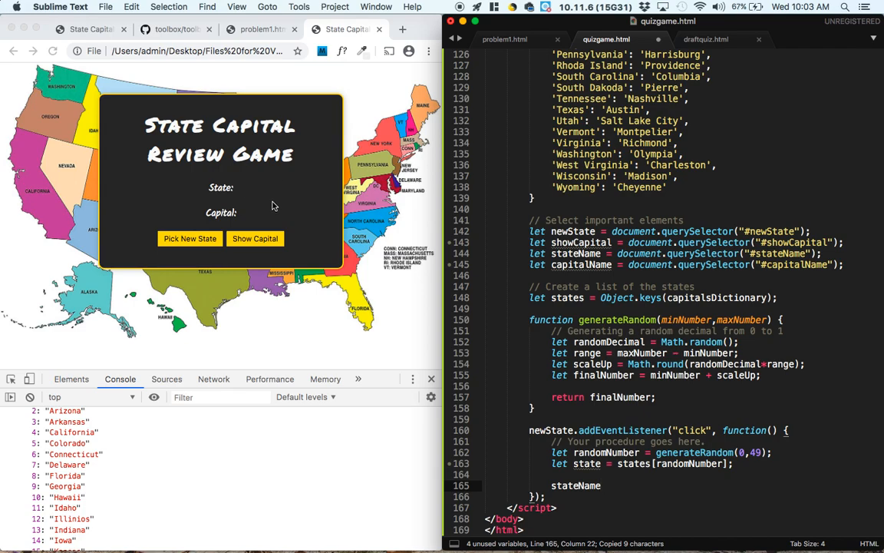
text(.innerHTML =)
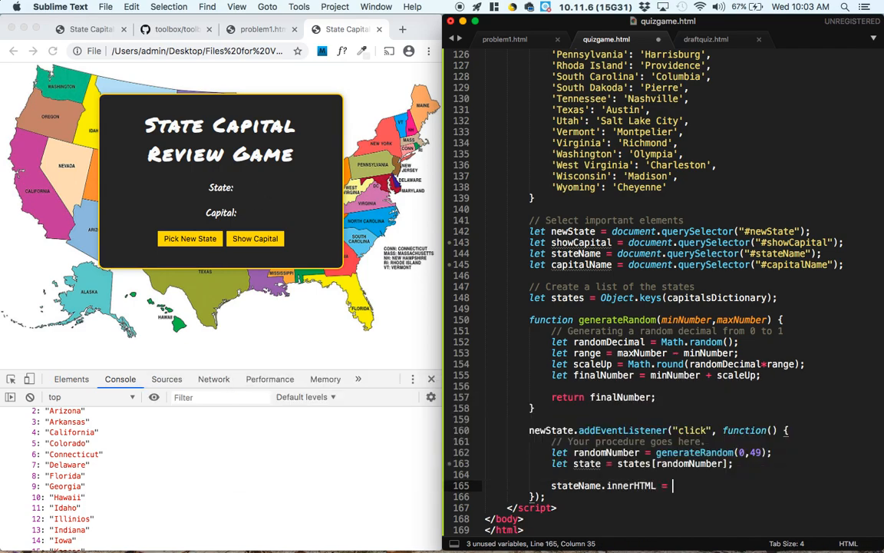
text(state;)
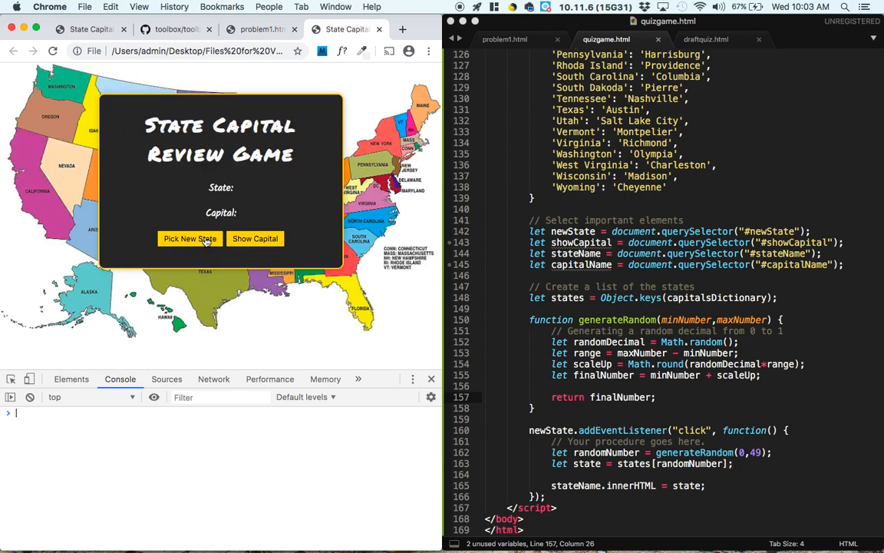
- Click Pick New State six times, seeing random states like Ohio and Connecticut
click(189, 238)
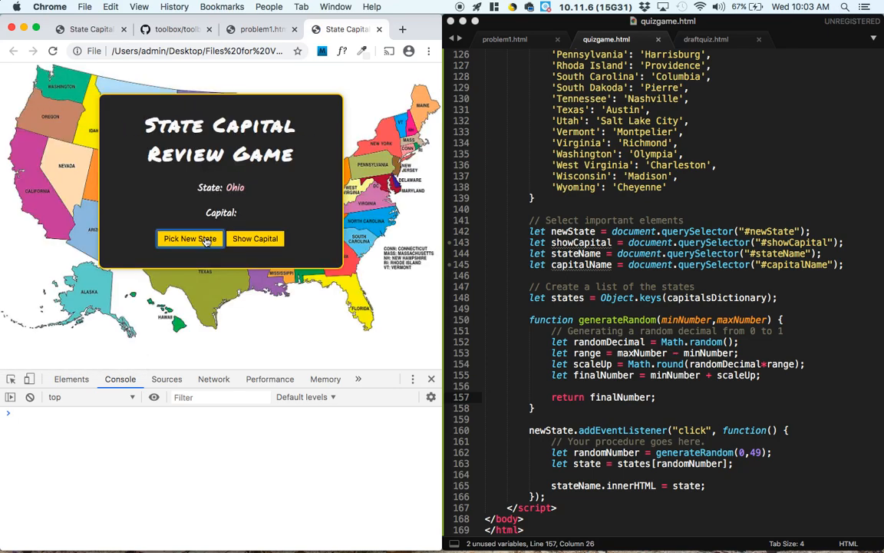
click(190, 239)
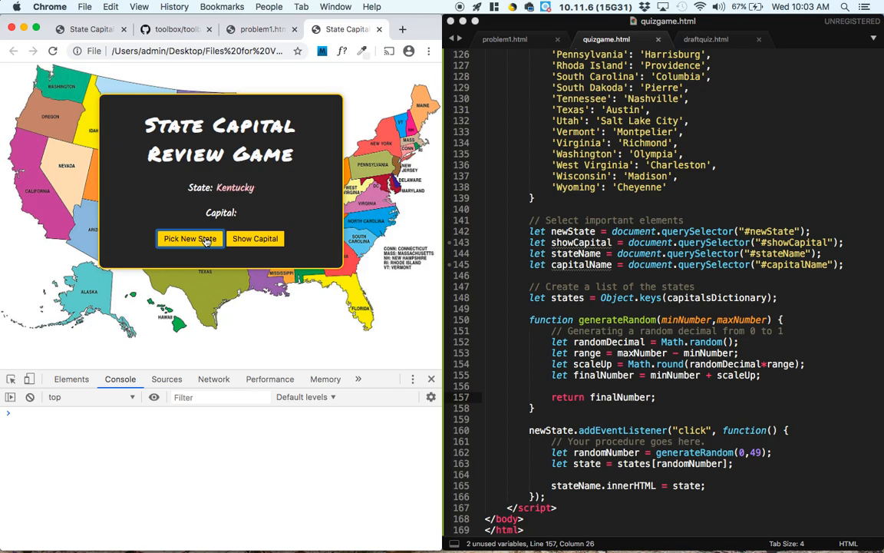
click(190, 239)
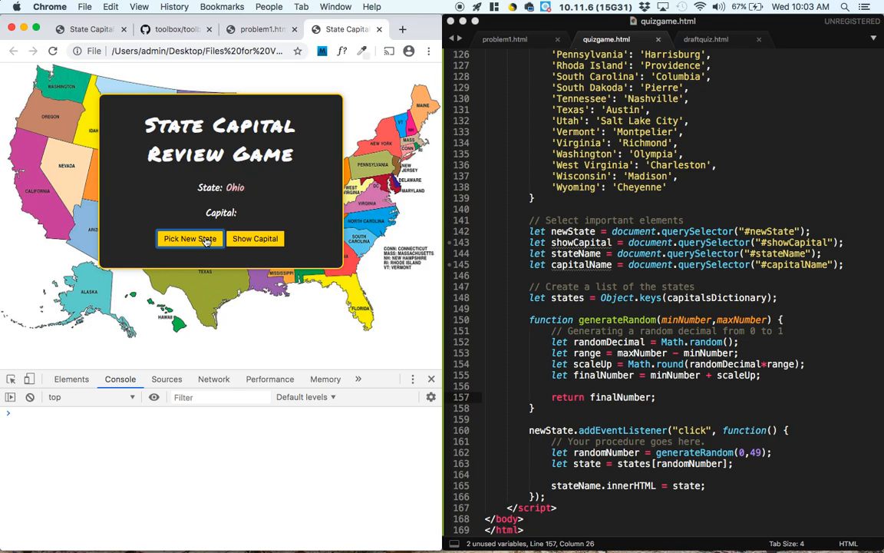
click(190, 239)
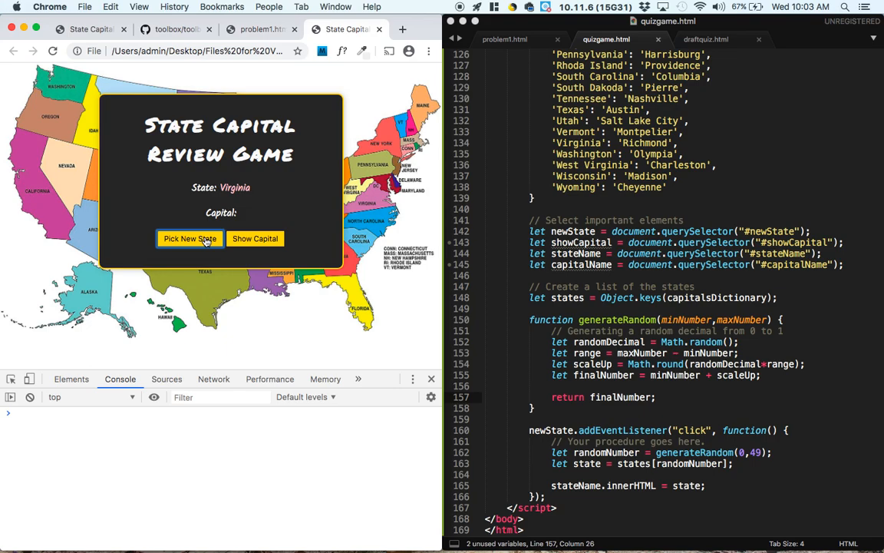
click(190, 239)
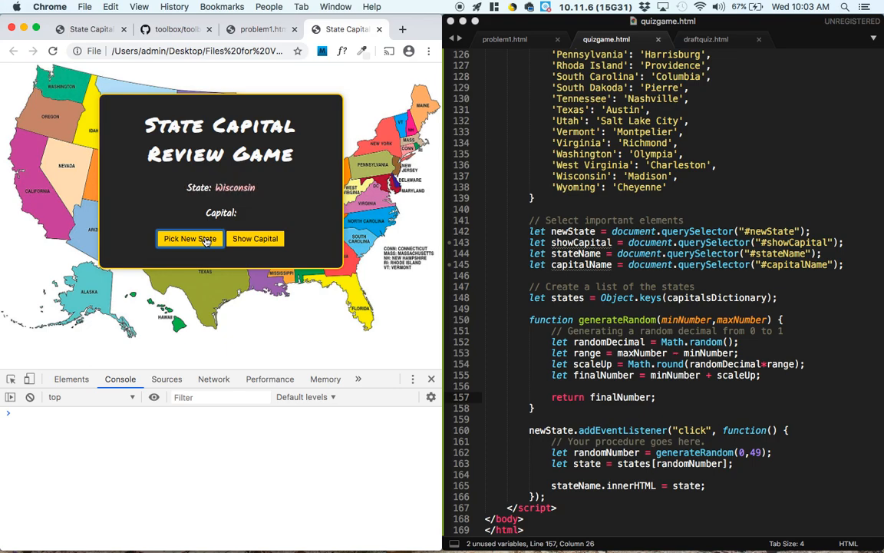
click(190, 238)
text(let s)
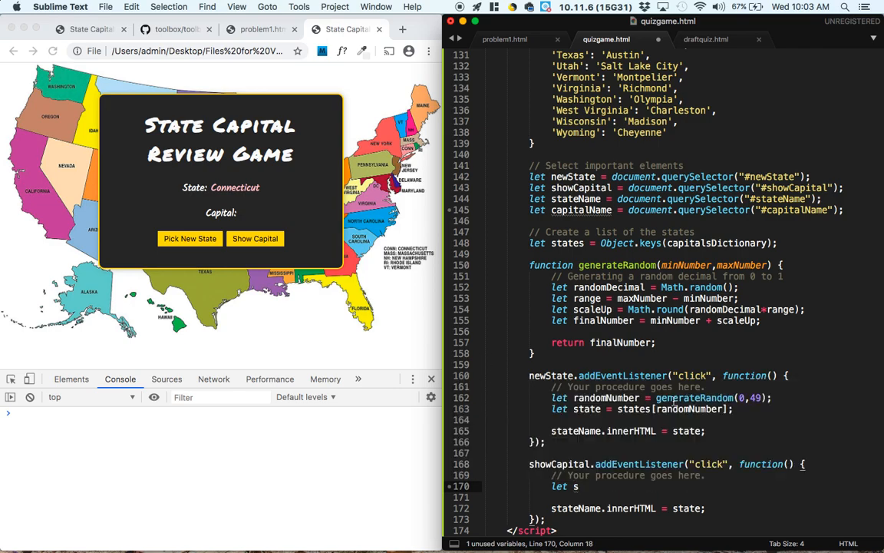
- Set state from stateName.innerHTML, look up capitalsDictionary[state], and write capital into capitalName.innerHTML
text(tate =)
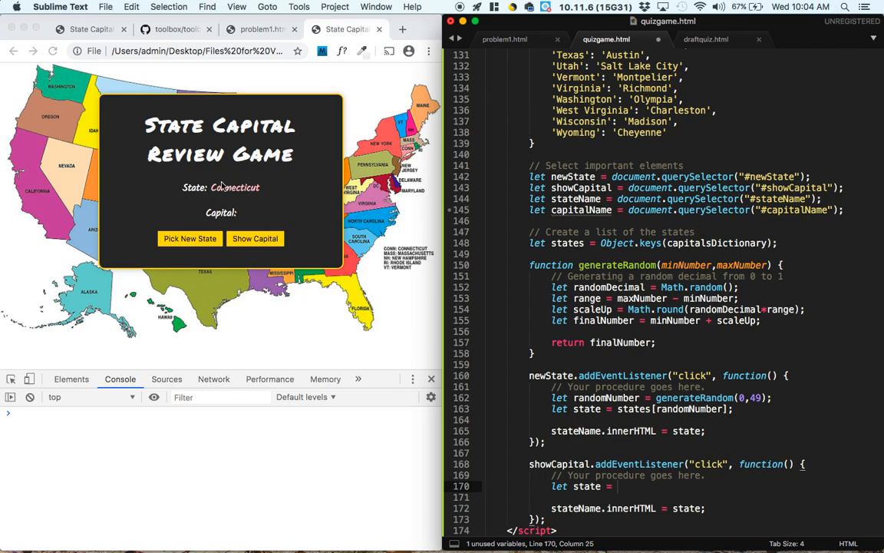
double_click(234, 188)
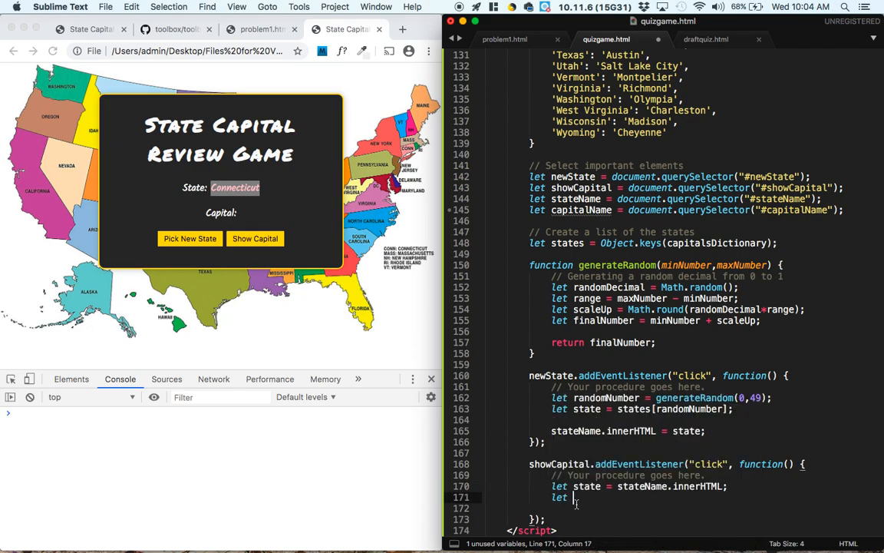
text(capital = capitalsDictionary[)
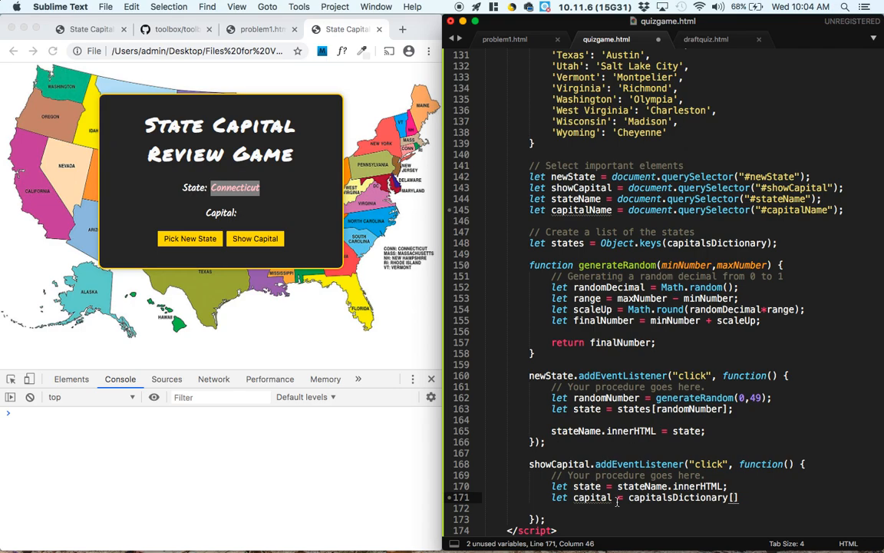
mouse_move(241, 200)
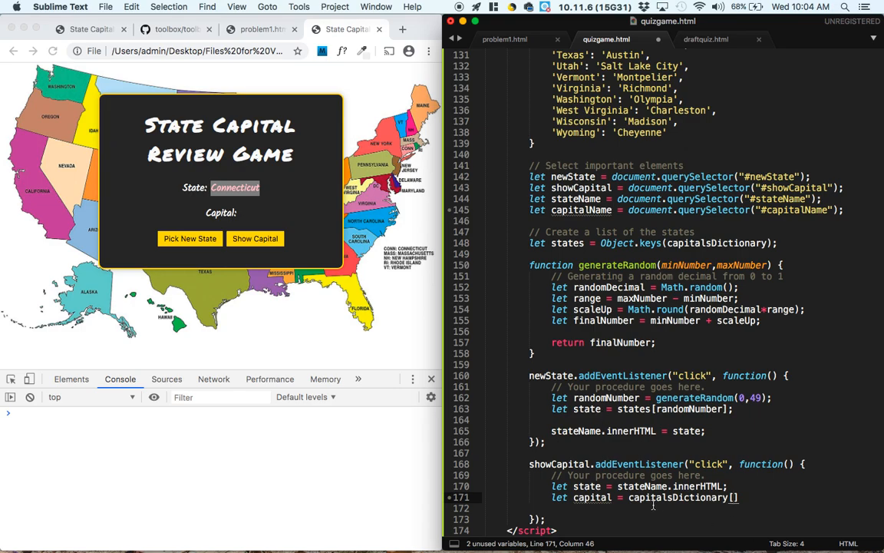
text(s)
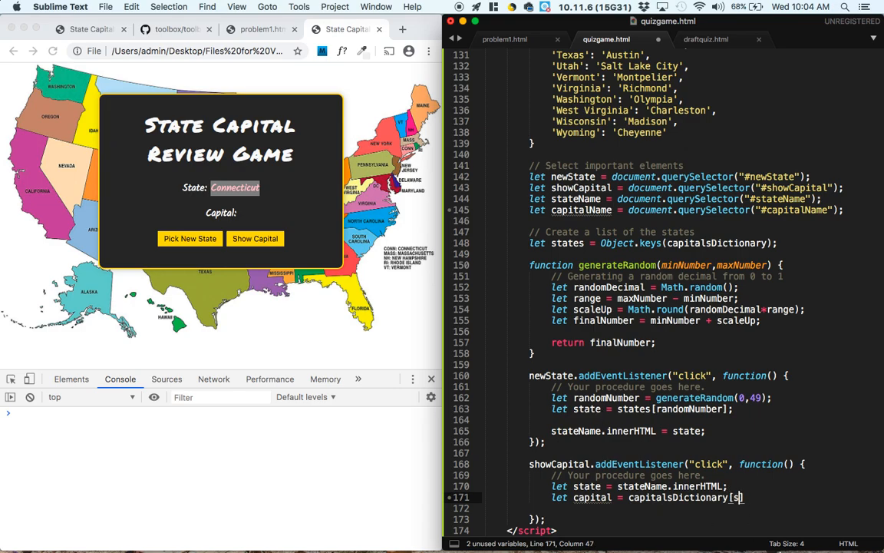
text(state])
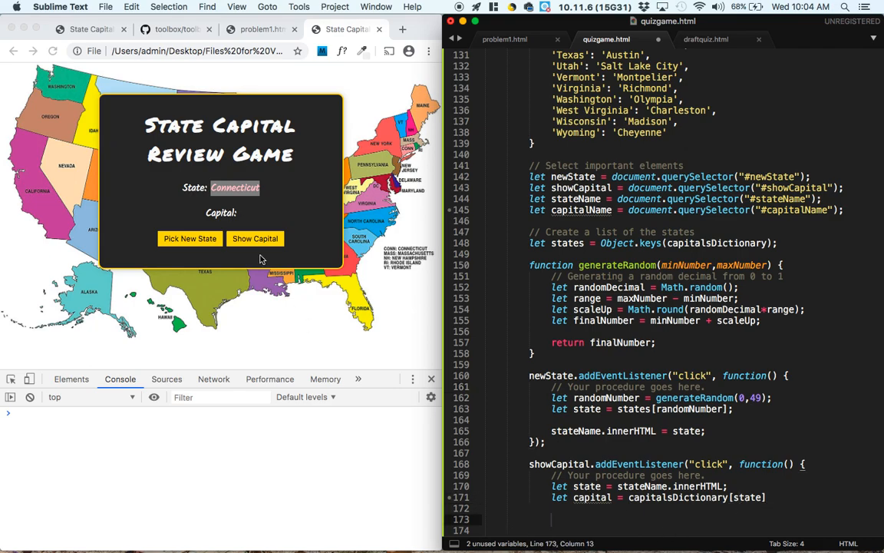
mouse_move(253, 211)
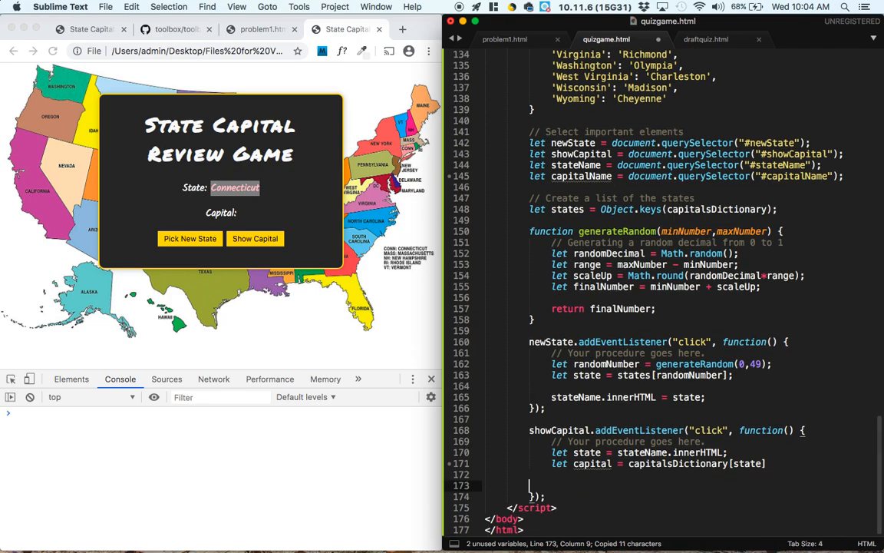
text(capitalName.innerHTML =)
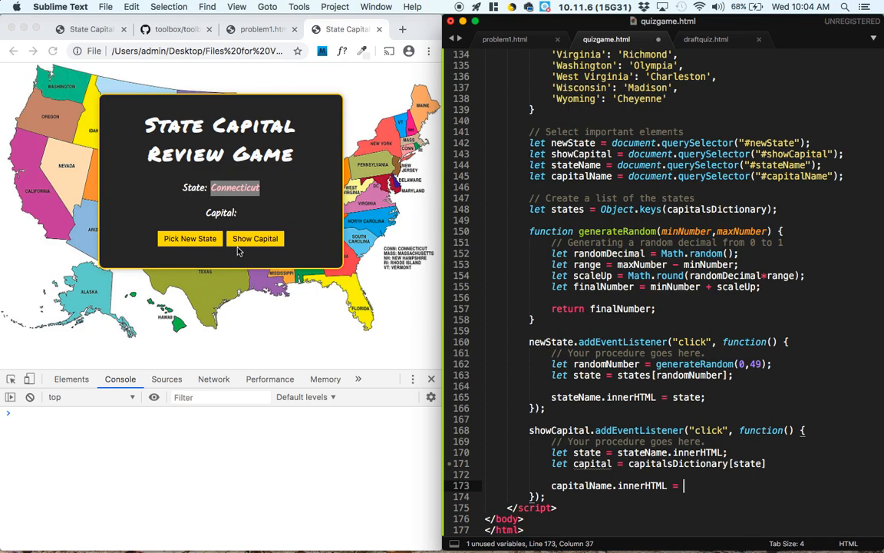
text(capital;)
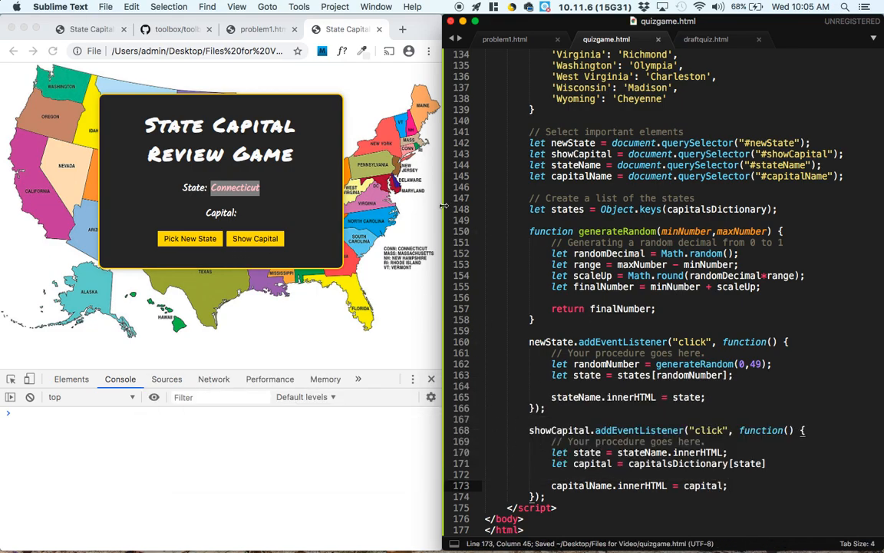
- Reload, reveal Harrisburg for Pennsylvania, then mark the leftover Harrisburg beside Kentucky
click(190, 243)
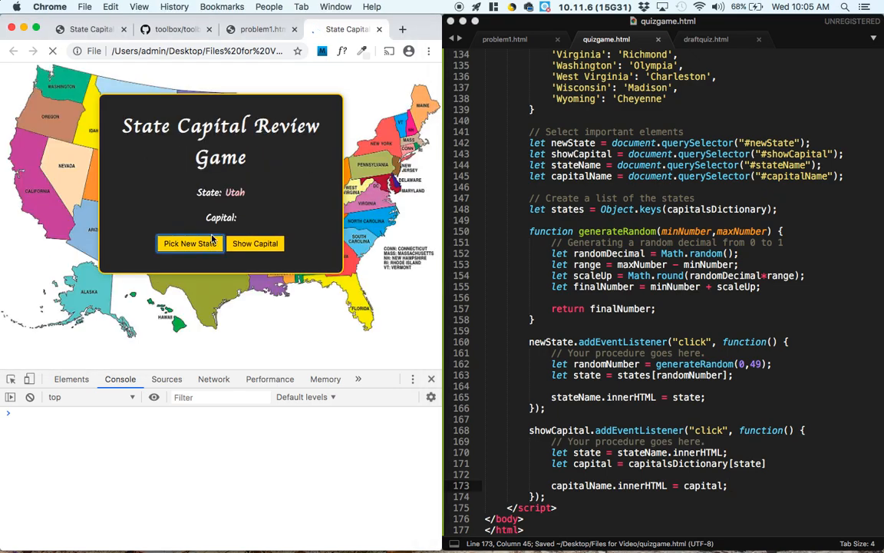
click(255, 239)
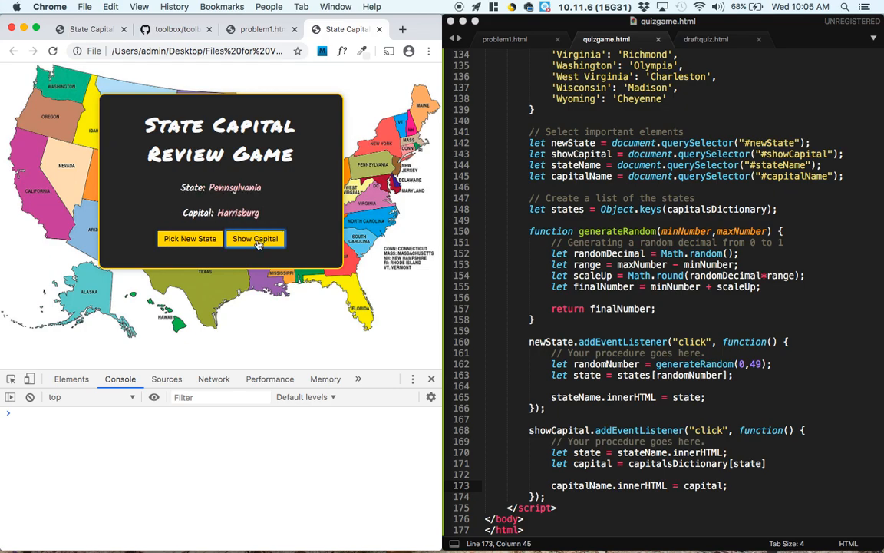
click(190, 238)
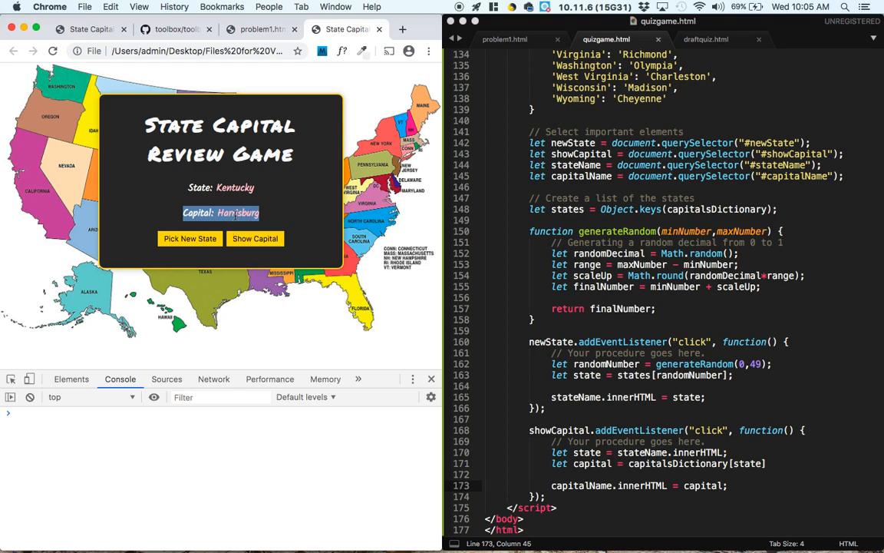
drag(528, 342, 704, 397)
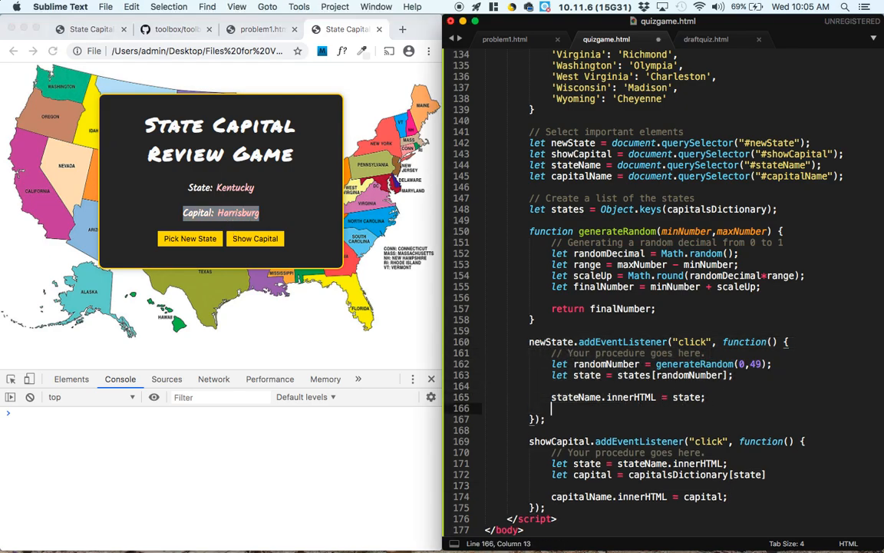
- Add capitalName.innerHTML = ""; to the newState click handler, then return to the quiz
text(capitalName.innerHTML)
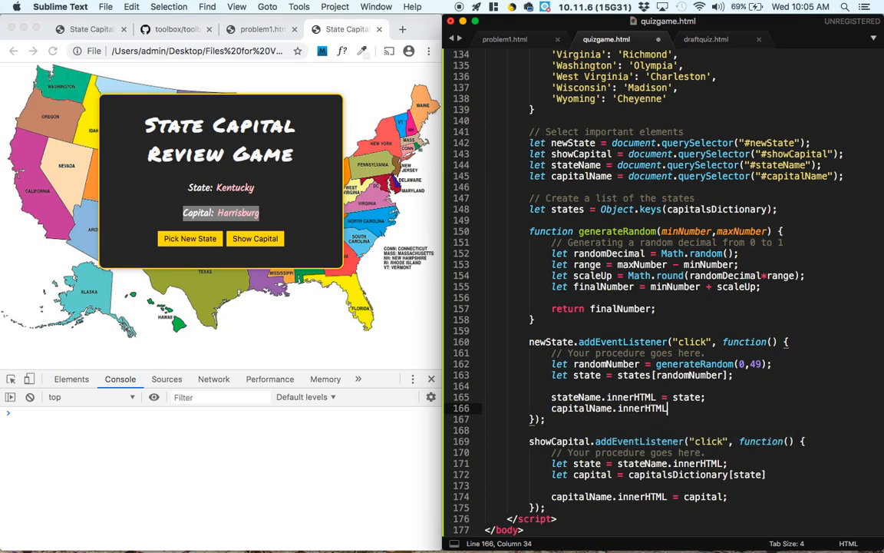
text(= "";)
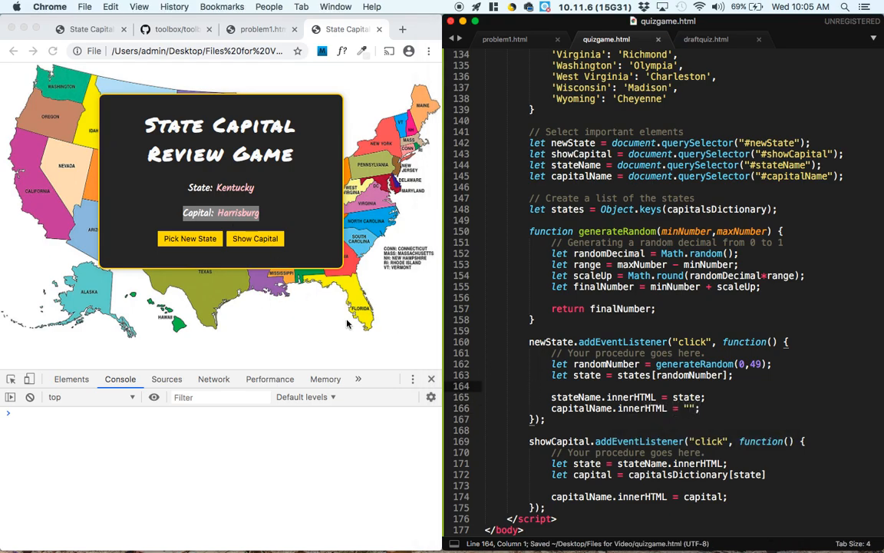
click(190, 238)
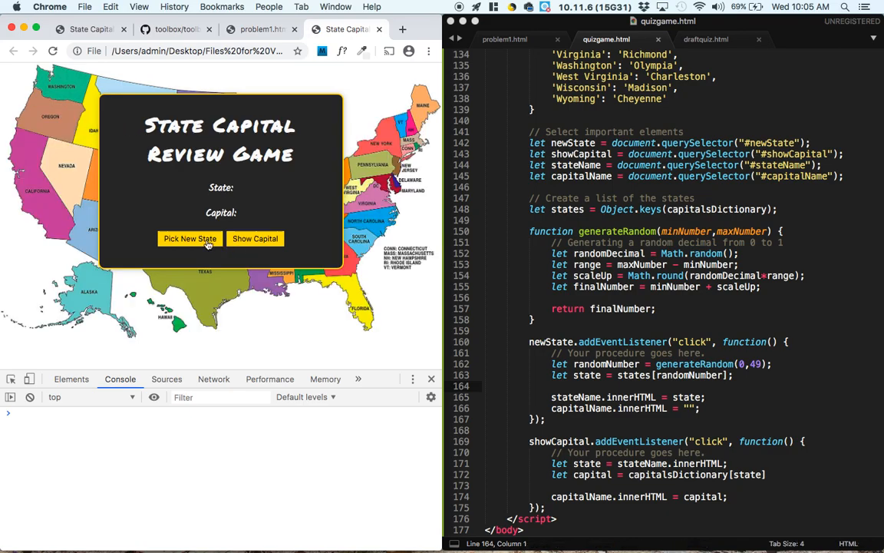
- Alternate new states and capital reveals, checking Oklahoma City and Bismarck appear, then clear
click(255, 238)
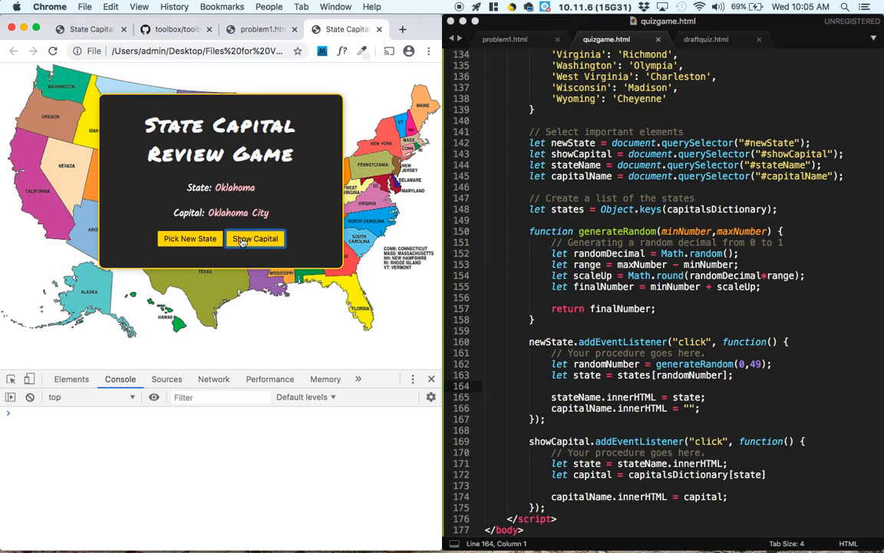
click(189, 238)
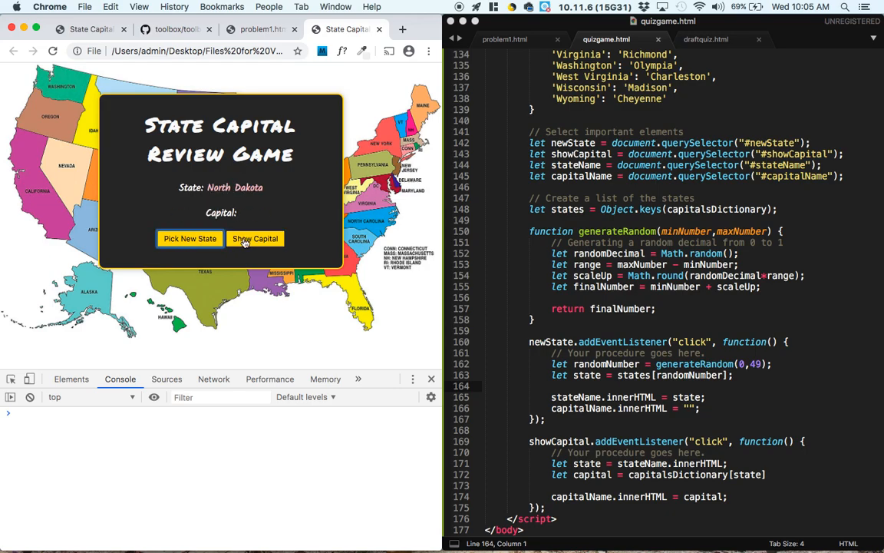
click(255, 239)
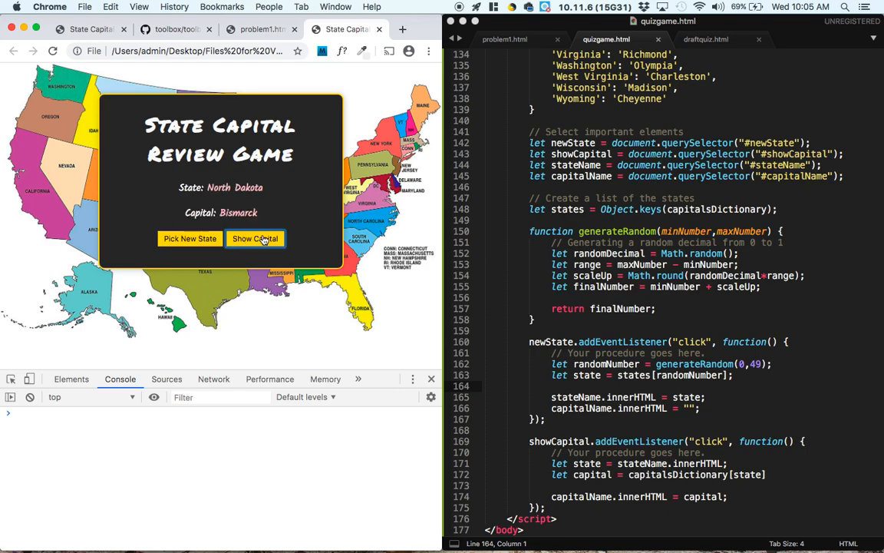
click(189, 238)
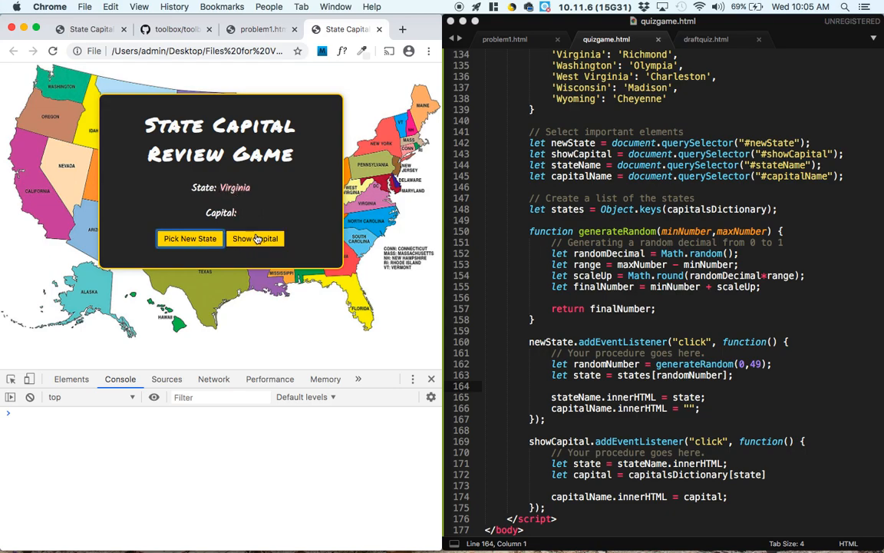
click(255, 238)
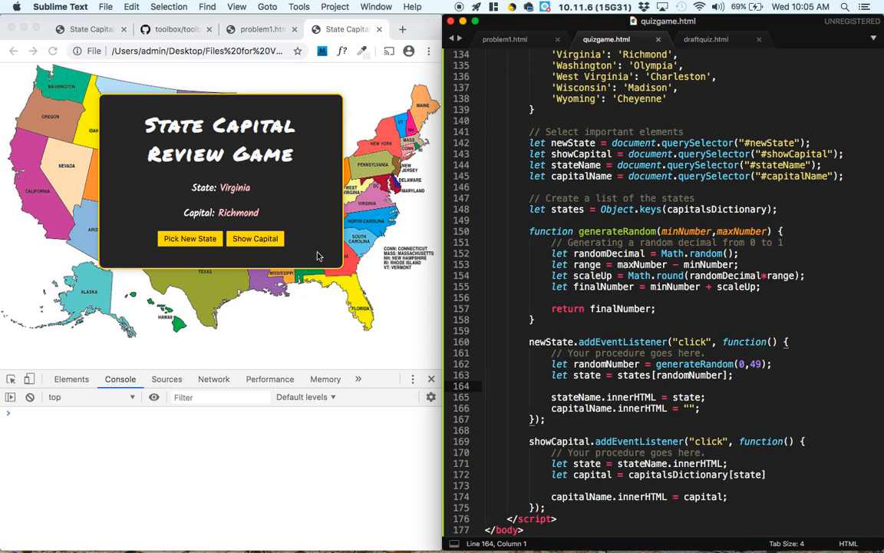
mouse_move(253, 218)
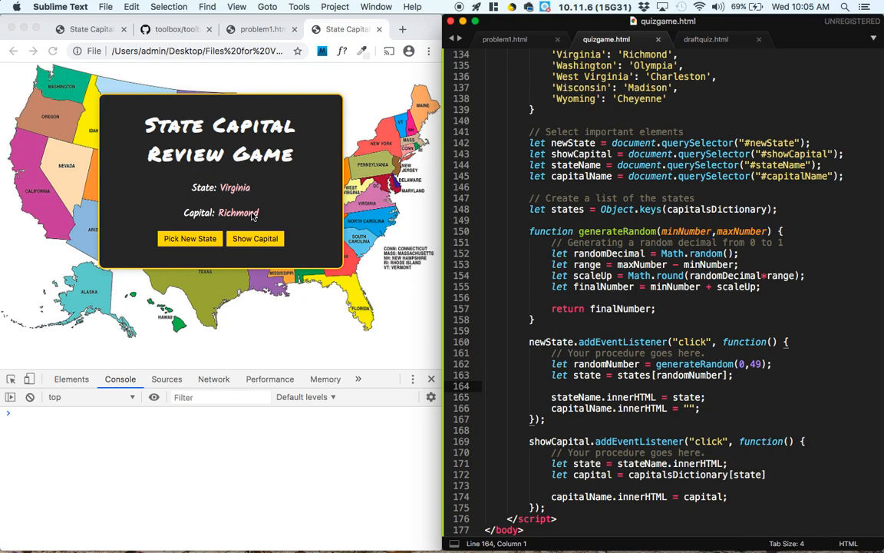